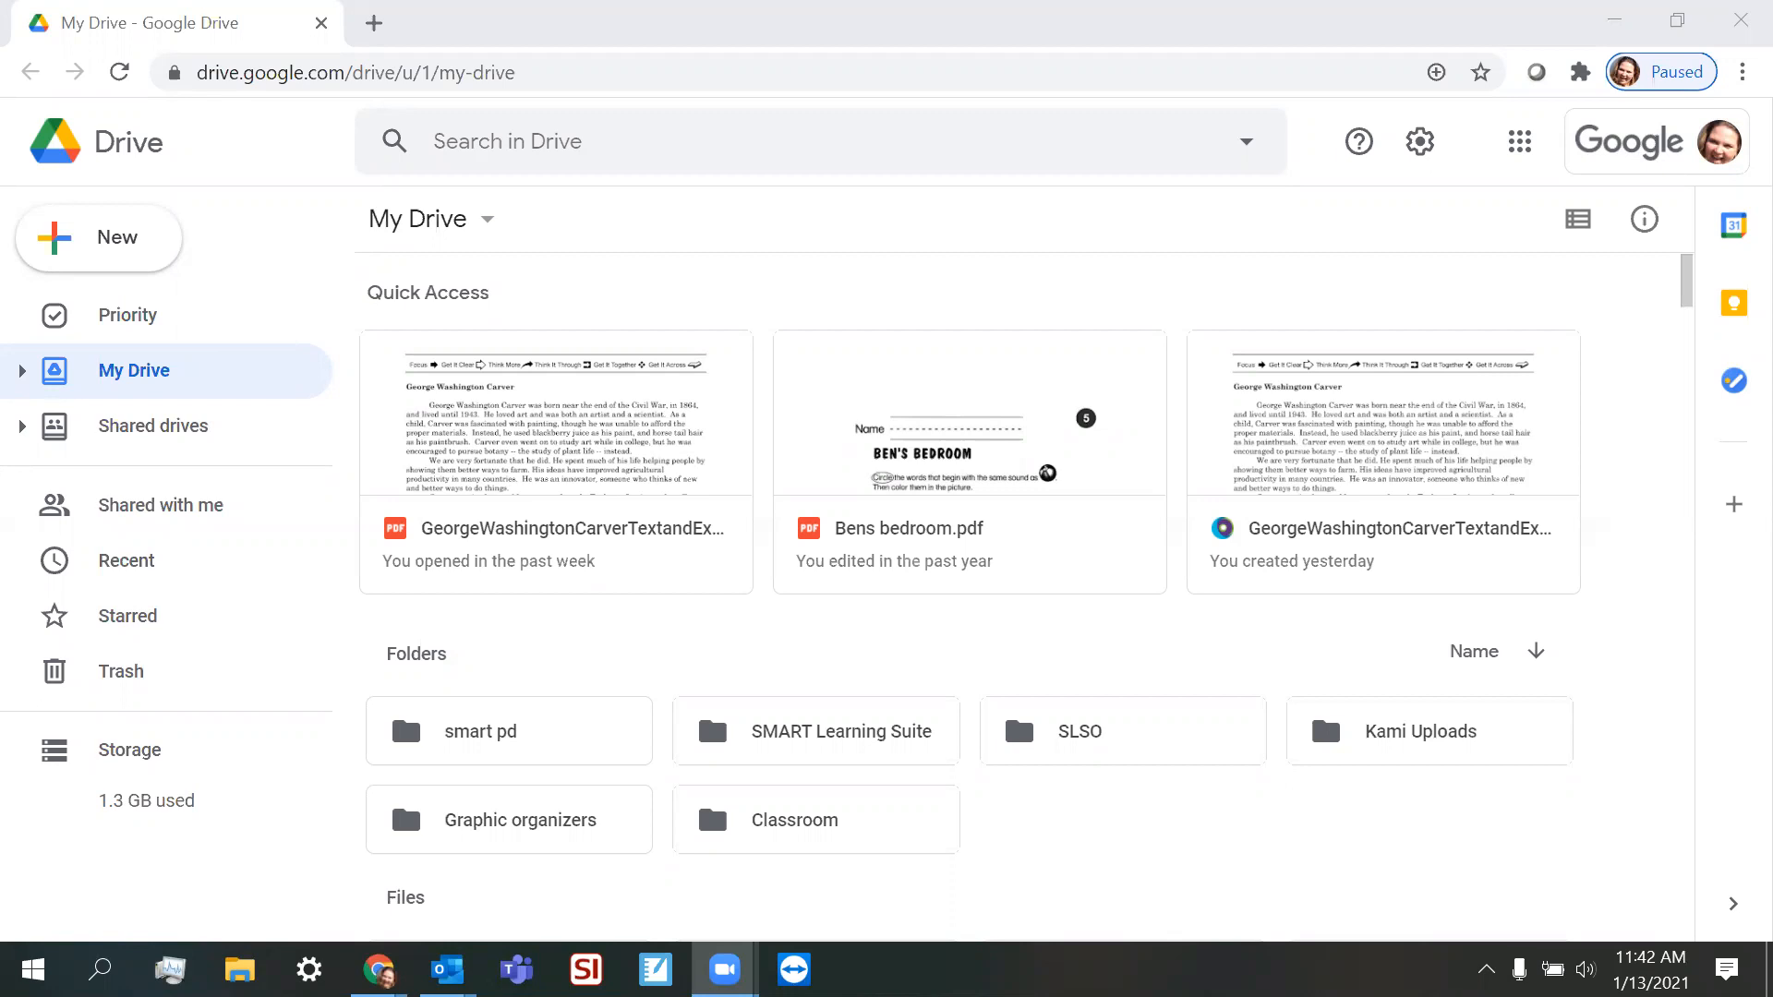
pyautogui.moveTo(650, 667)
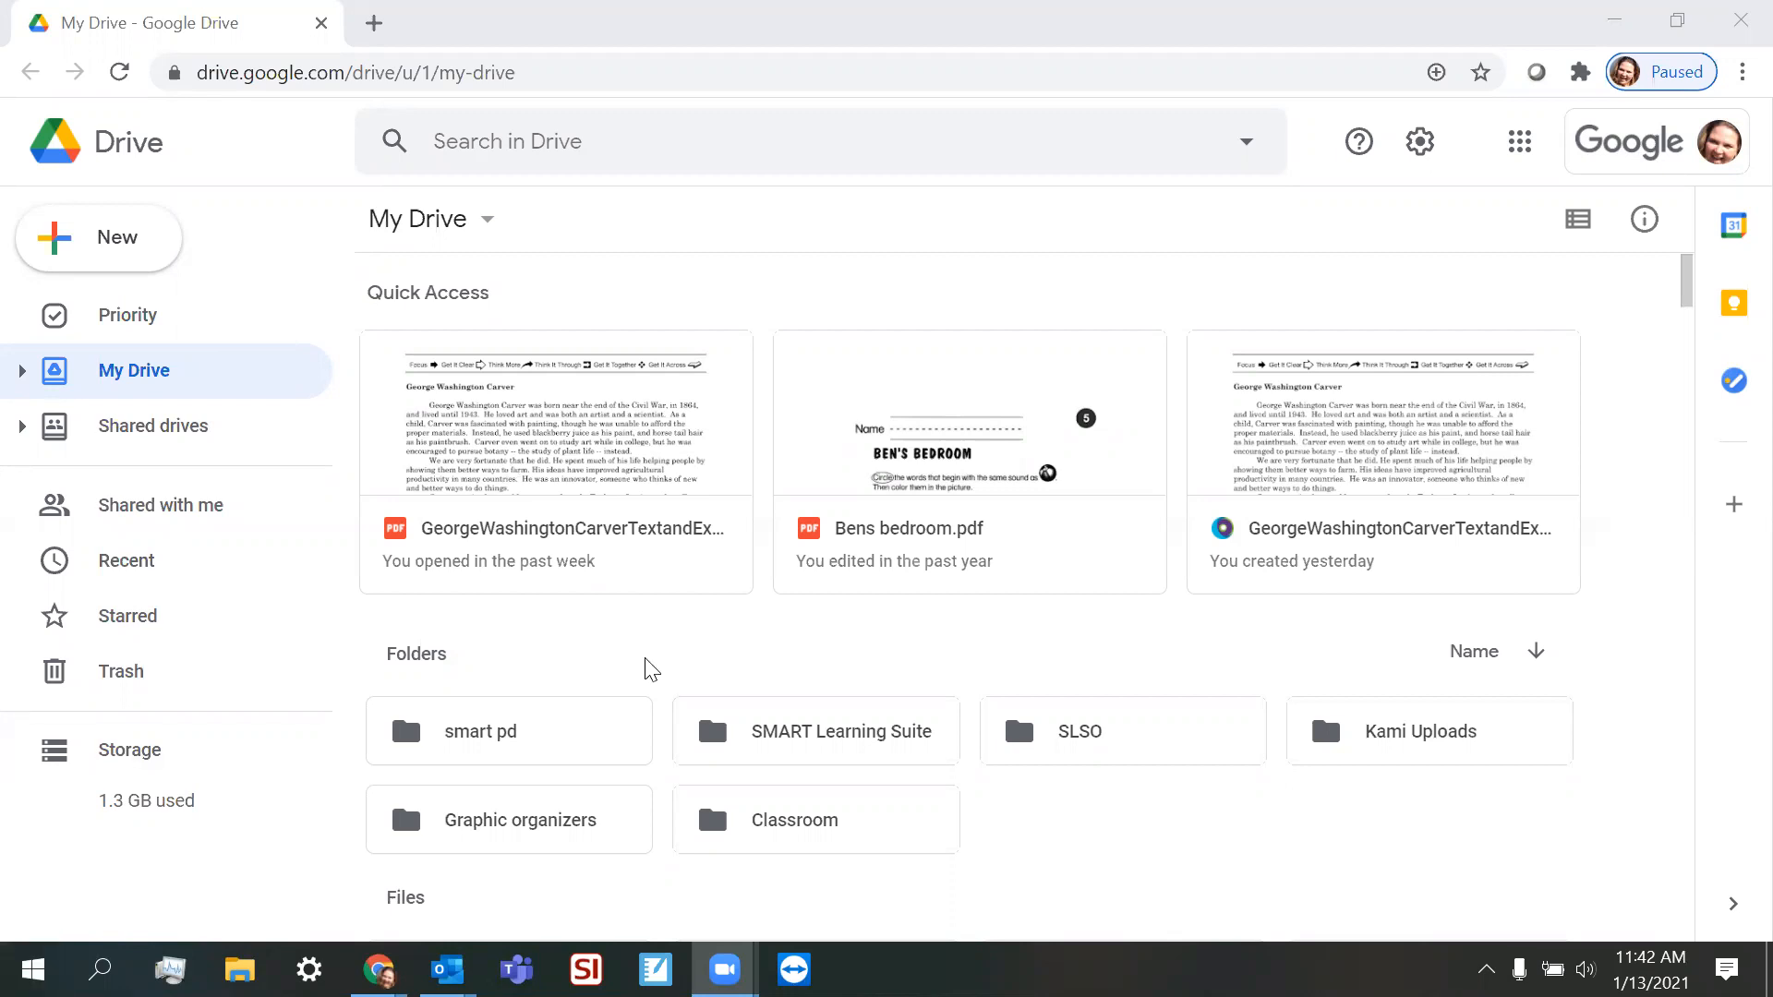
pyautogui.moveTo(544, 458)
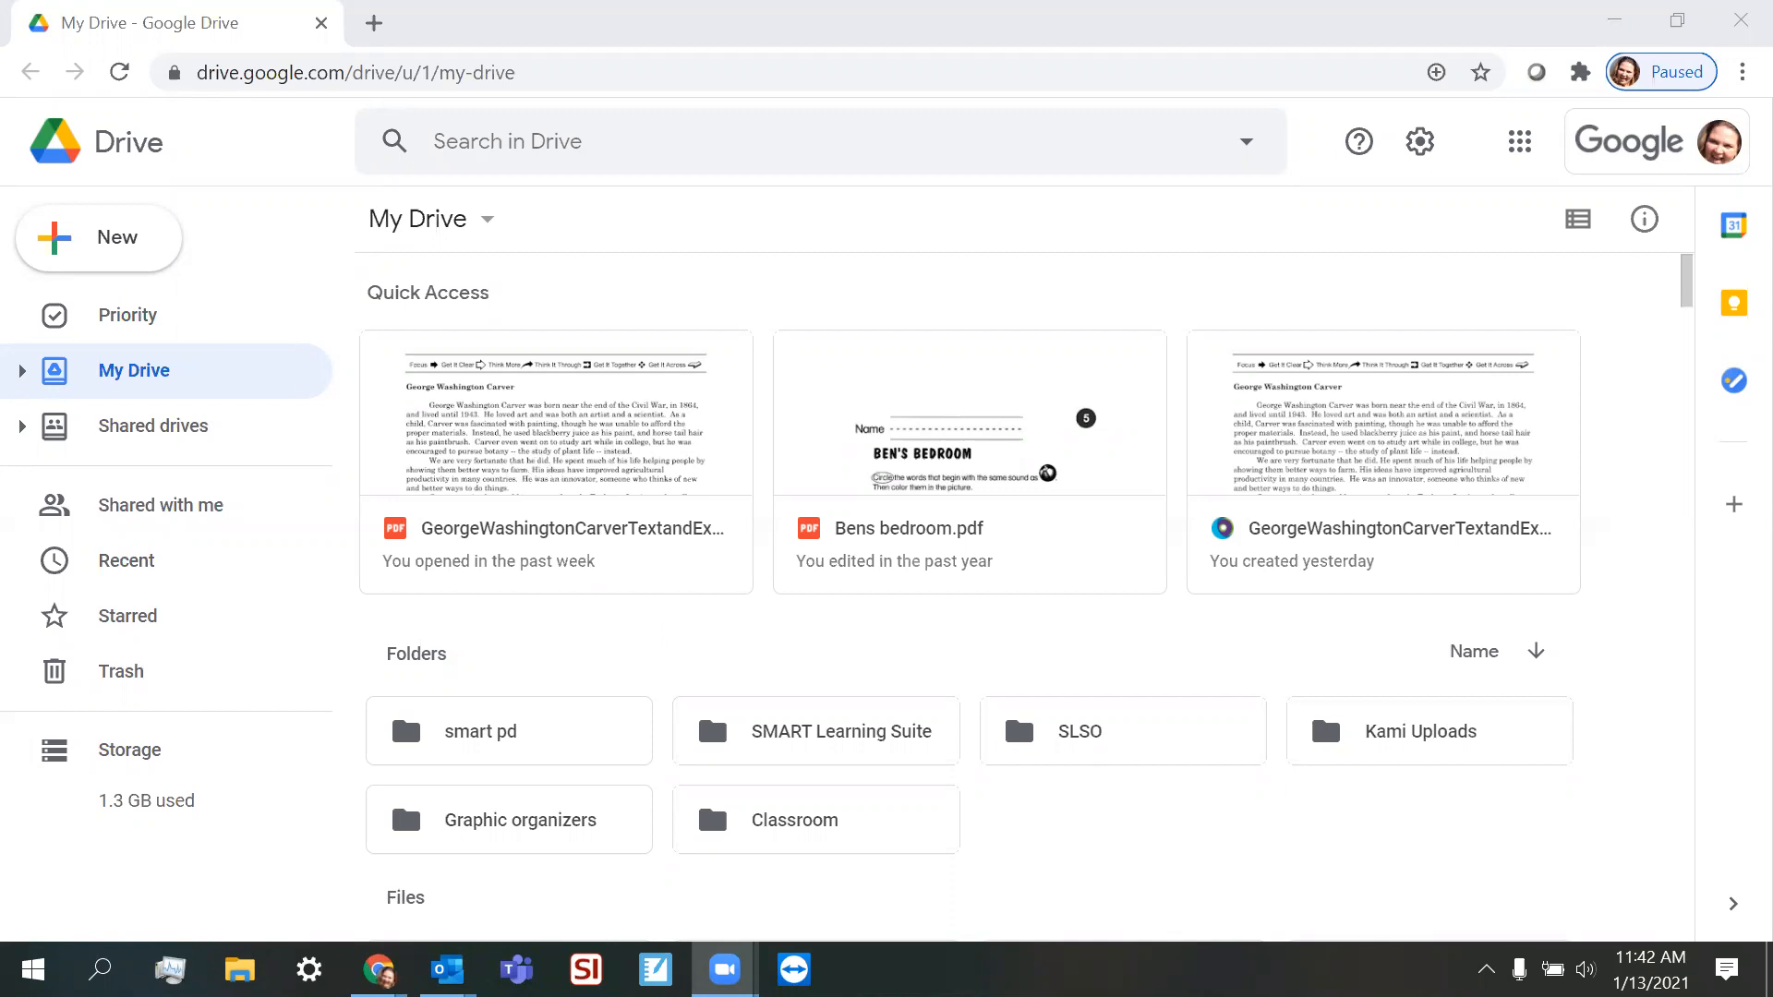
pyautogui.moveTo(1373, 490)
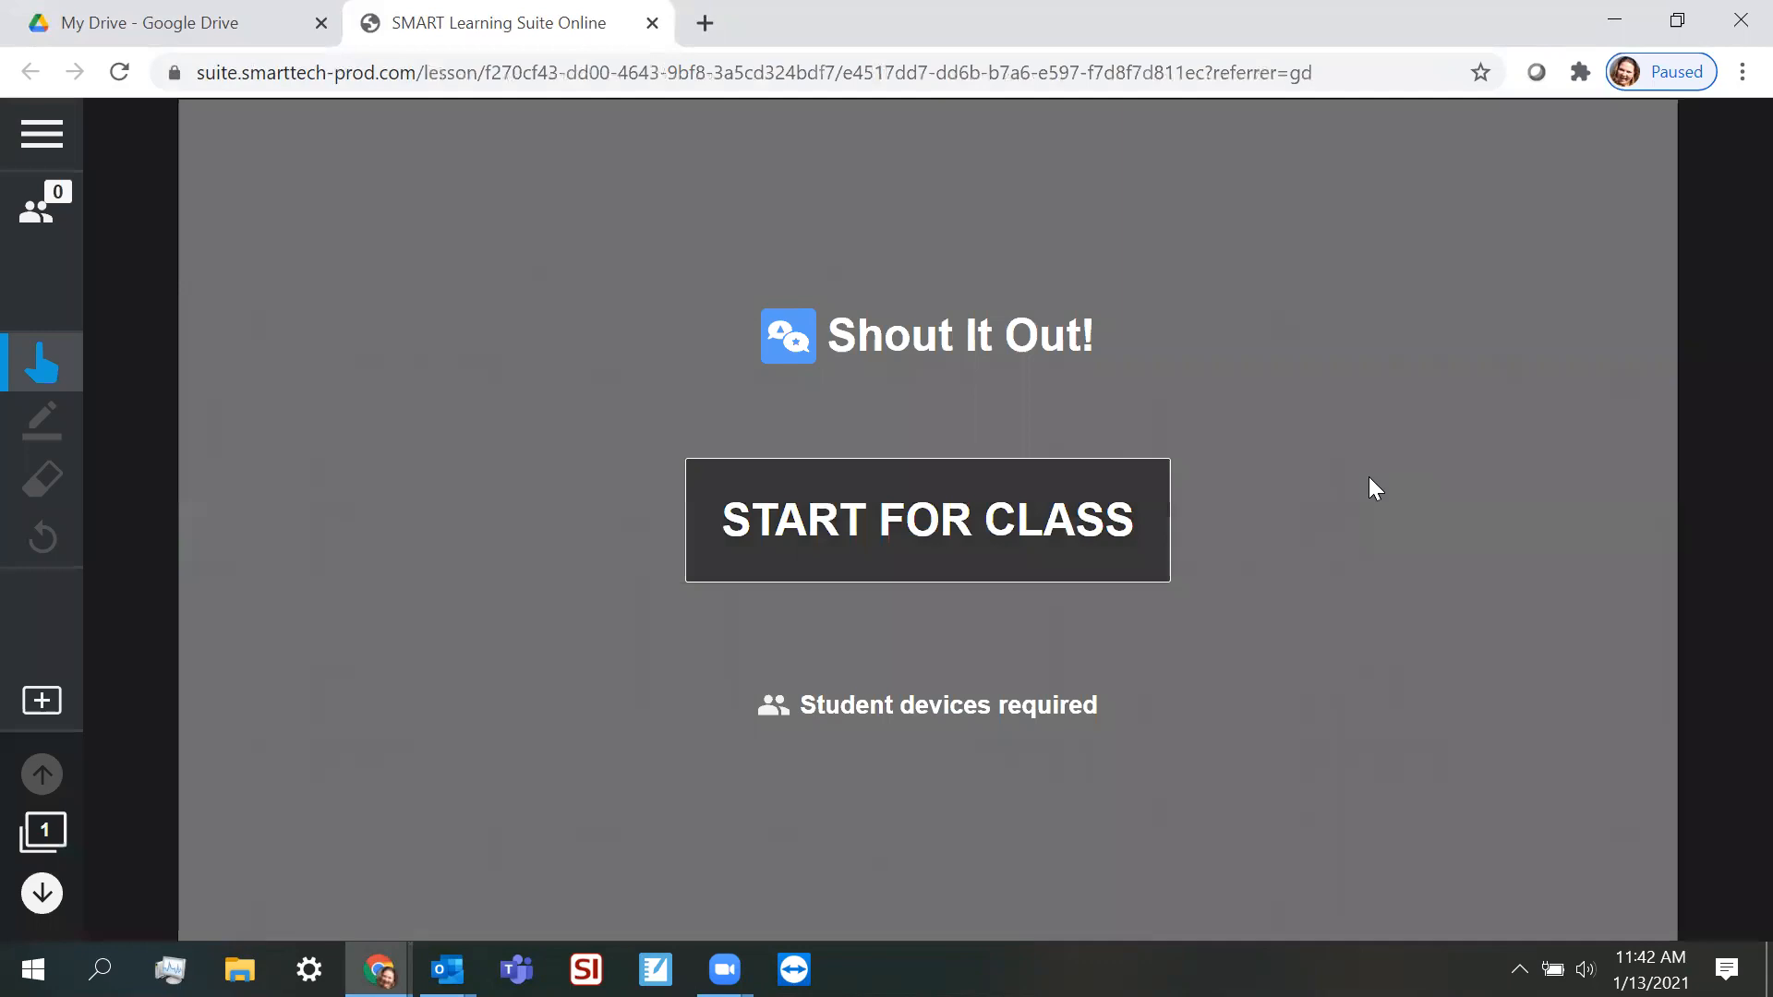
pyautogui.moveTo(420, 283)
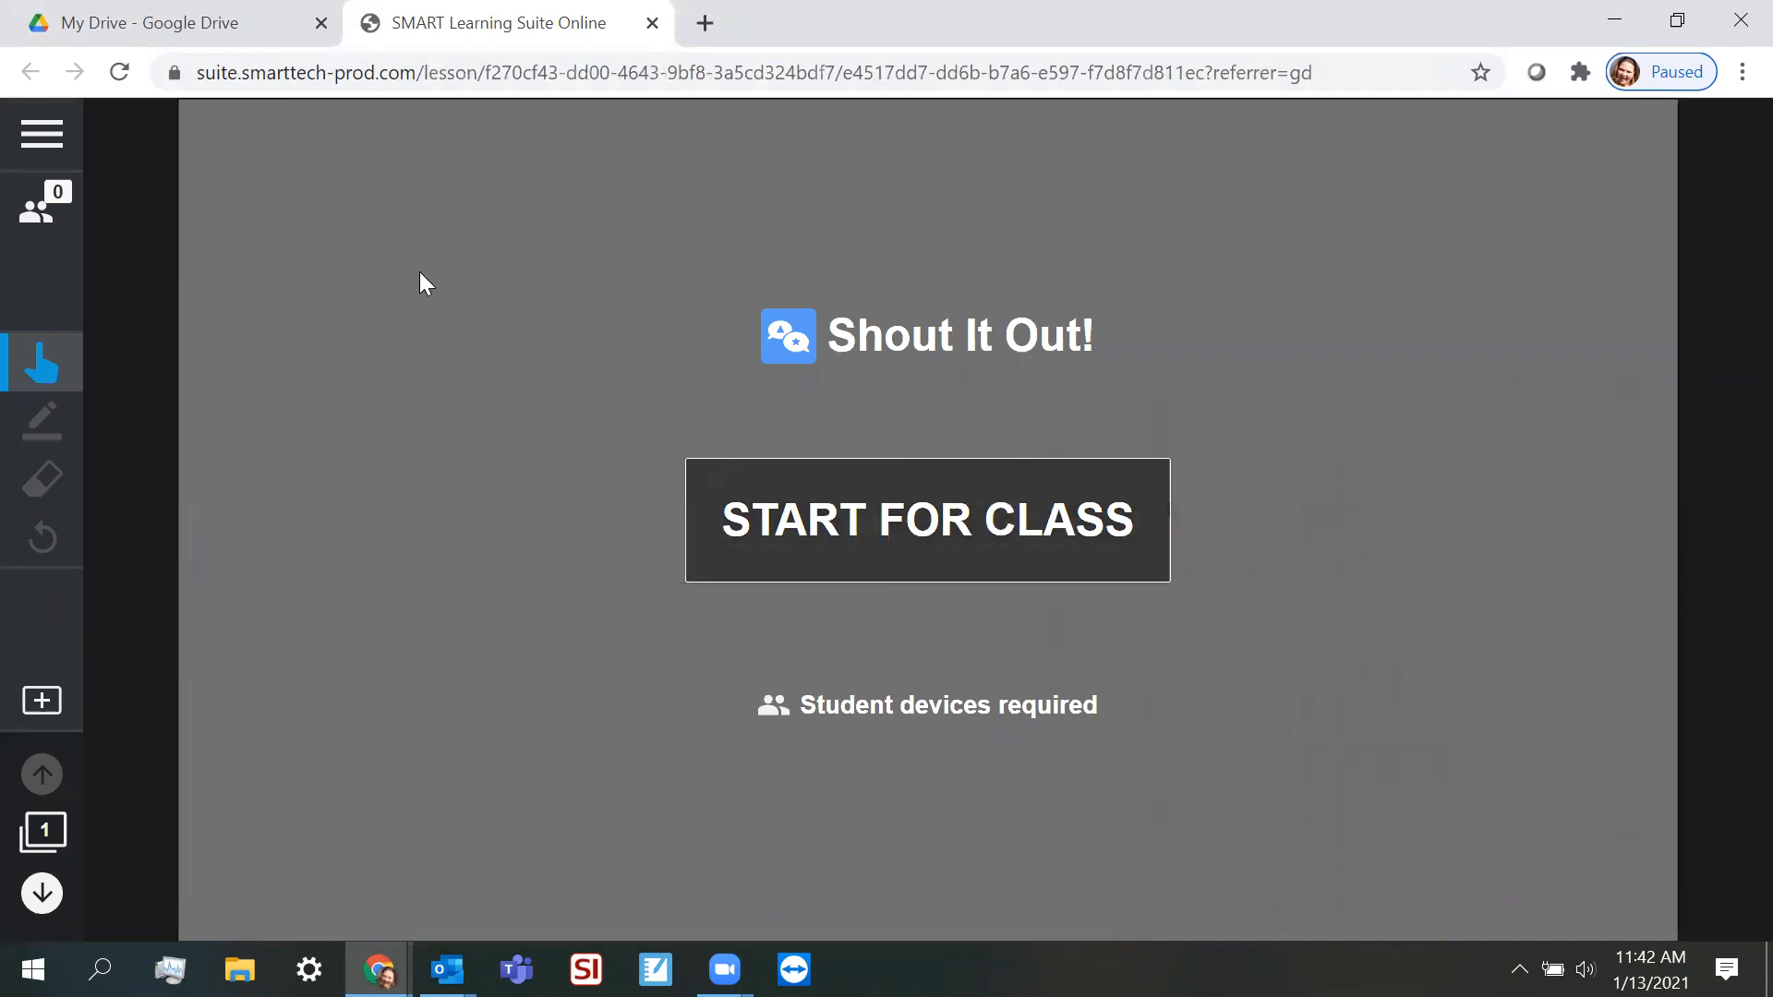
pyautogui.moveTo(532, 364)
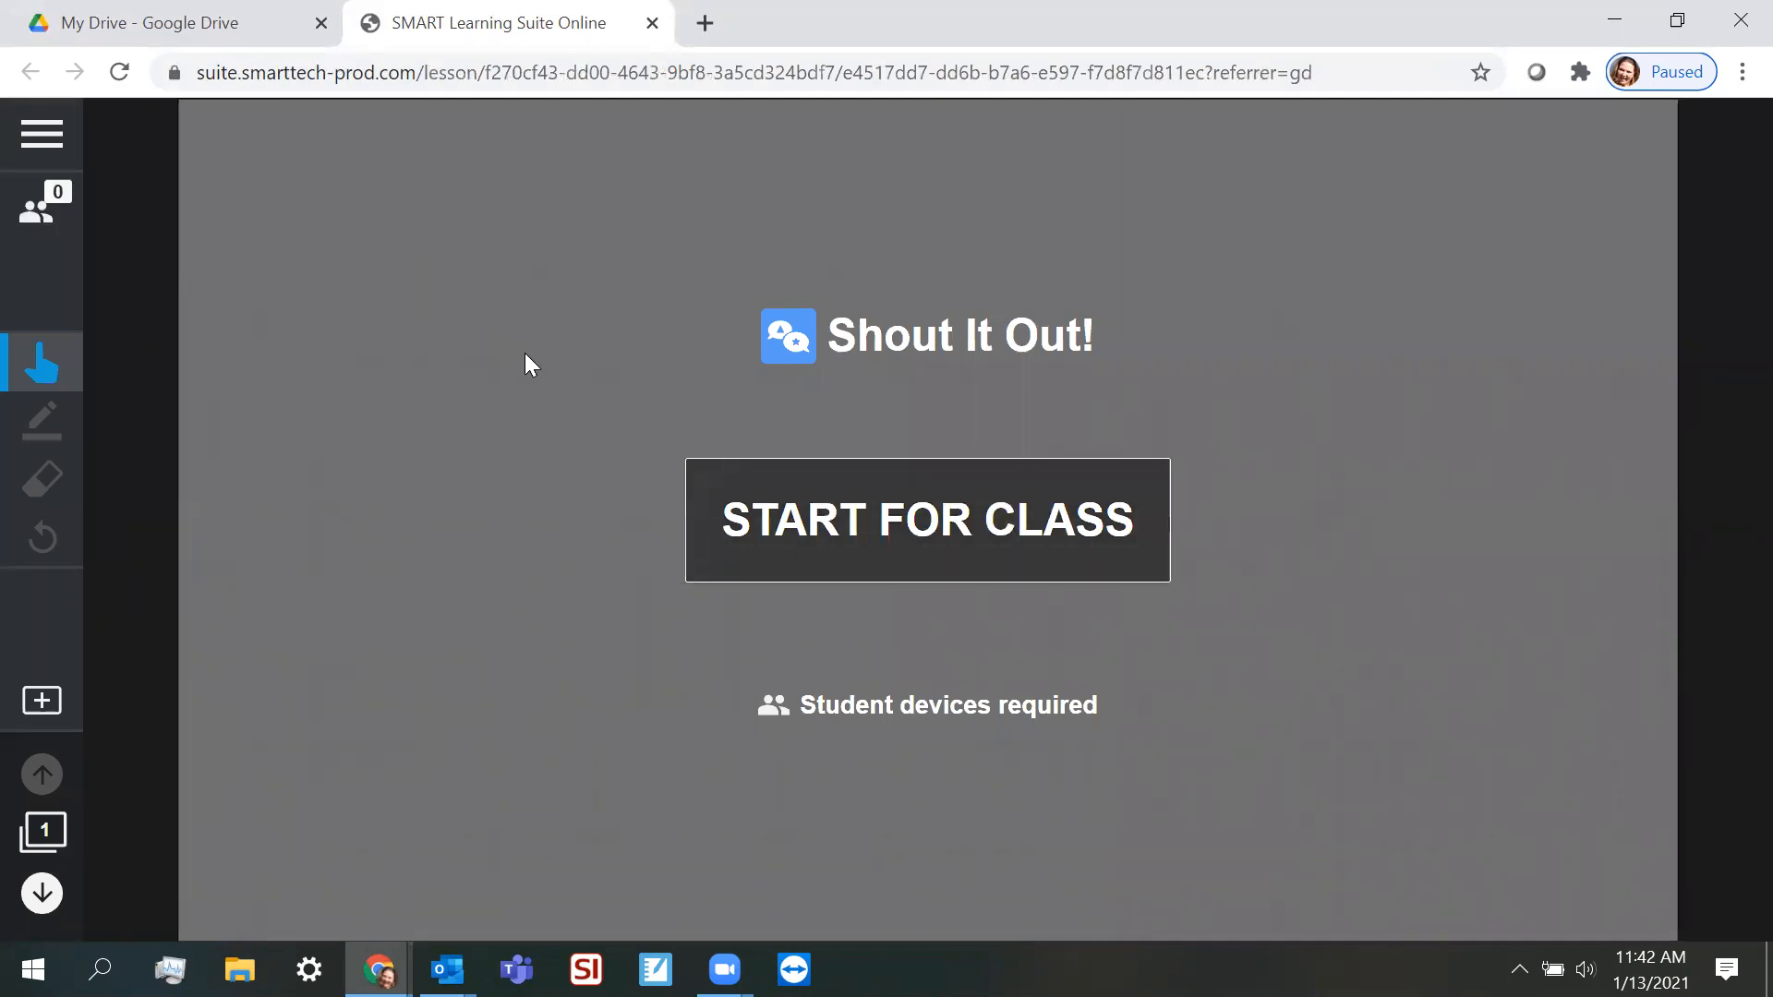
pyautogui.moveTo(609, 373)
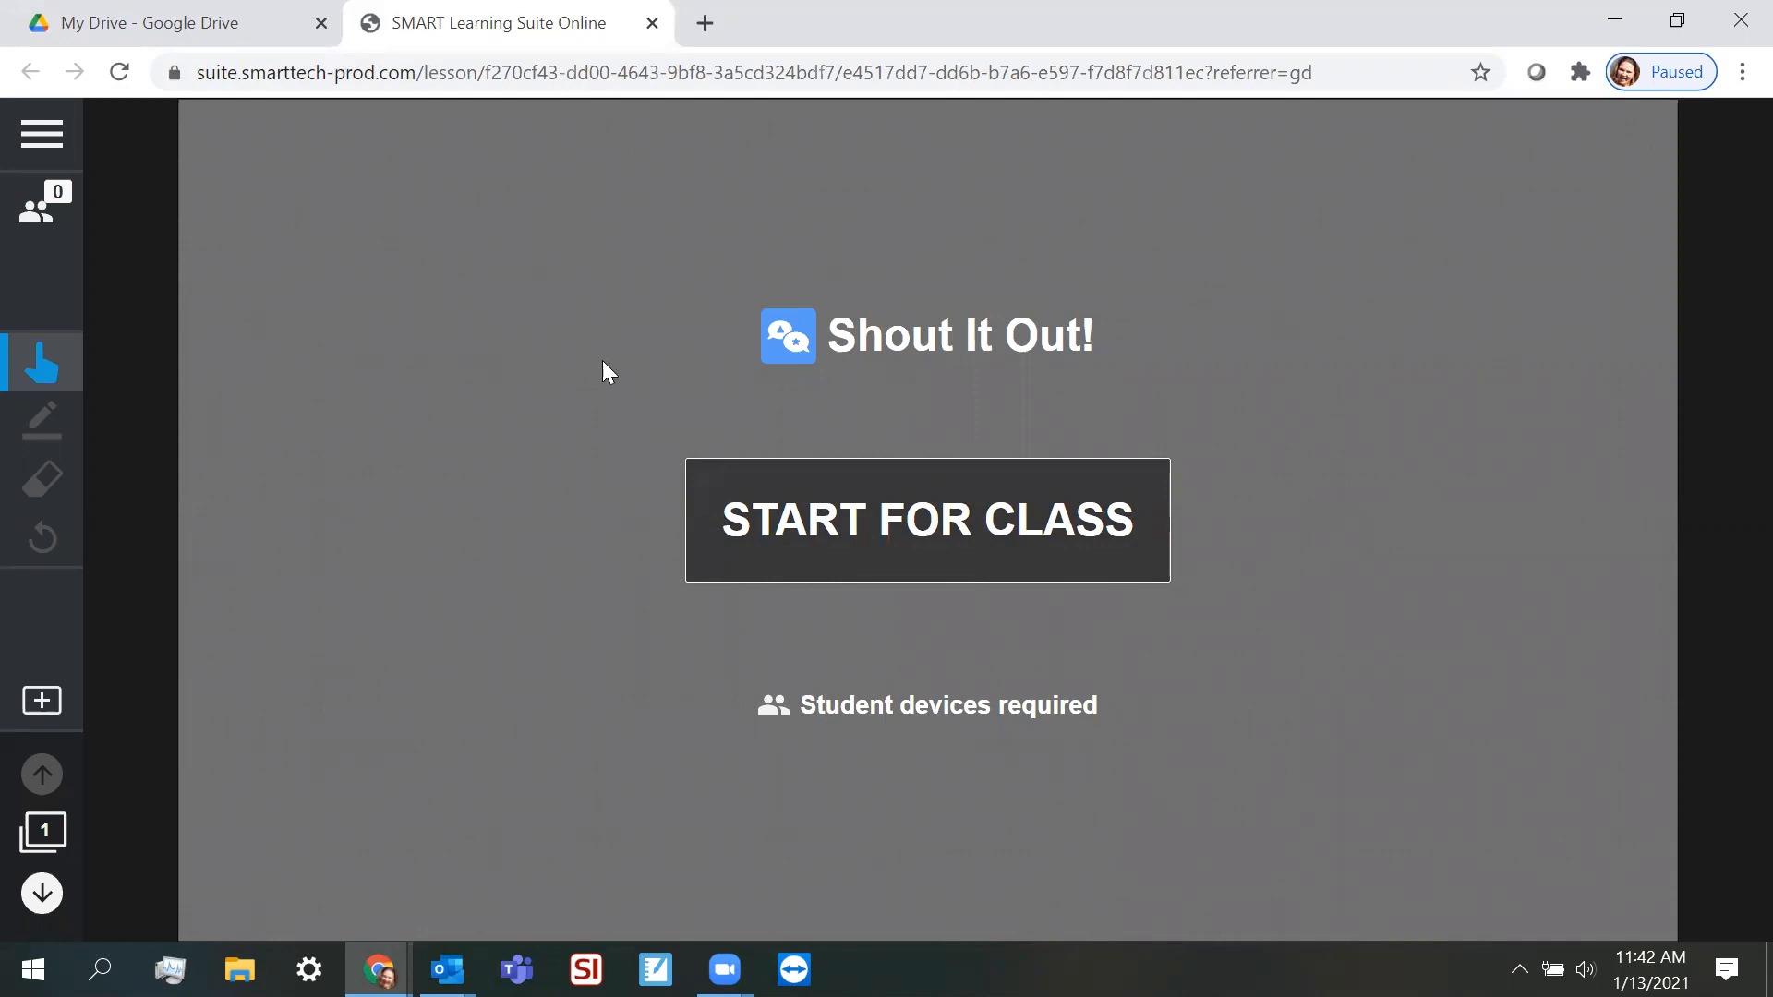
pyautogui.moveTo(434, 186)
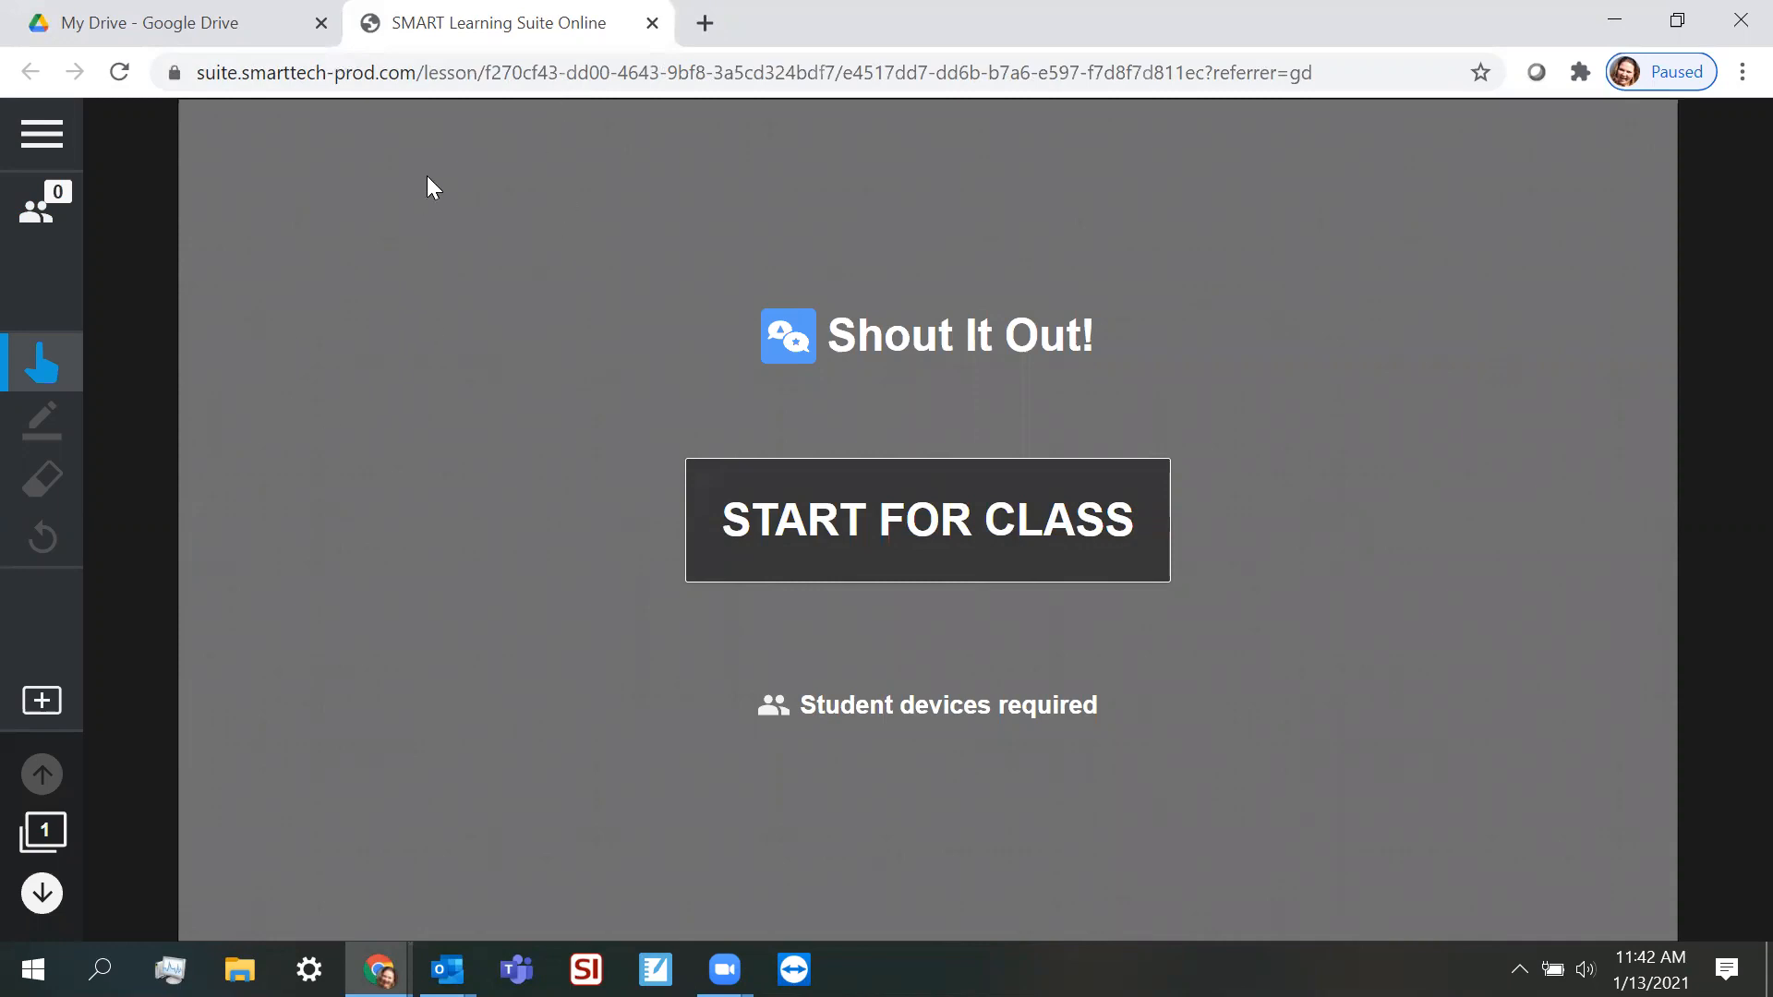
pyautogui.moveTo(300, 203)
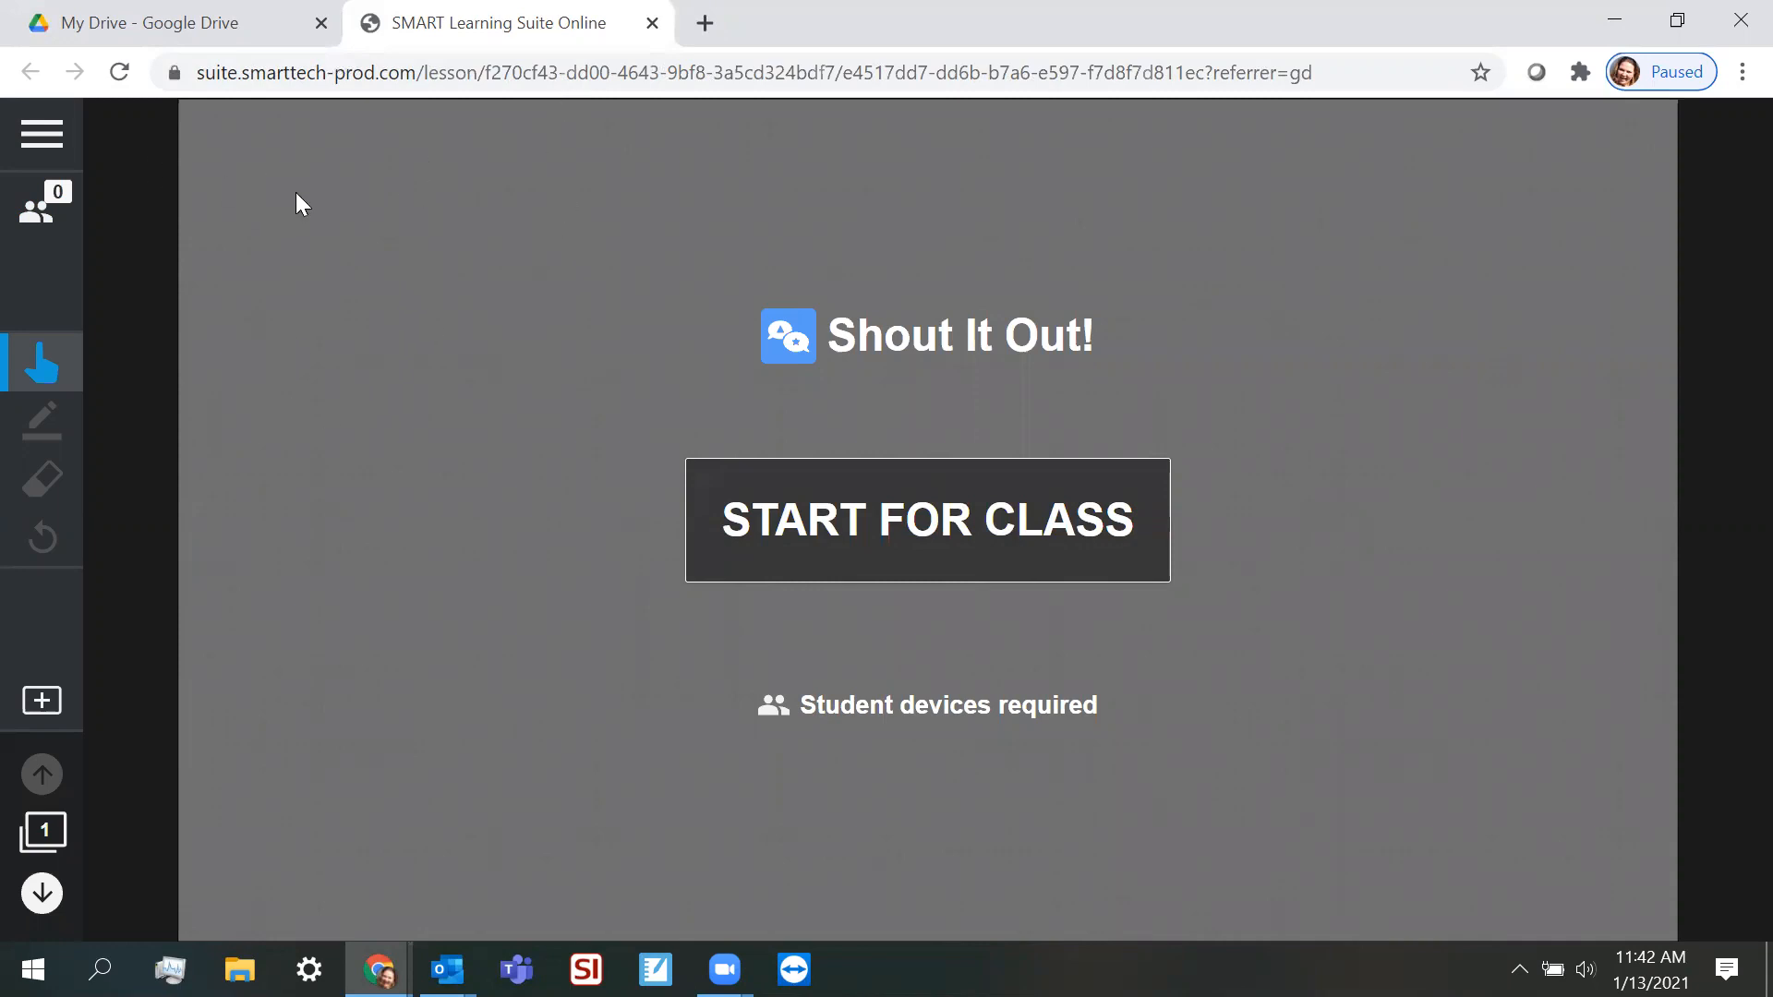
pyautogui.moveTo(42, 135)
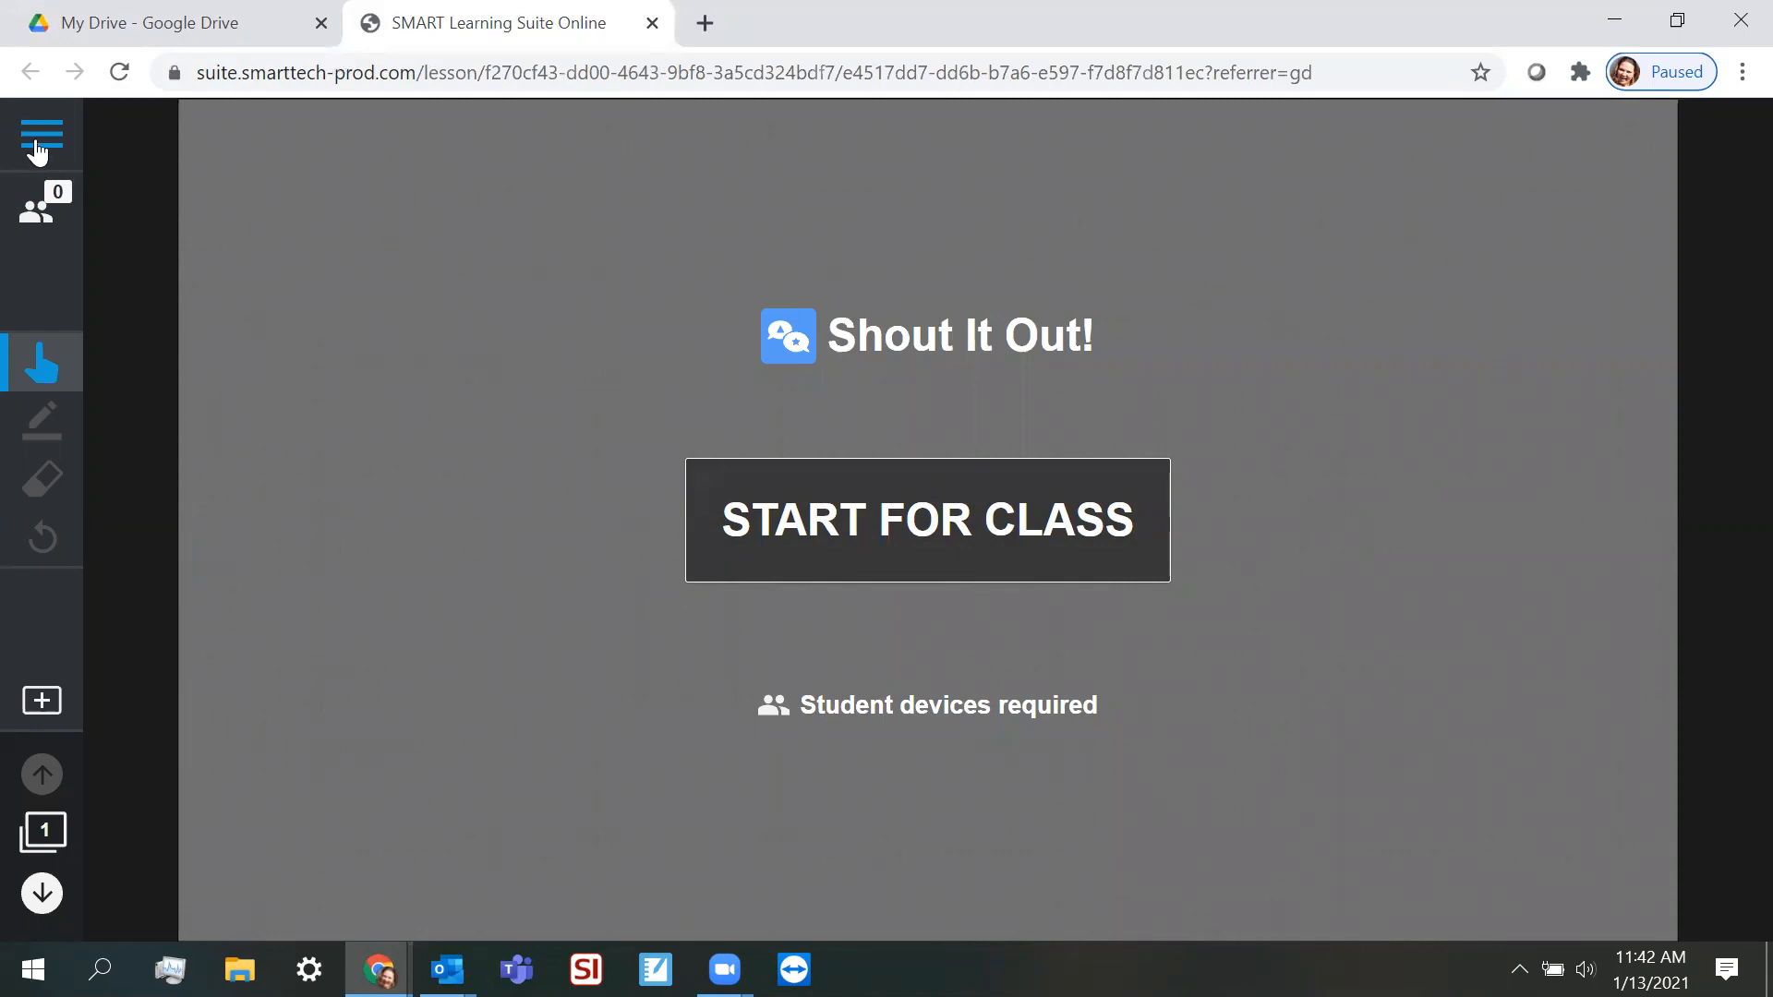
# - Open the George Washington Carver lesson in the editor via Edit Lesson
pyautogui.click(41, 136)
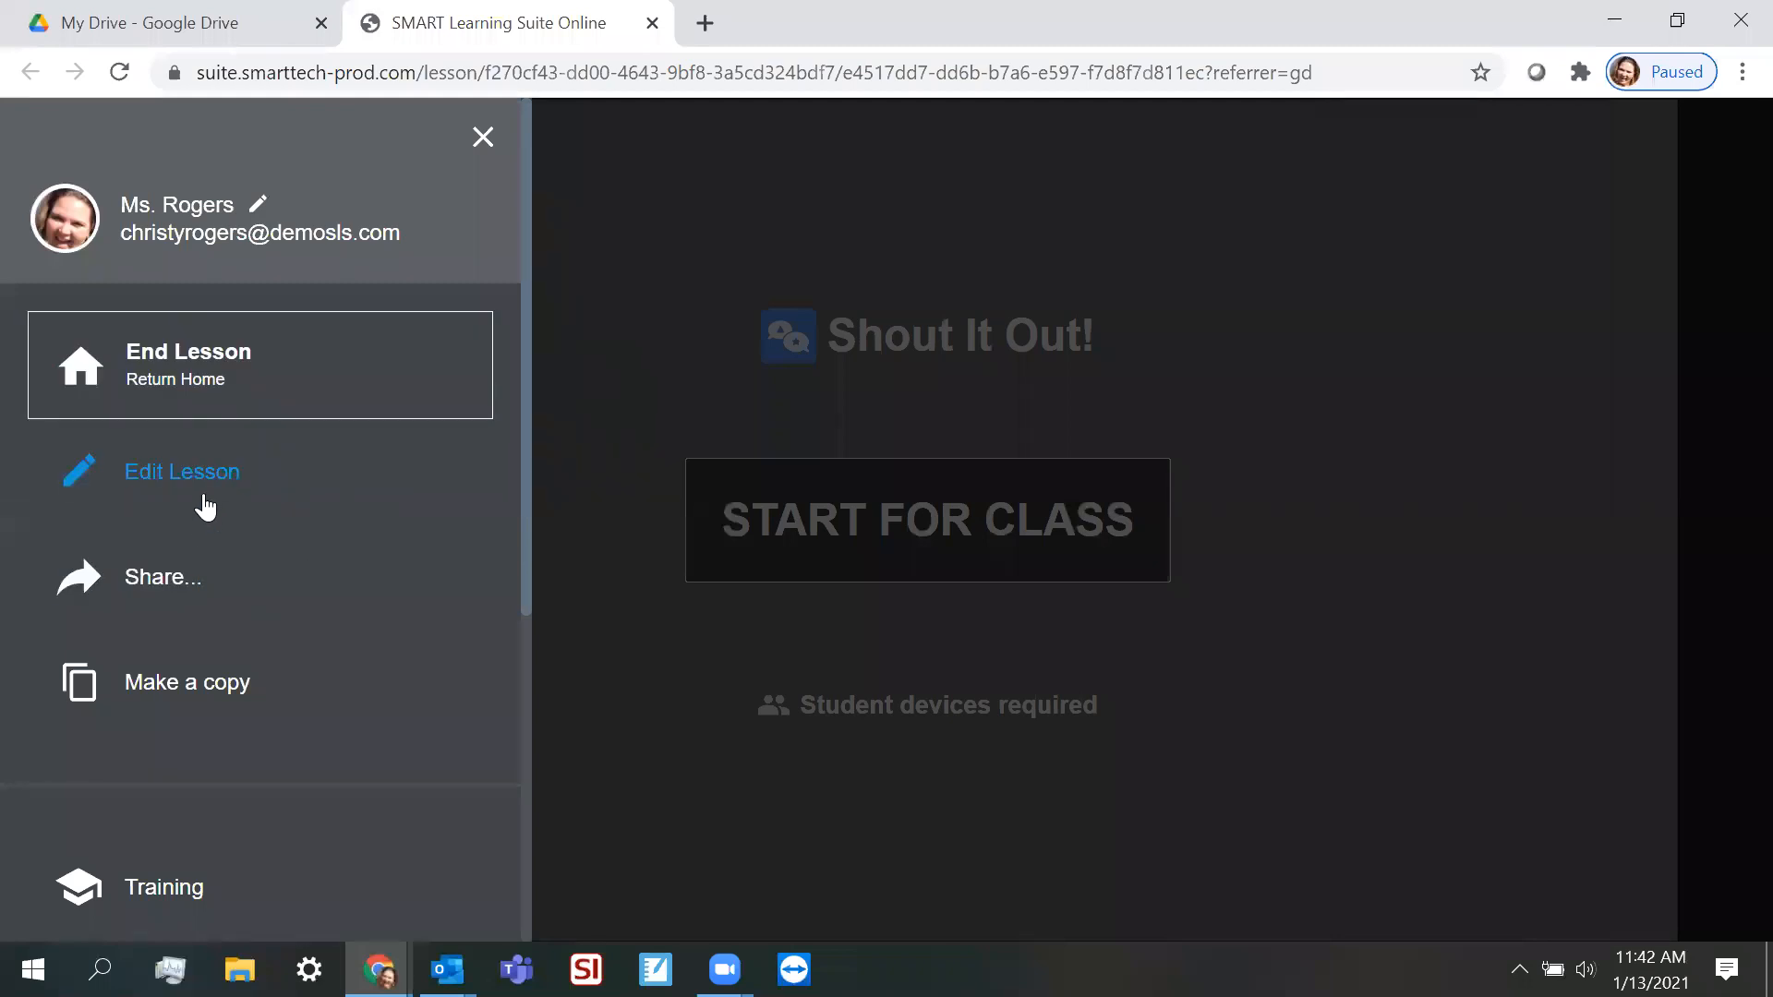
pyautogui.click(181, 472)
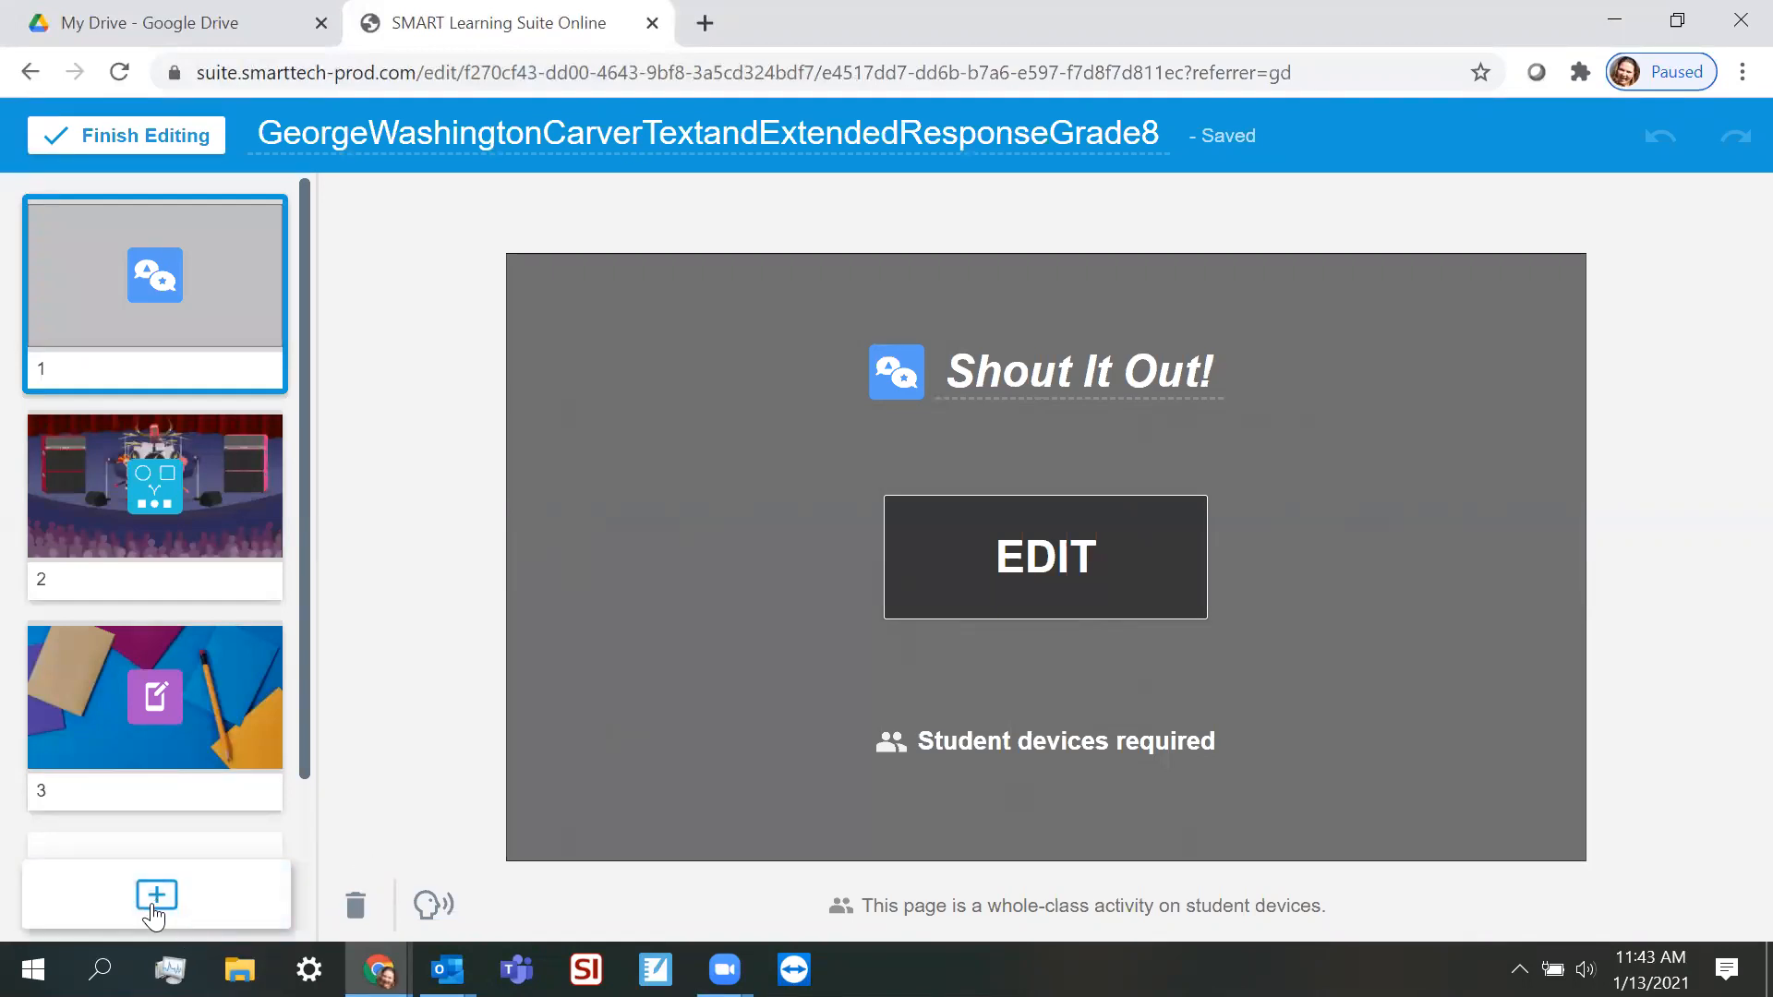
# - Open Add content and browse YouTube, New Page, activity templates and resources
pyautogui.click(156, 896)
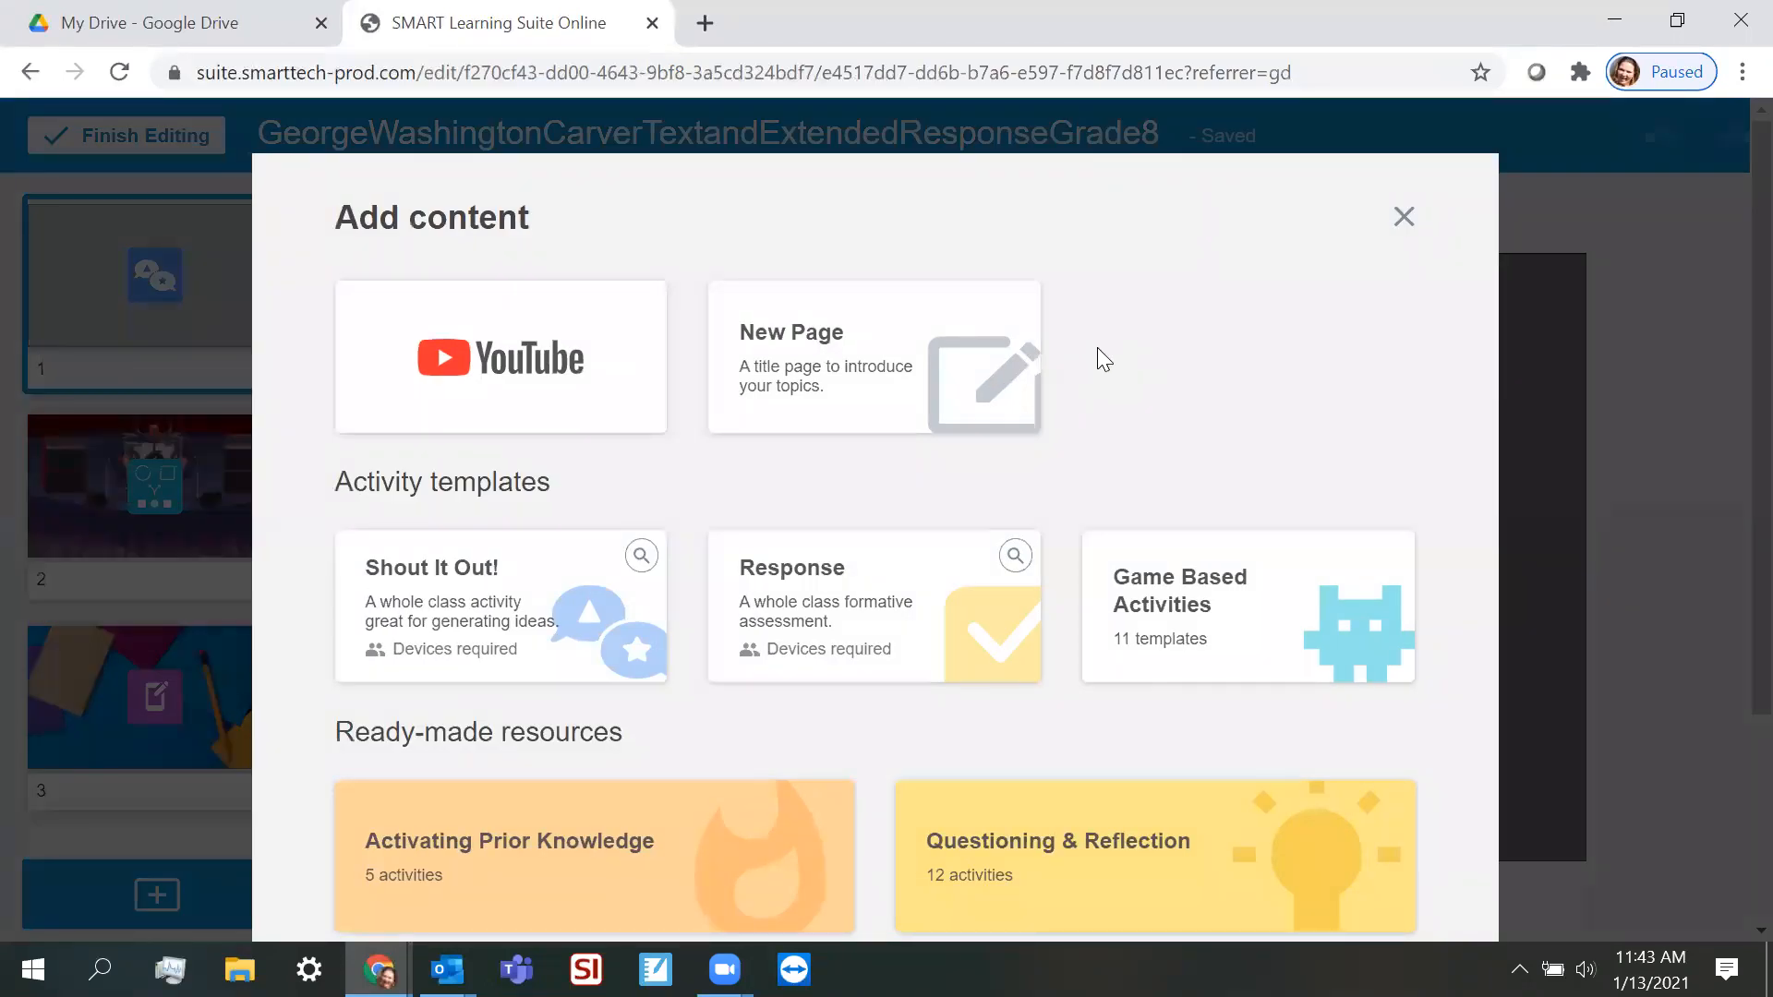
pyautogui.moveTo(1175, 543)
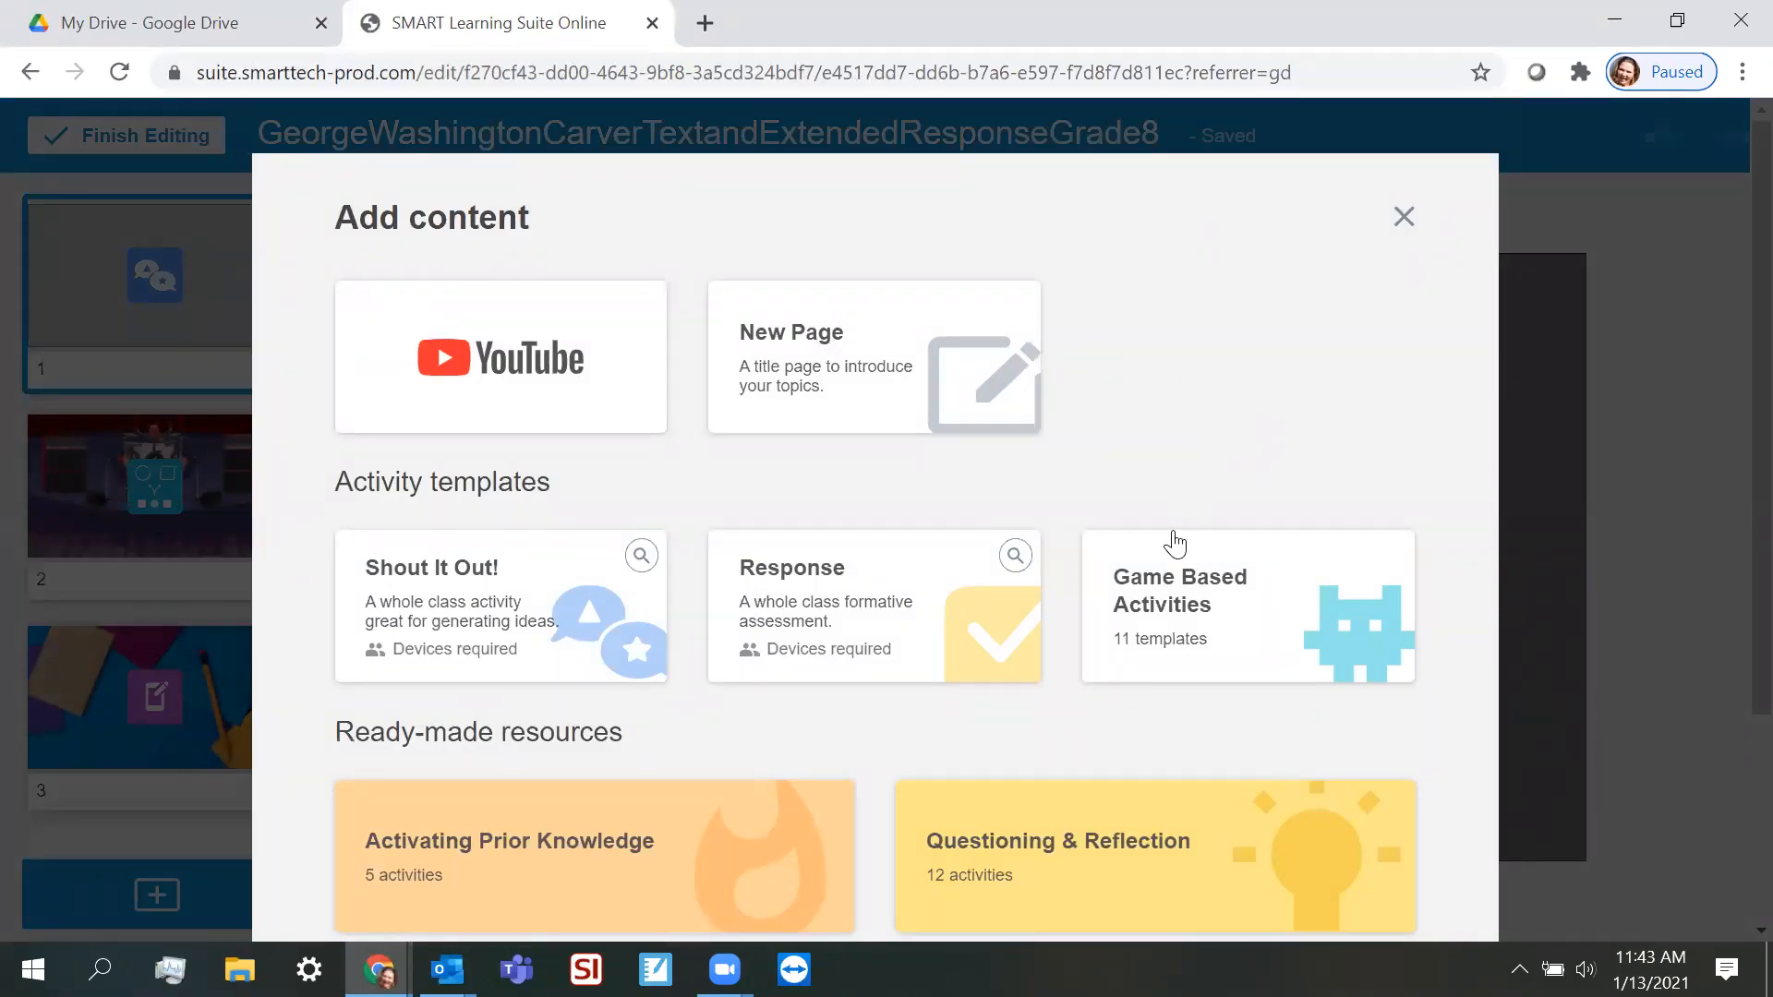
pyautogui.scroll(-3)
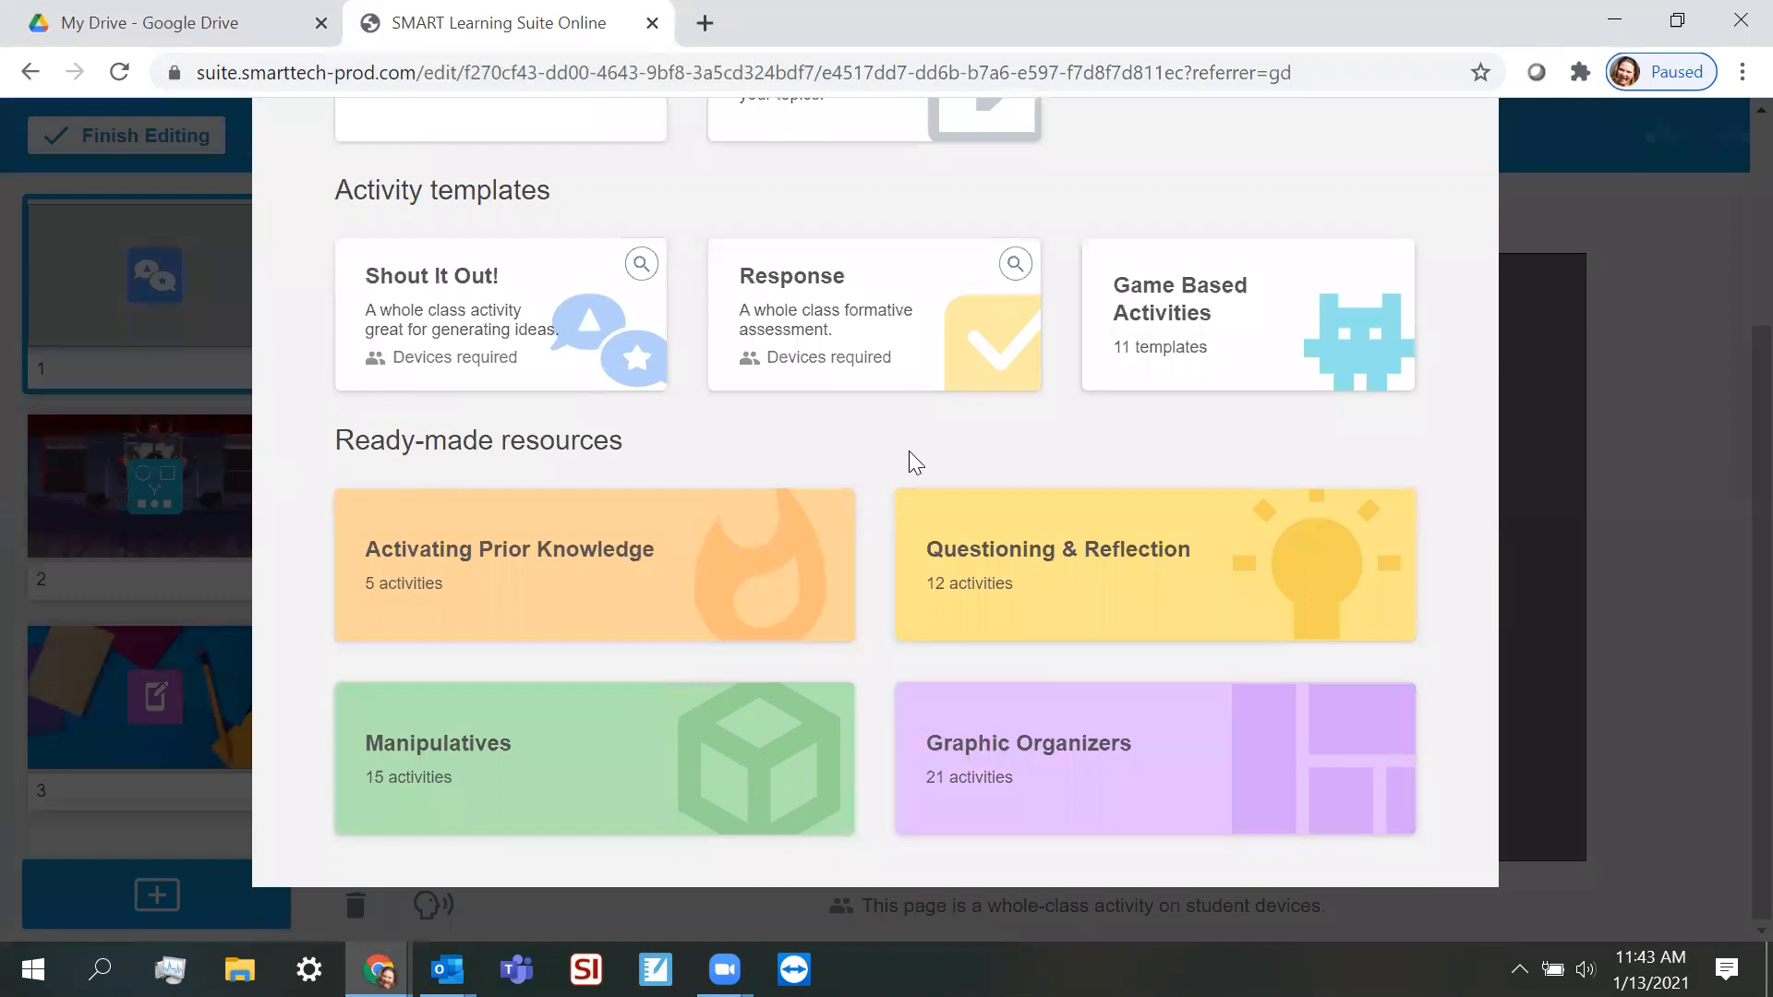
pyautogui.scroll(3)
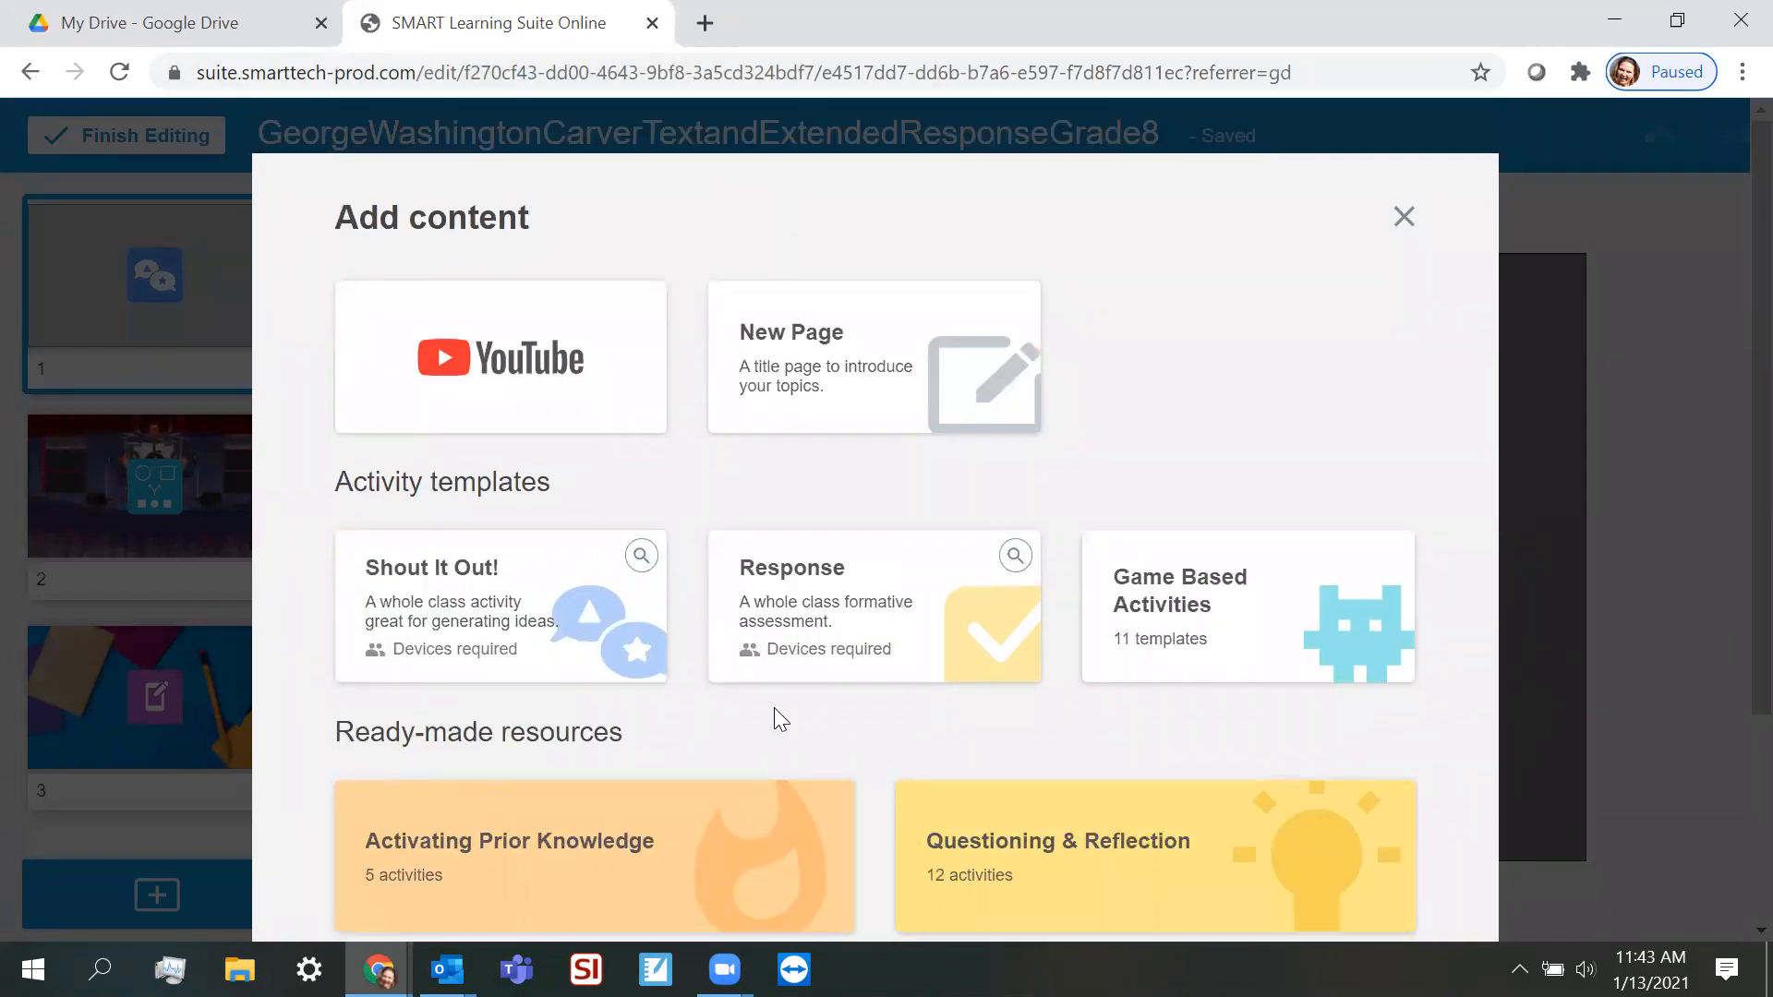
pyautogui.scroll(-3)
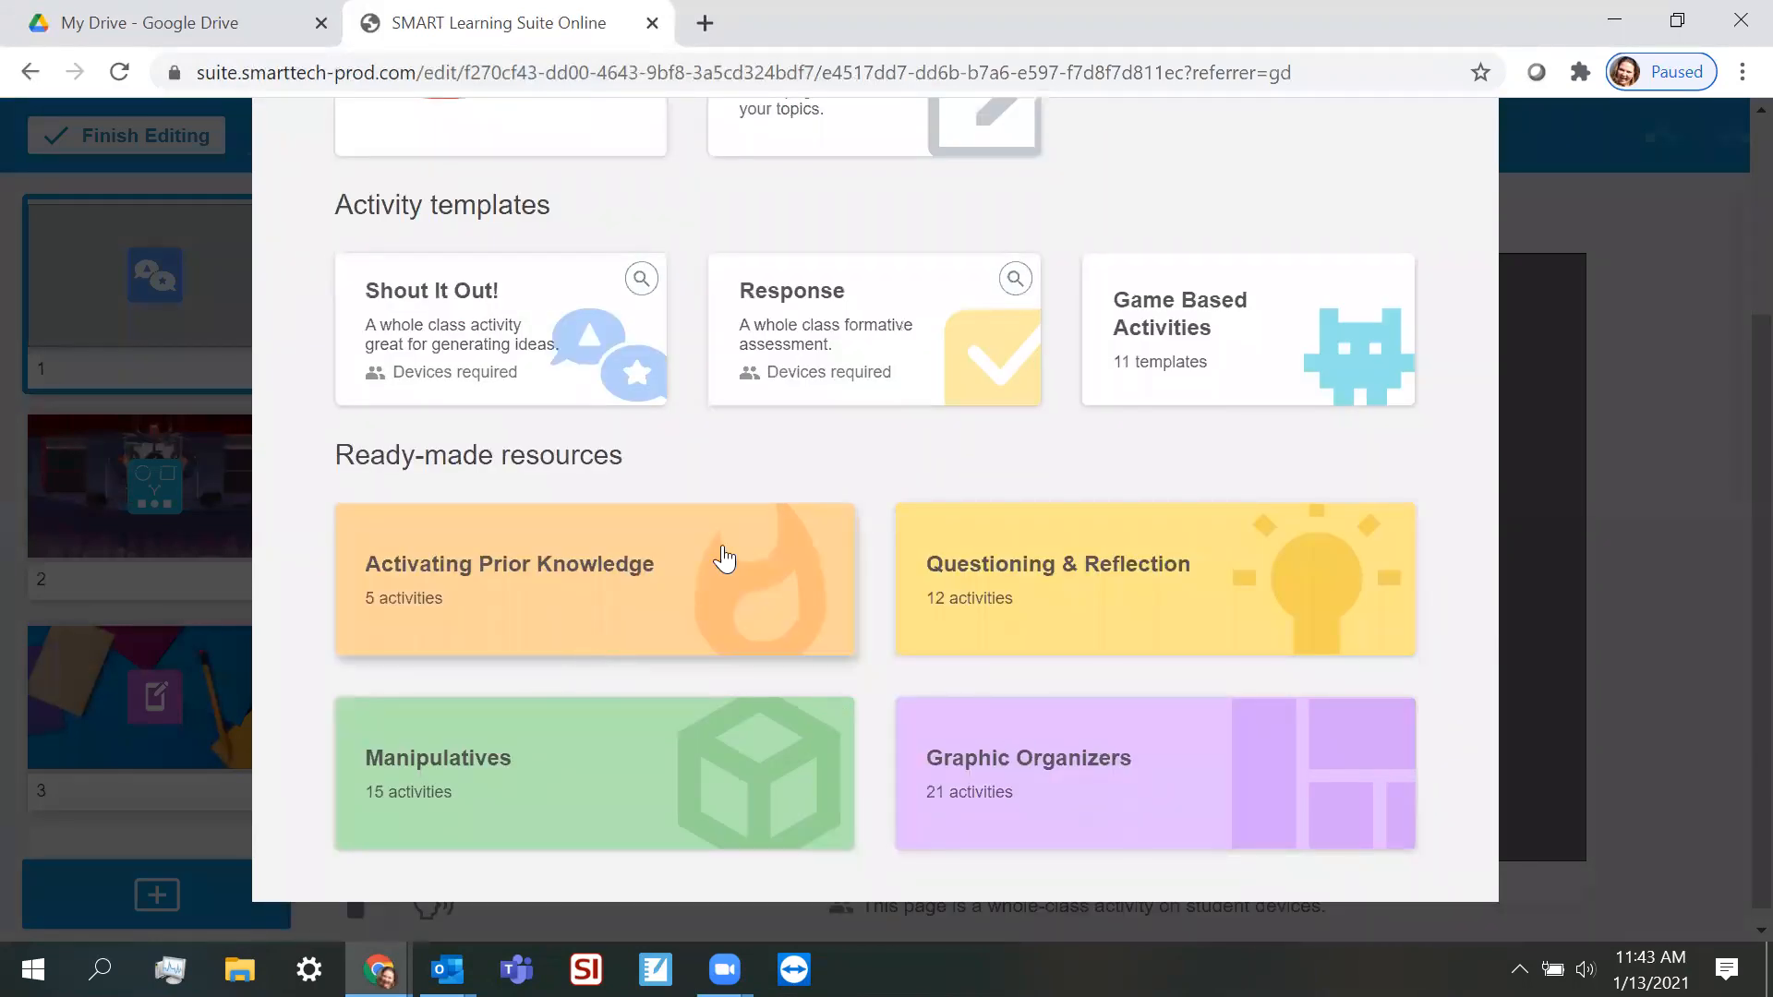
pyautogui.moveTo(513, 659)
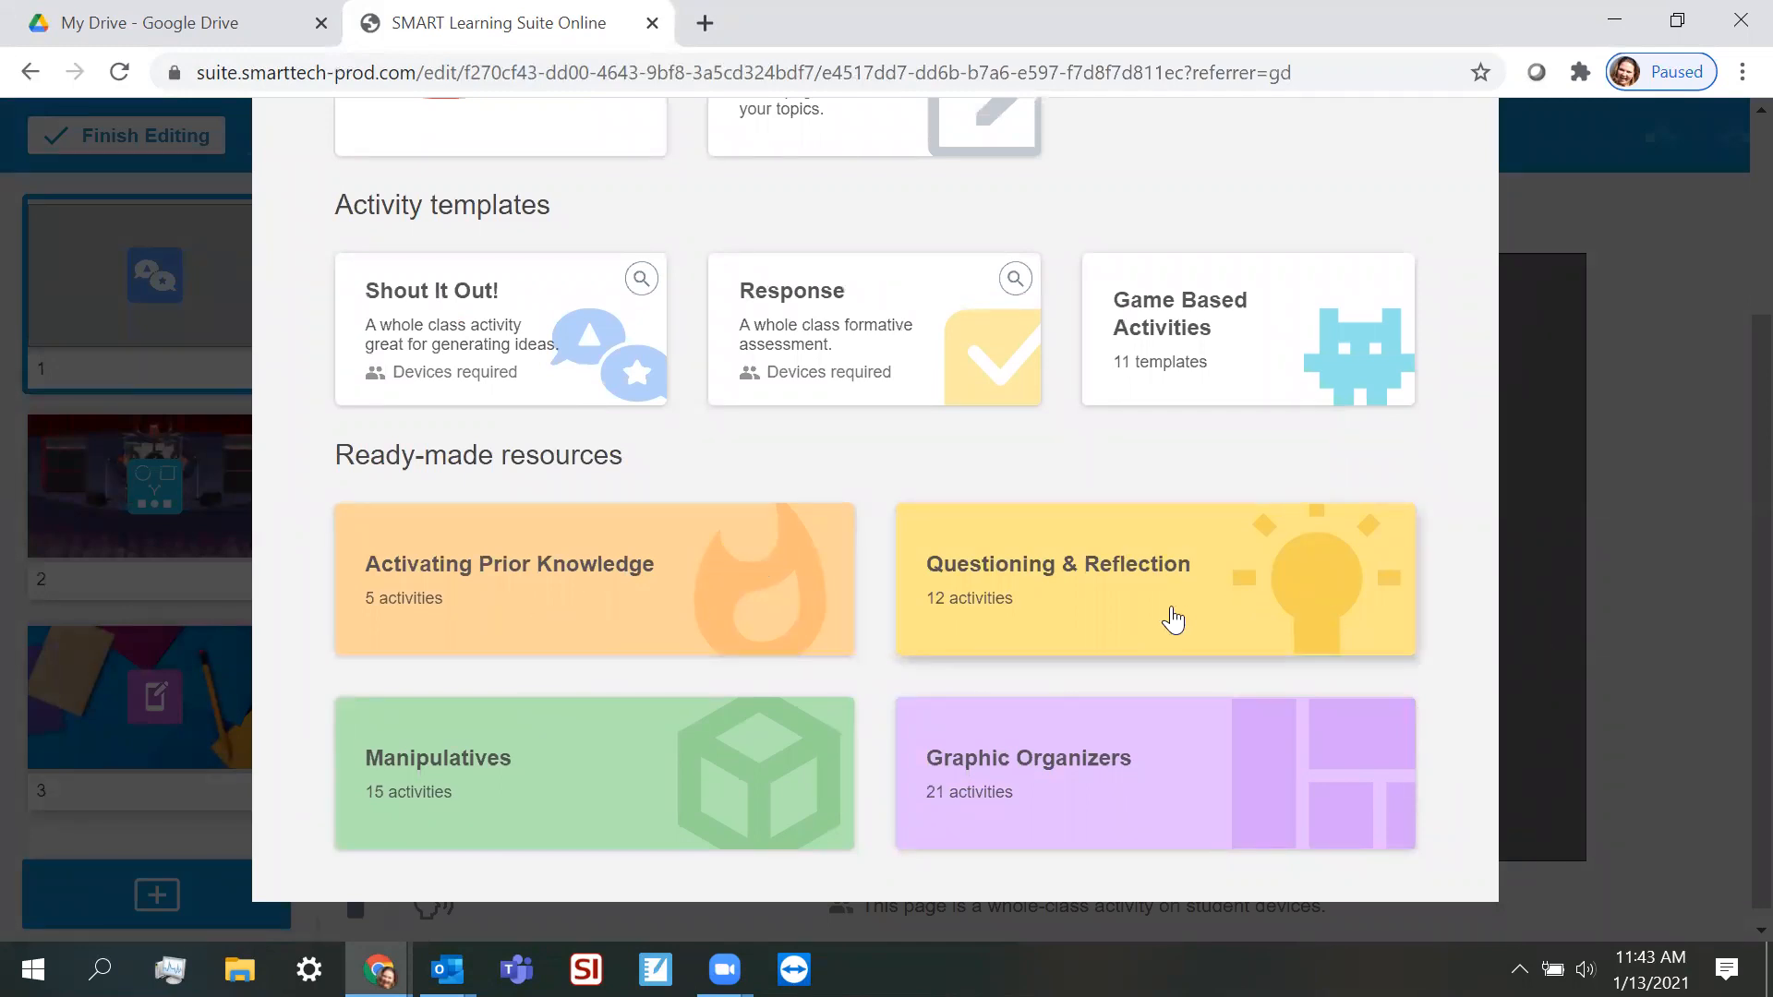
pyautogui.moveTo(1434, 801)
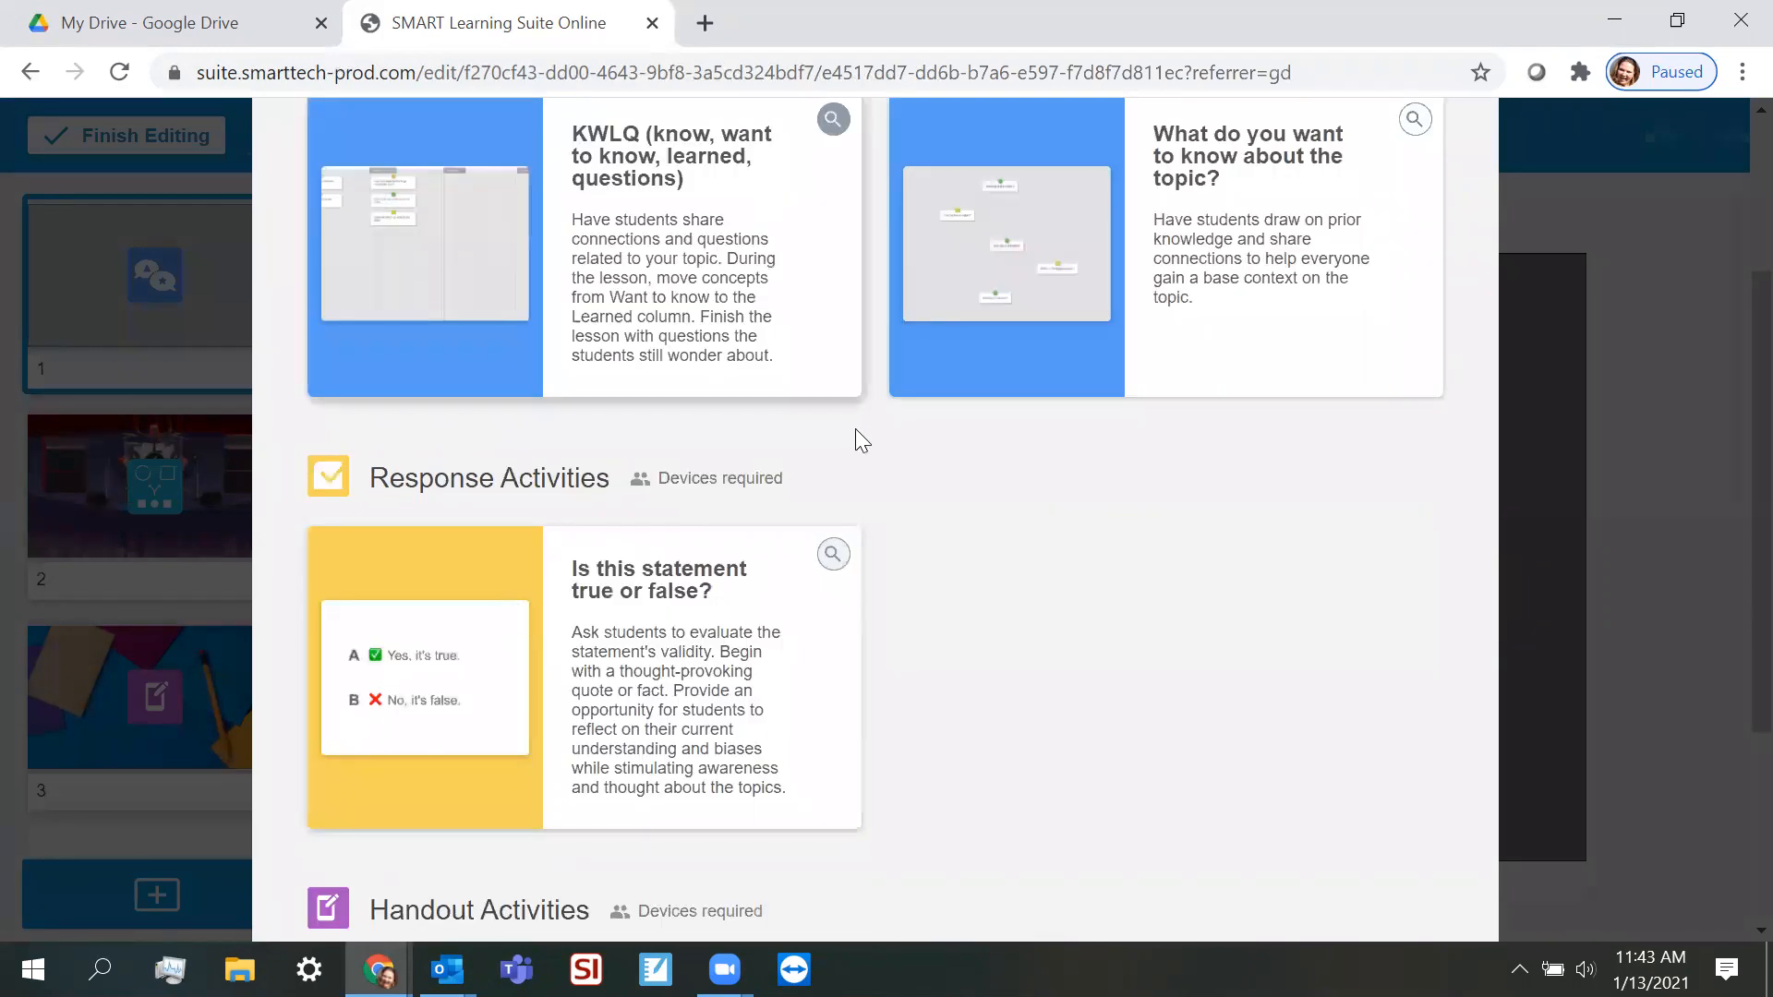
pyautogui.moveTo(598, 246)
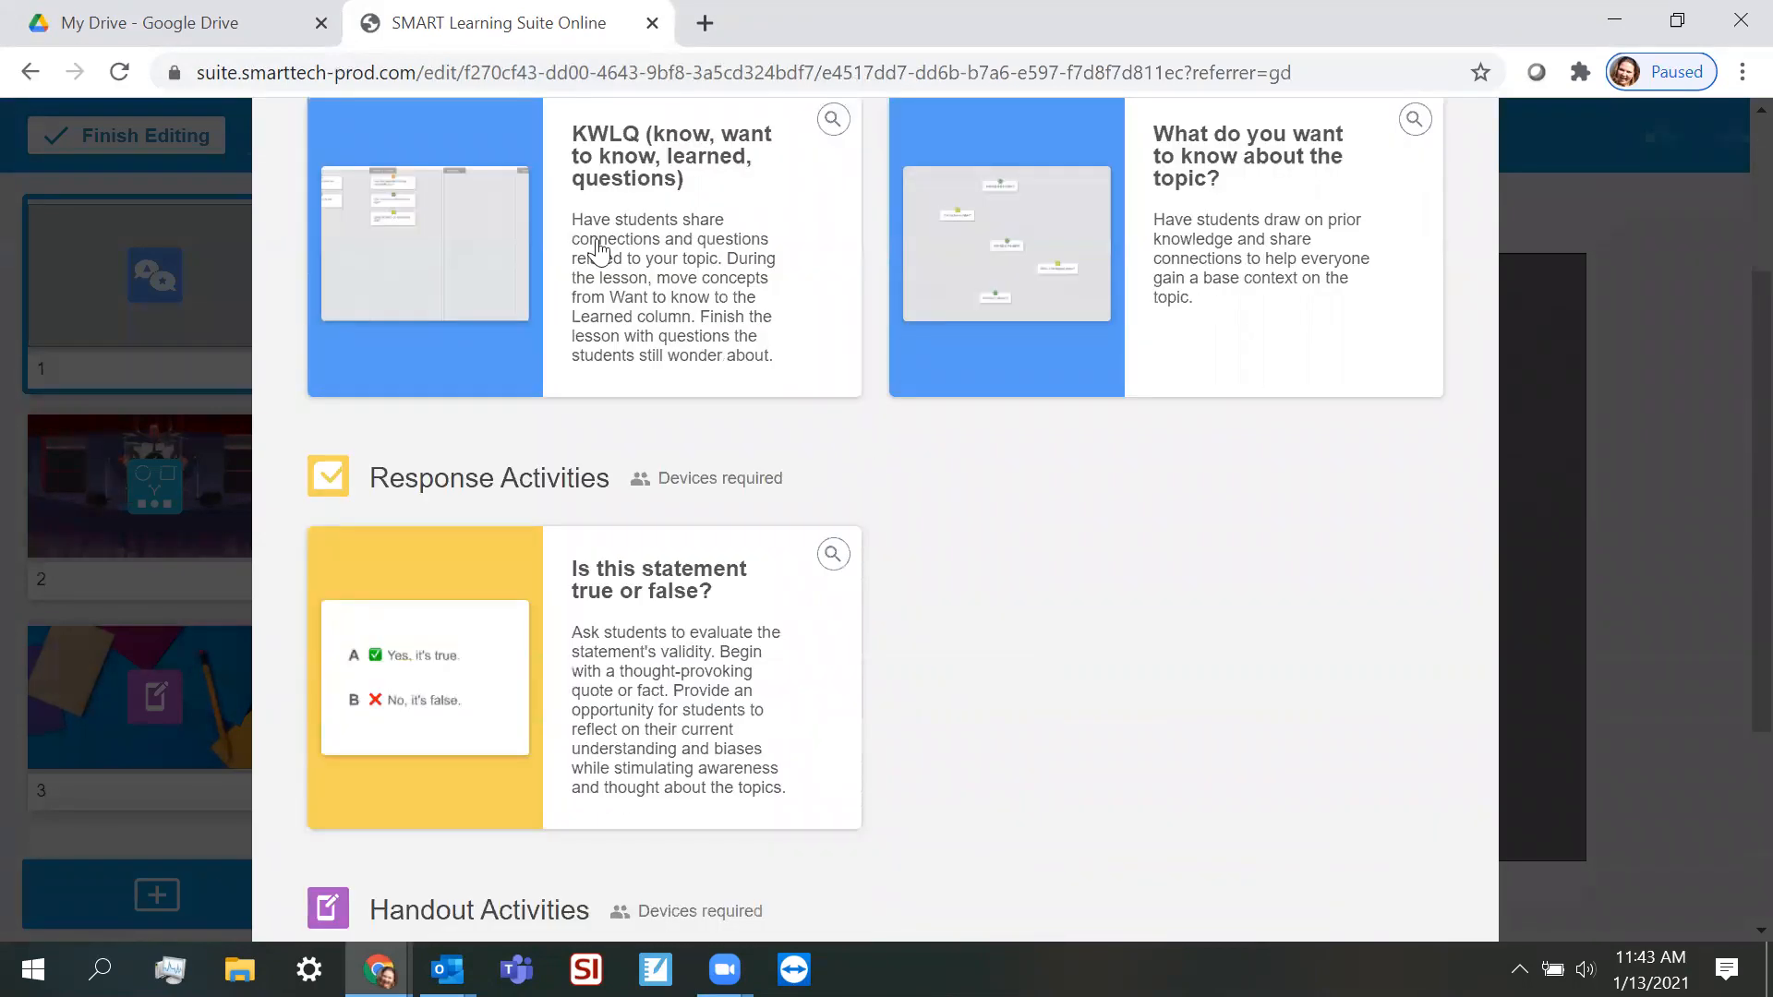
pyautogui.moveTo(866, 662)
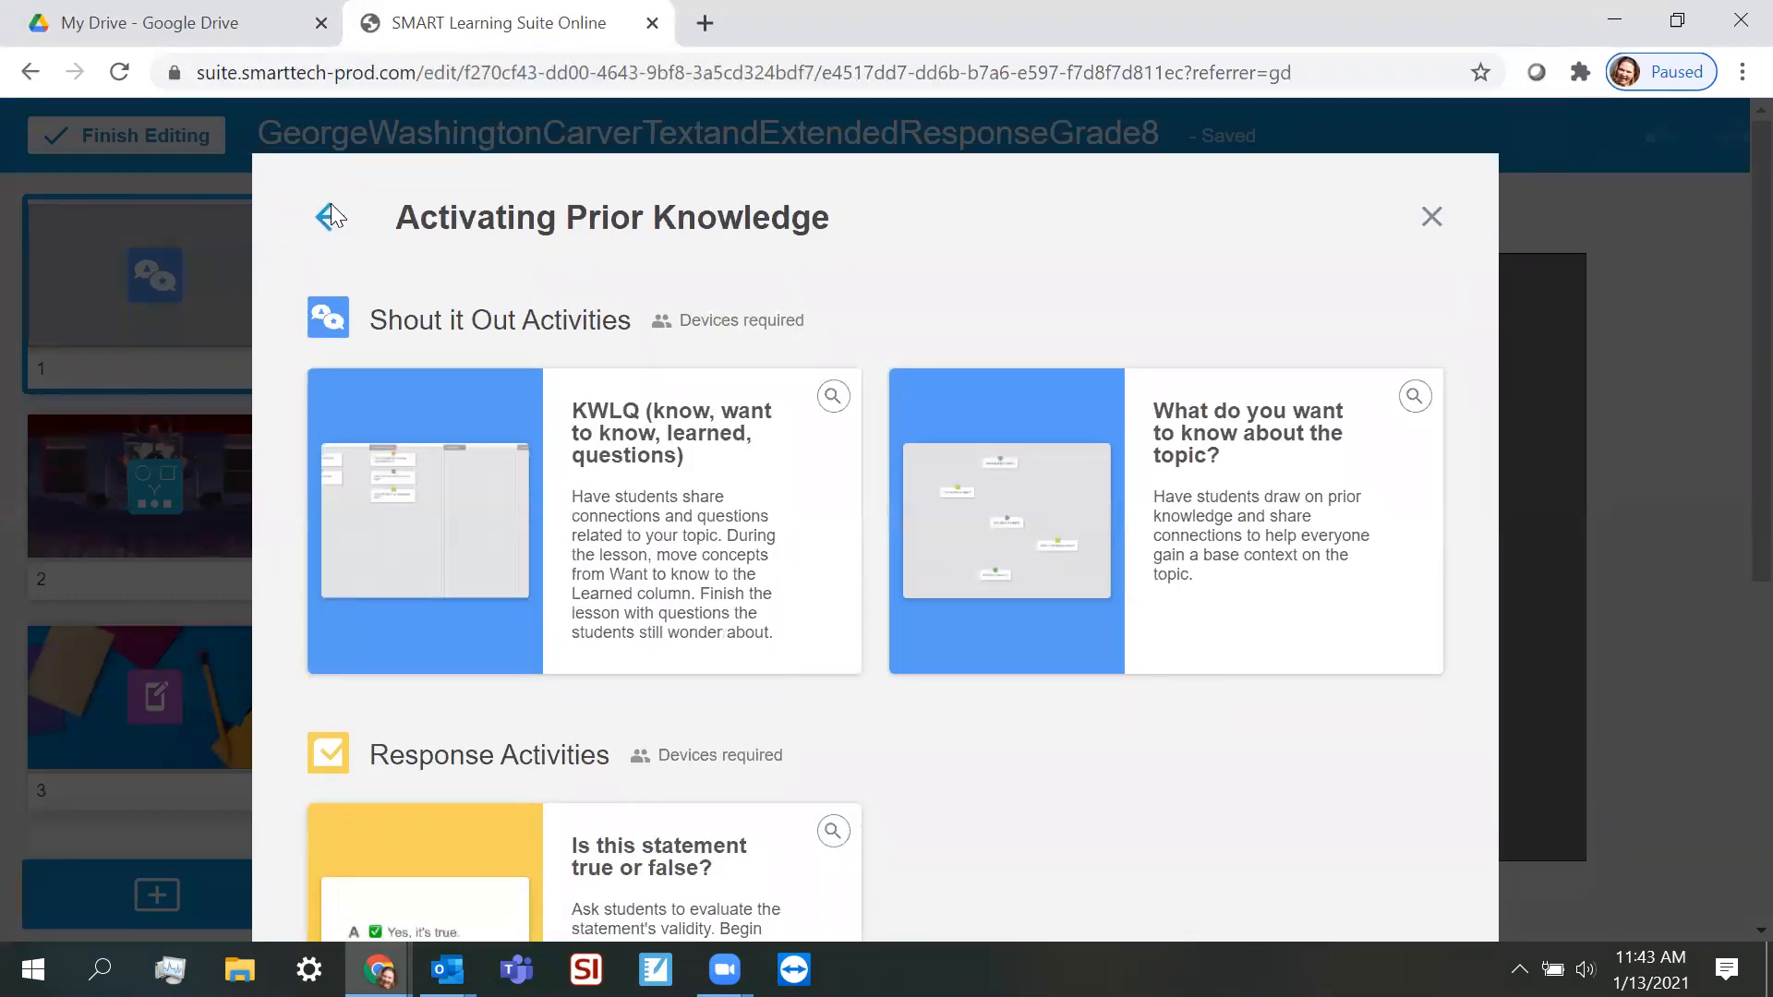
# - Browse the Manipulatives templates, ending with Brainstorming Web and other Graphic Organizers shown
pyautogui.scroll(-3)
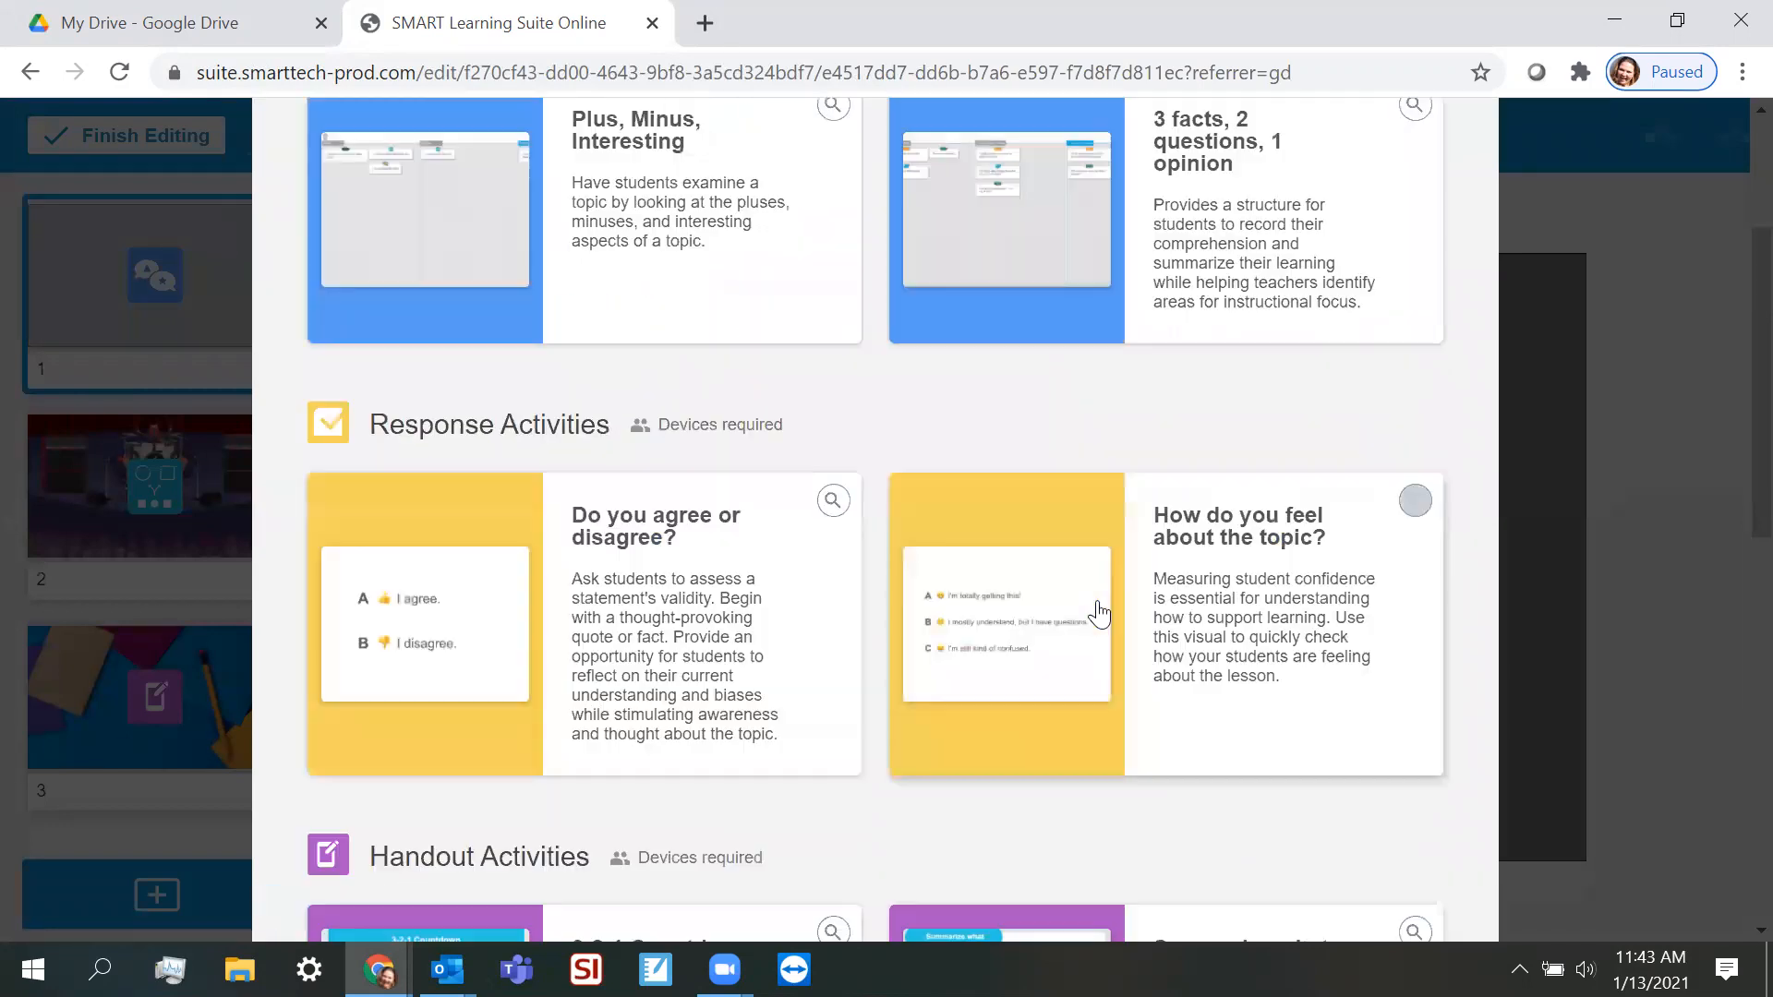
pyautogui.scroll(3)
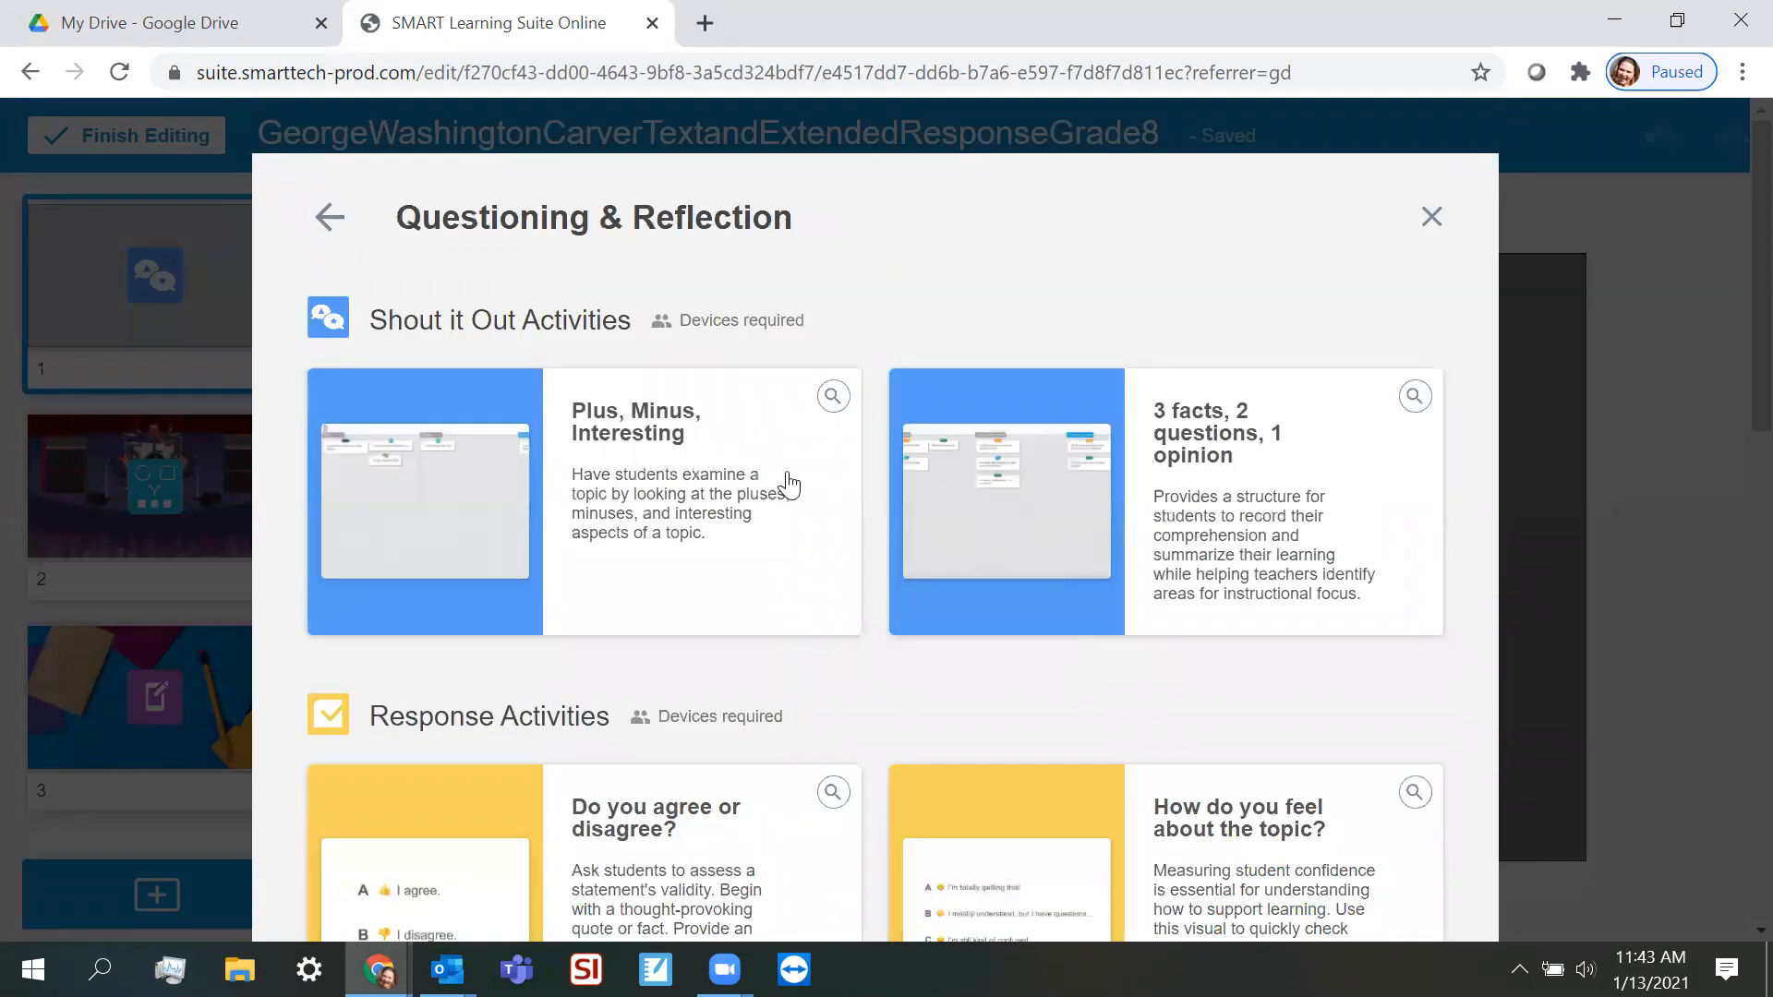
pyautogui.scroll(-3)
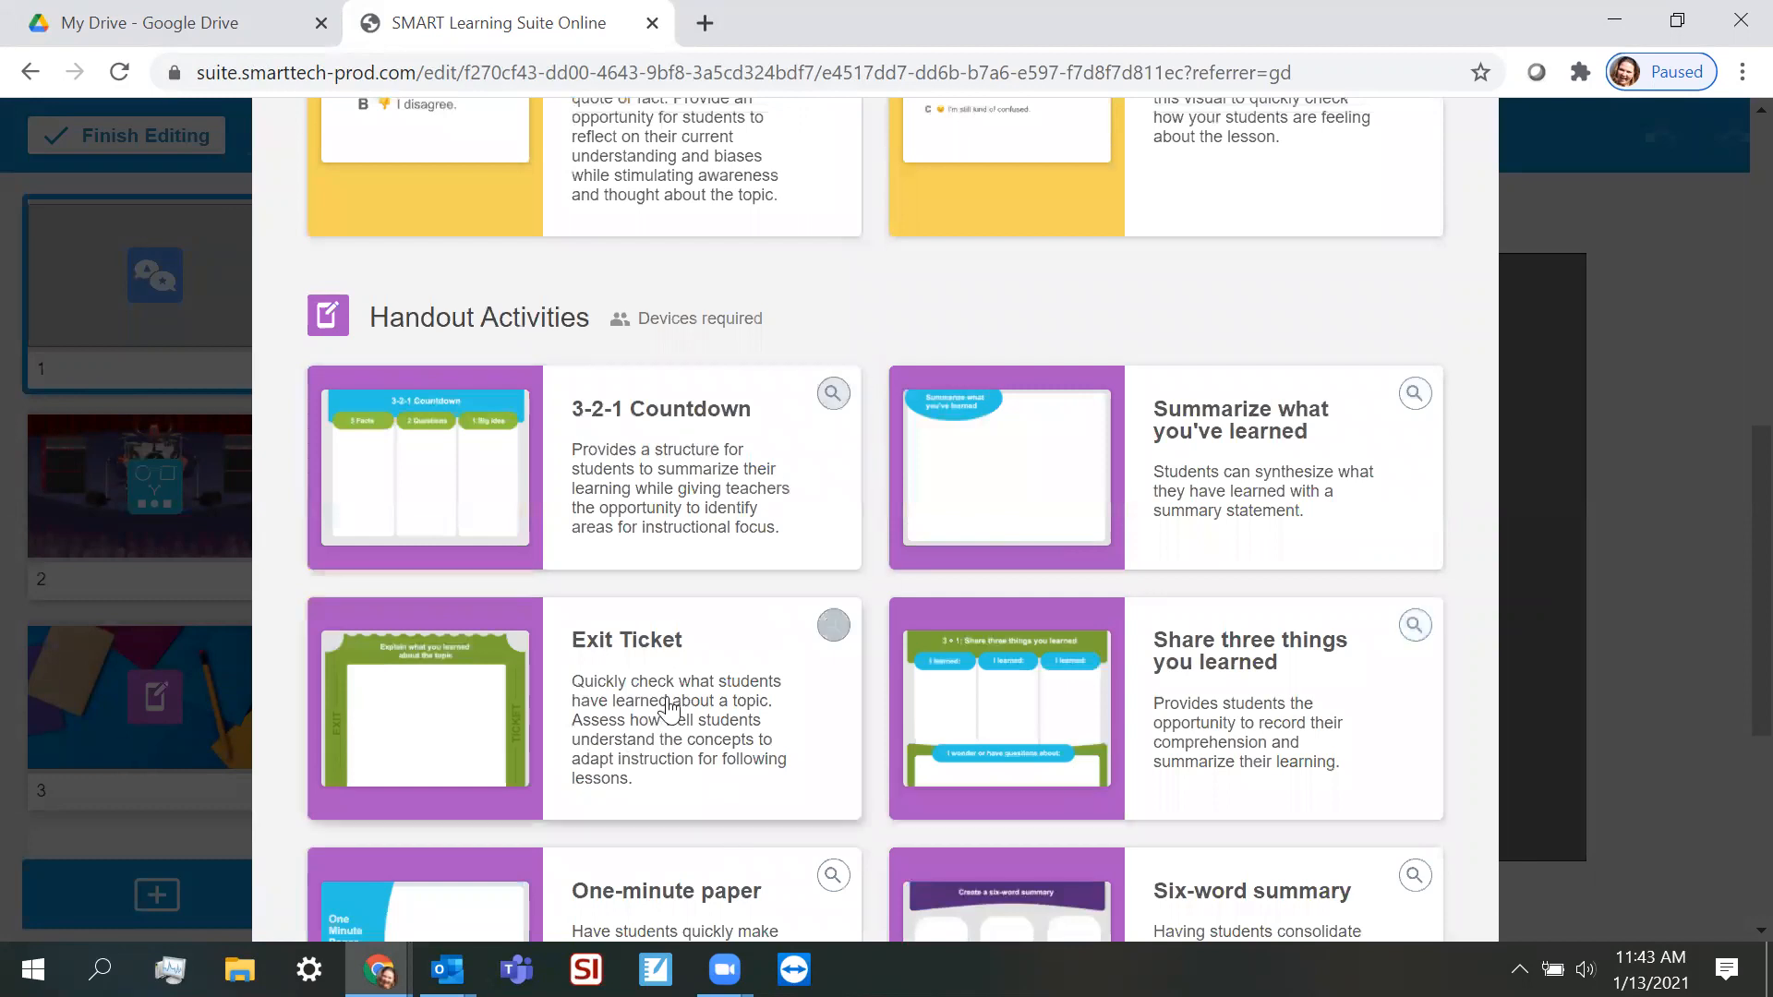
pyautogui.scroll(3)
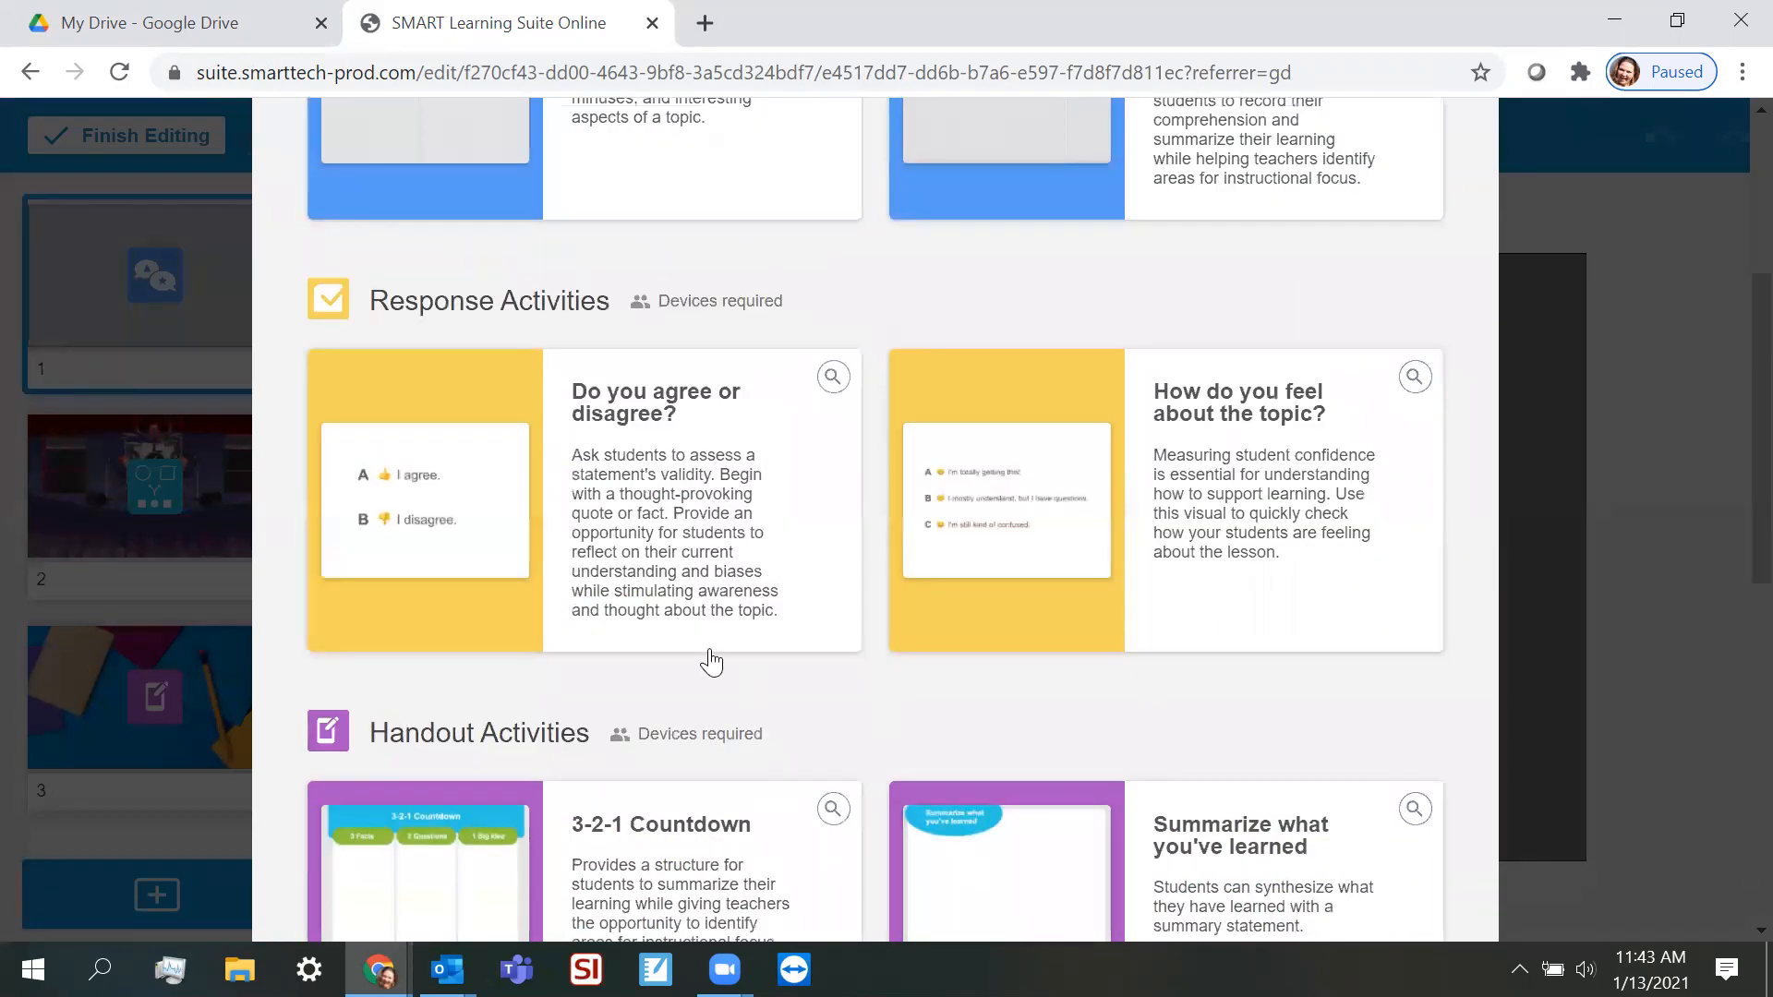
pyautogui.scroll(3)
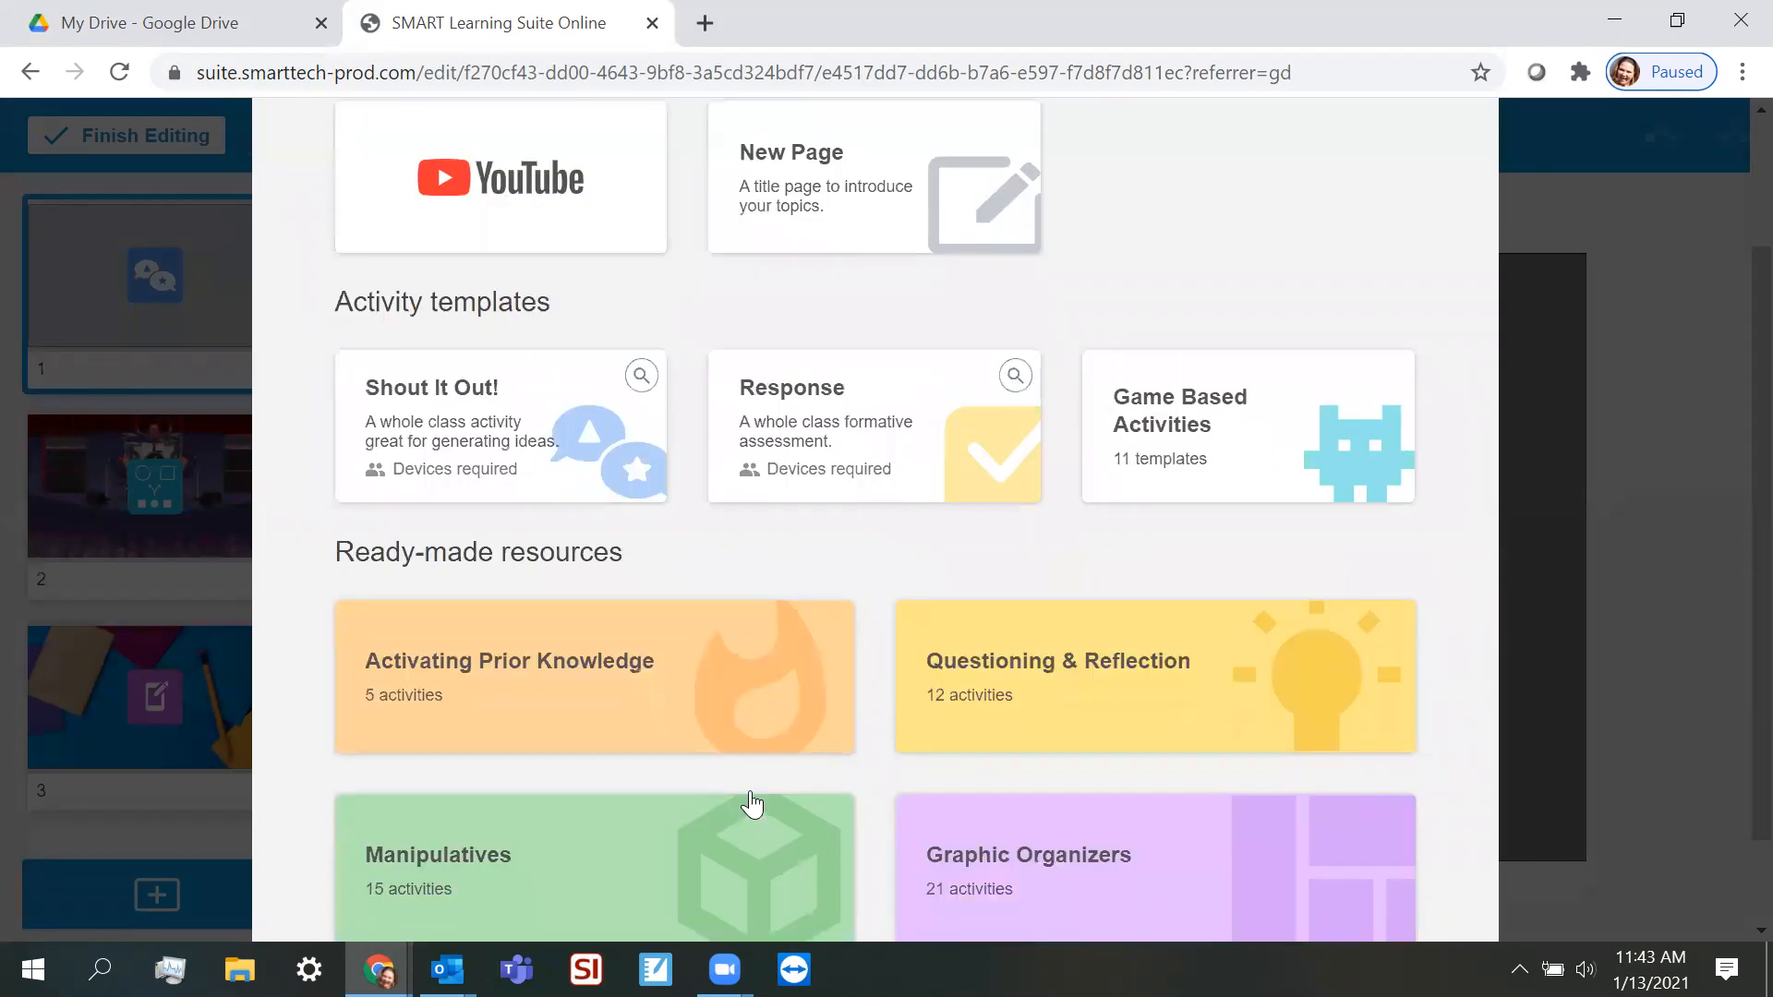
pyautogui.scroll(-3)
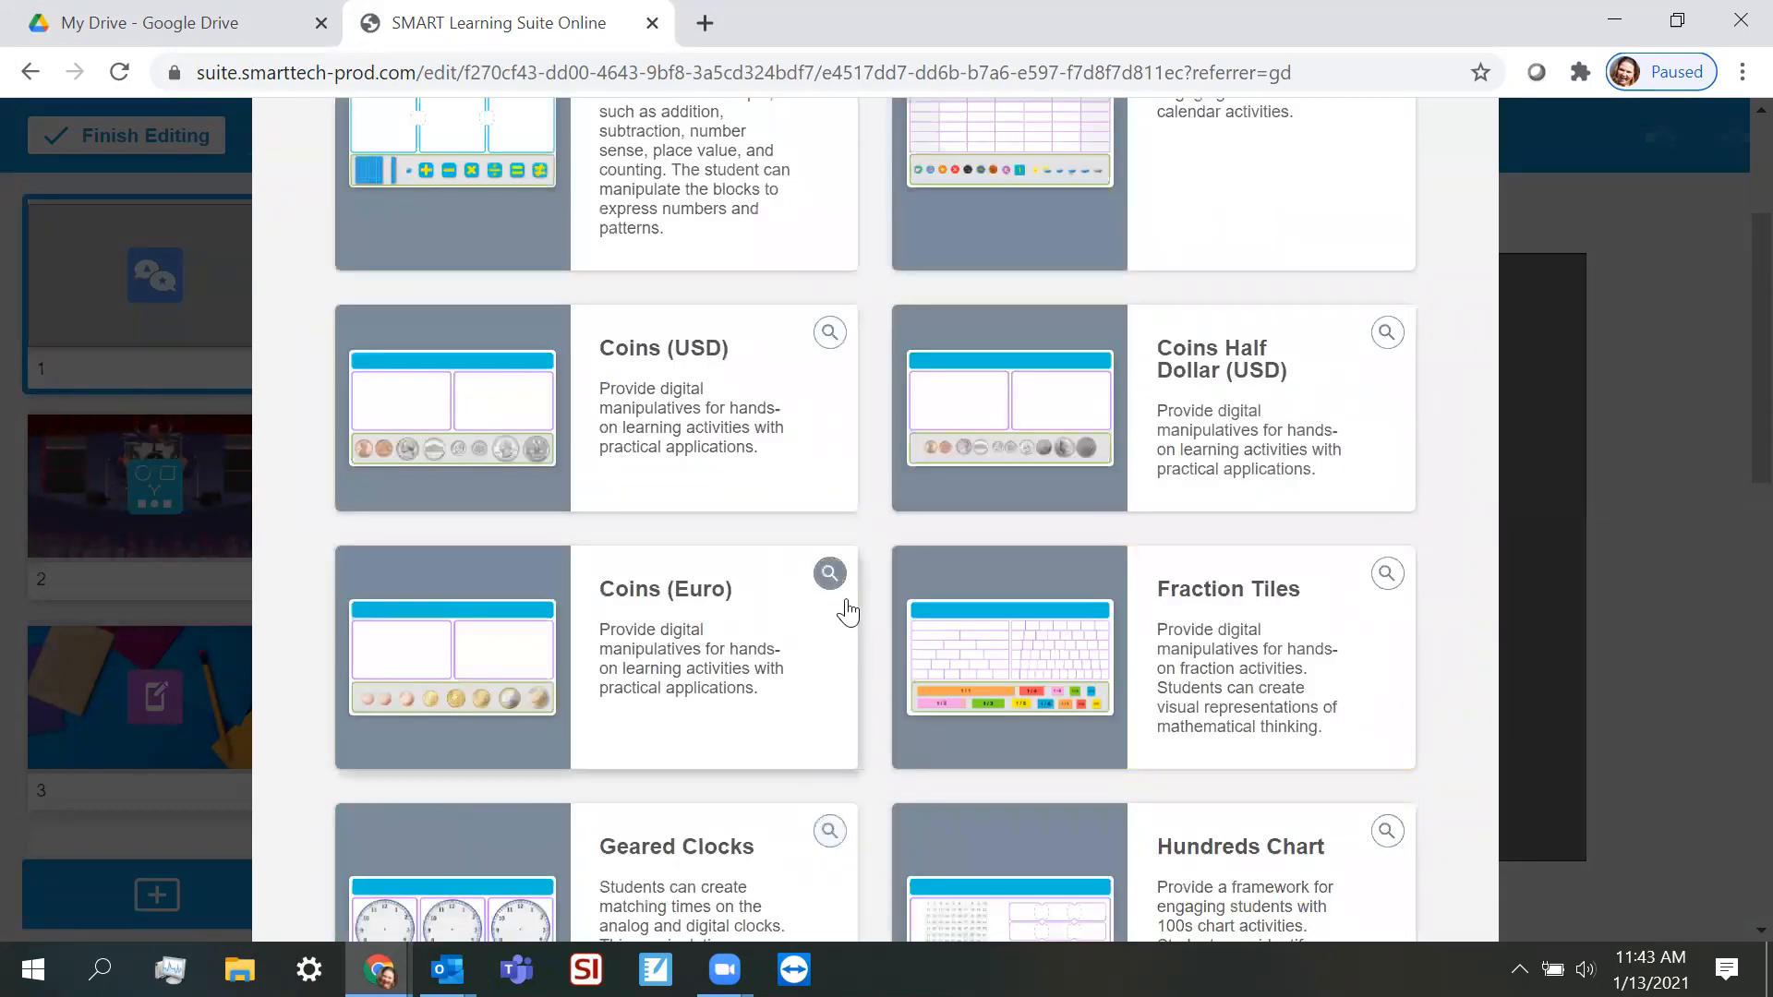
pyautogui.scroll(3)
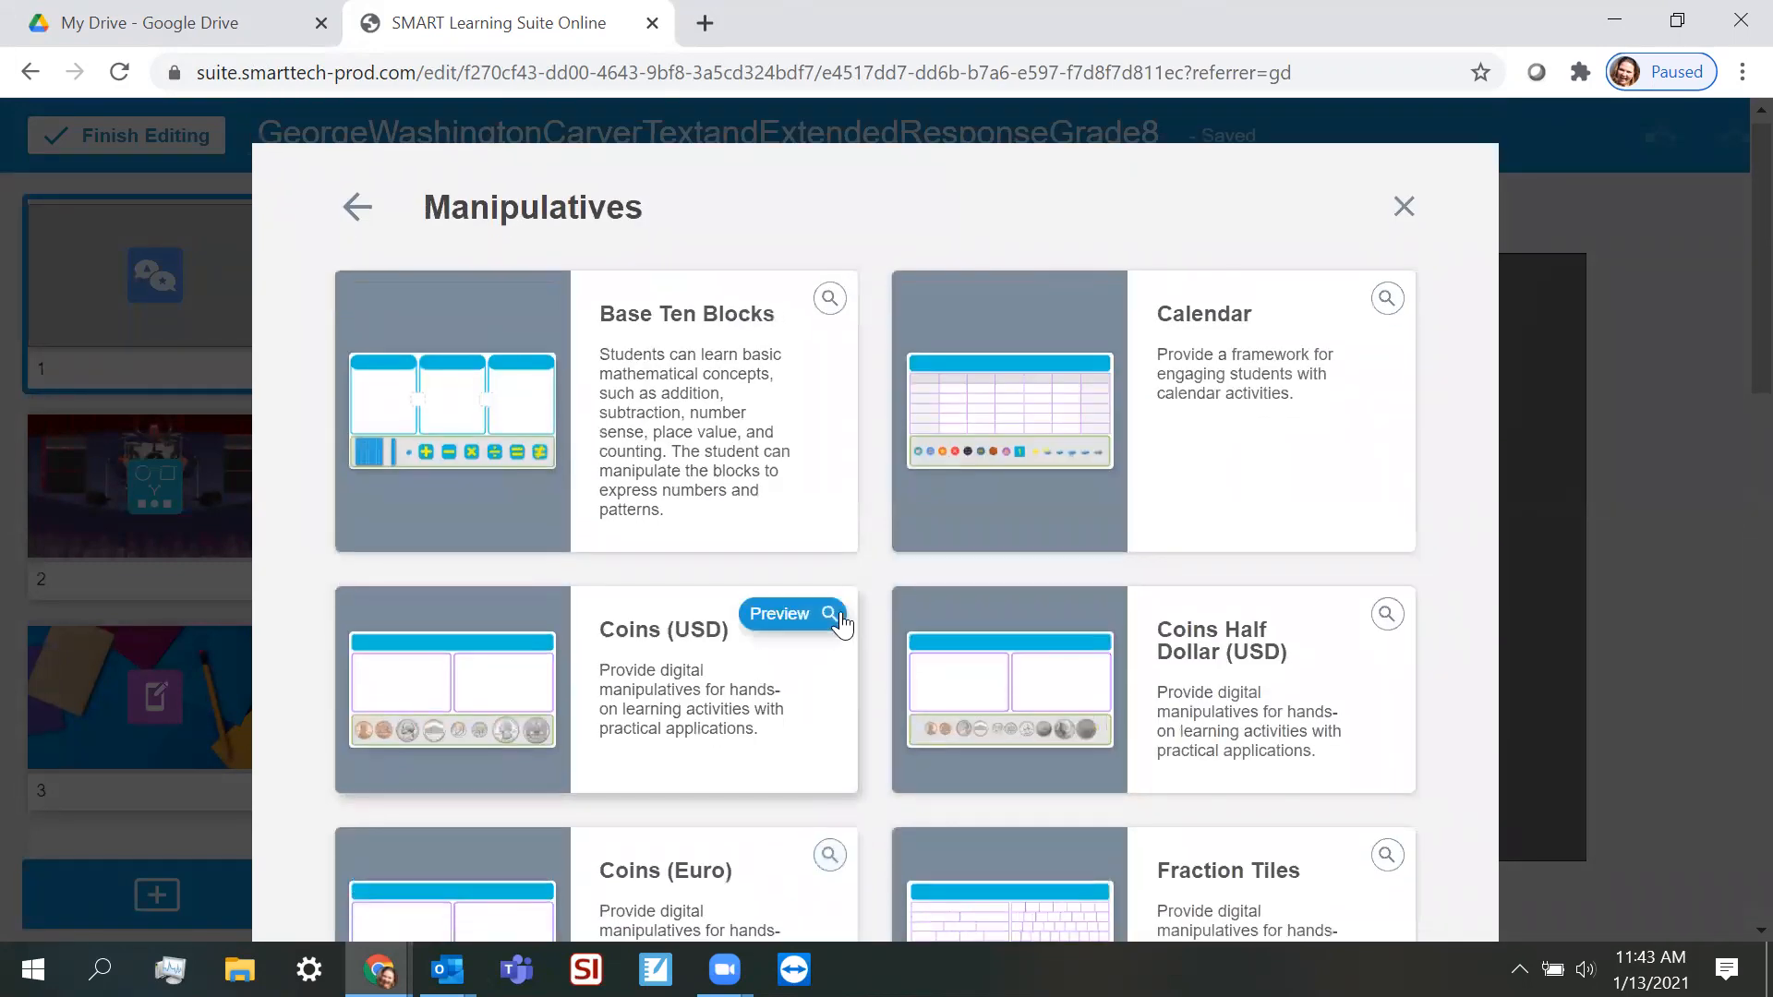
pyautogui.scroll(-3)
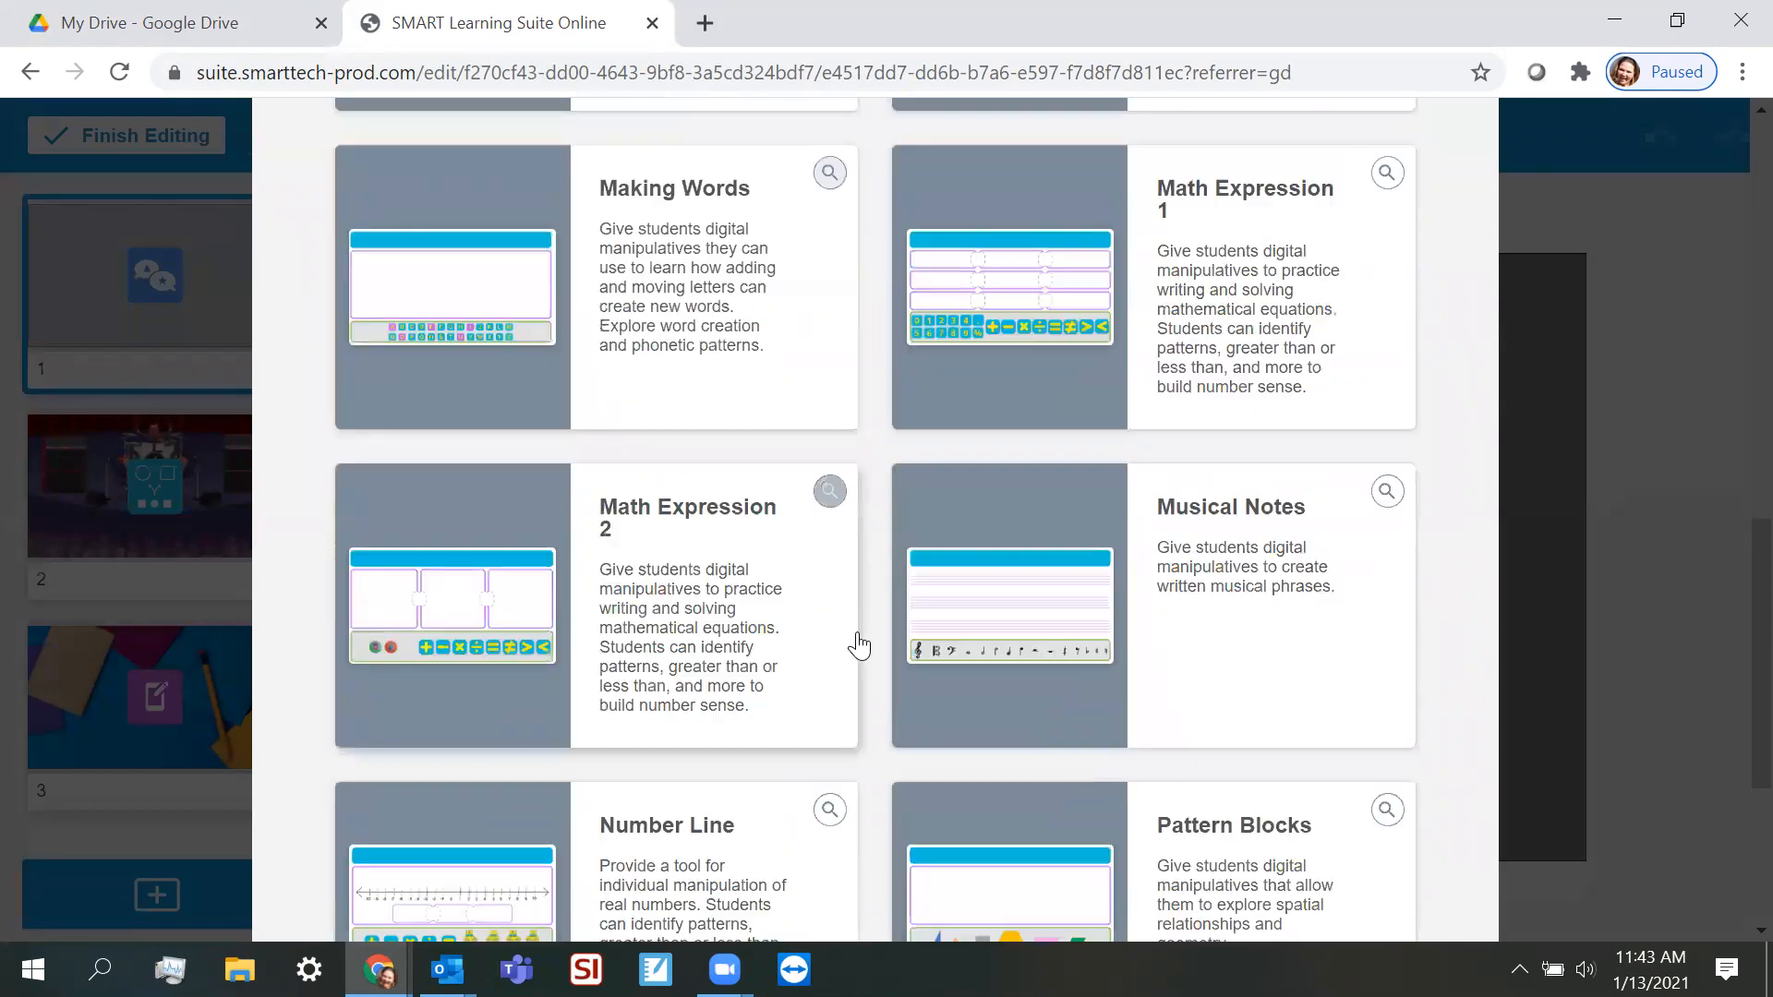
pyautogui.scroll(-3)
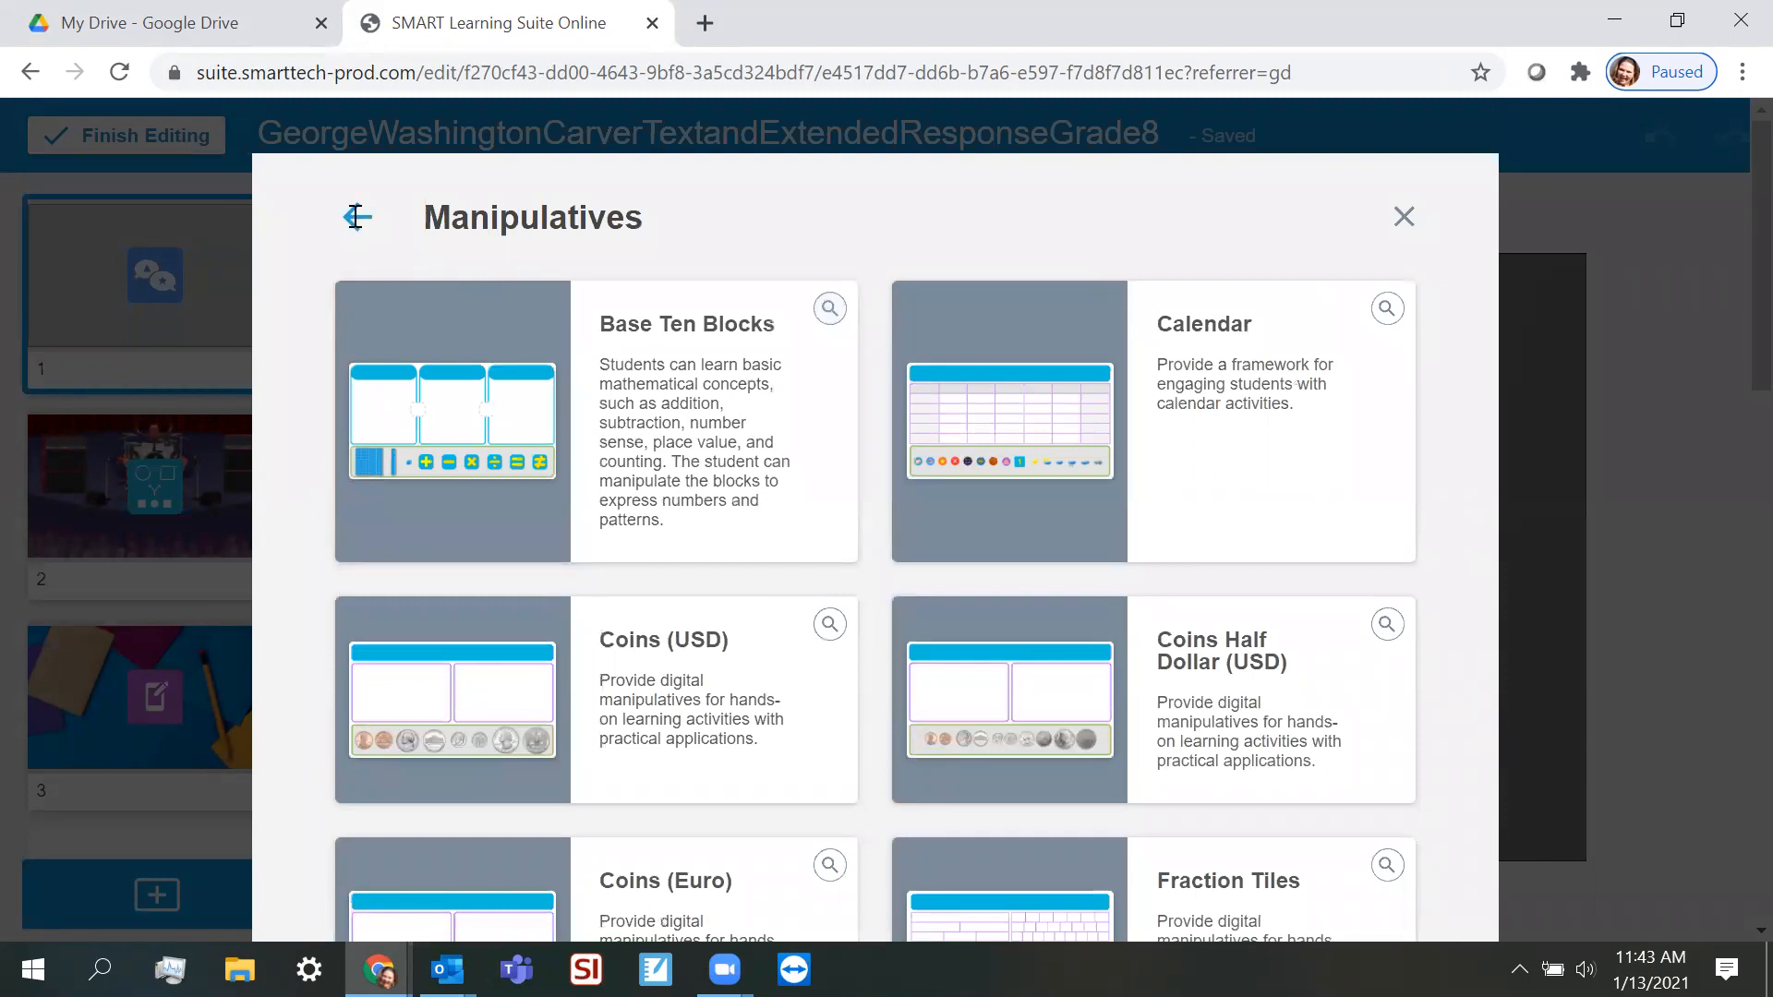
pyautogui.scroll(-3)
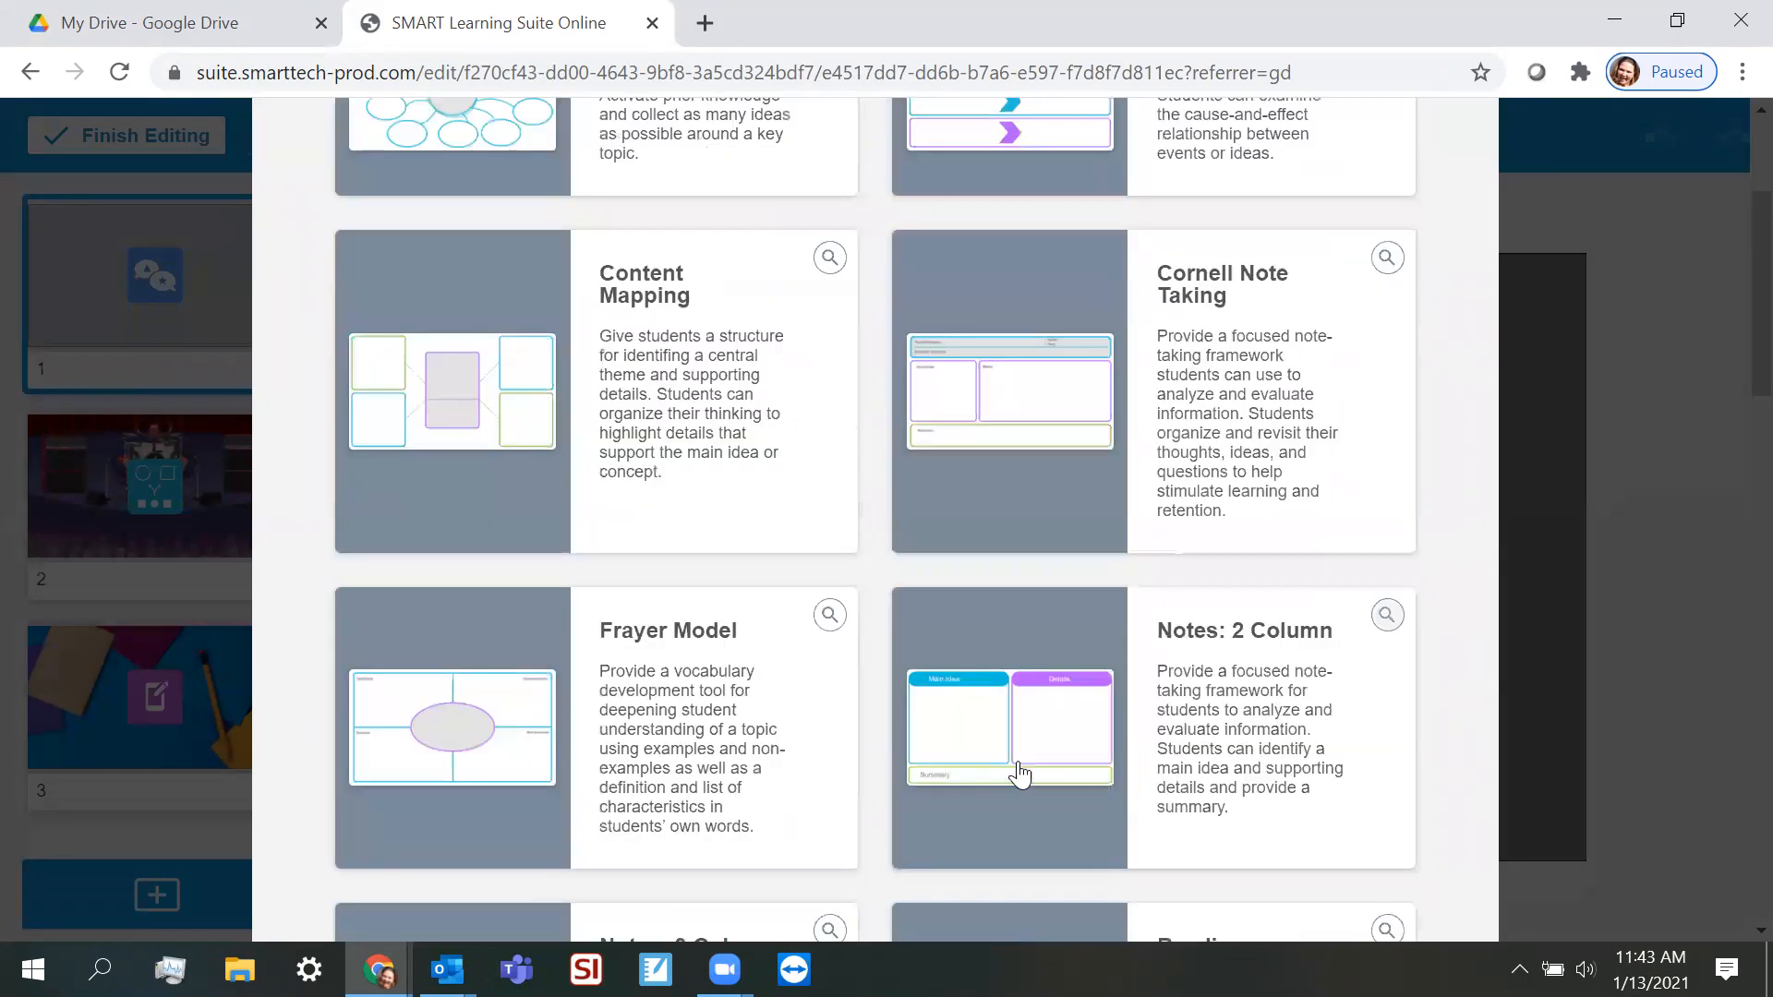
pyautogui.scroll(3)
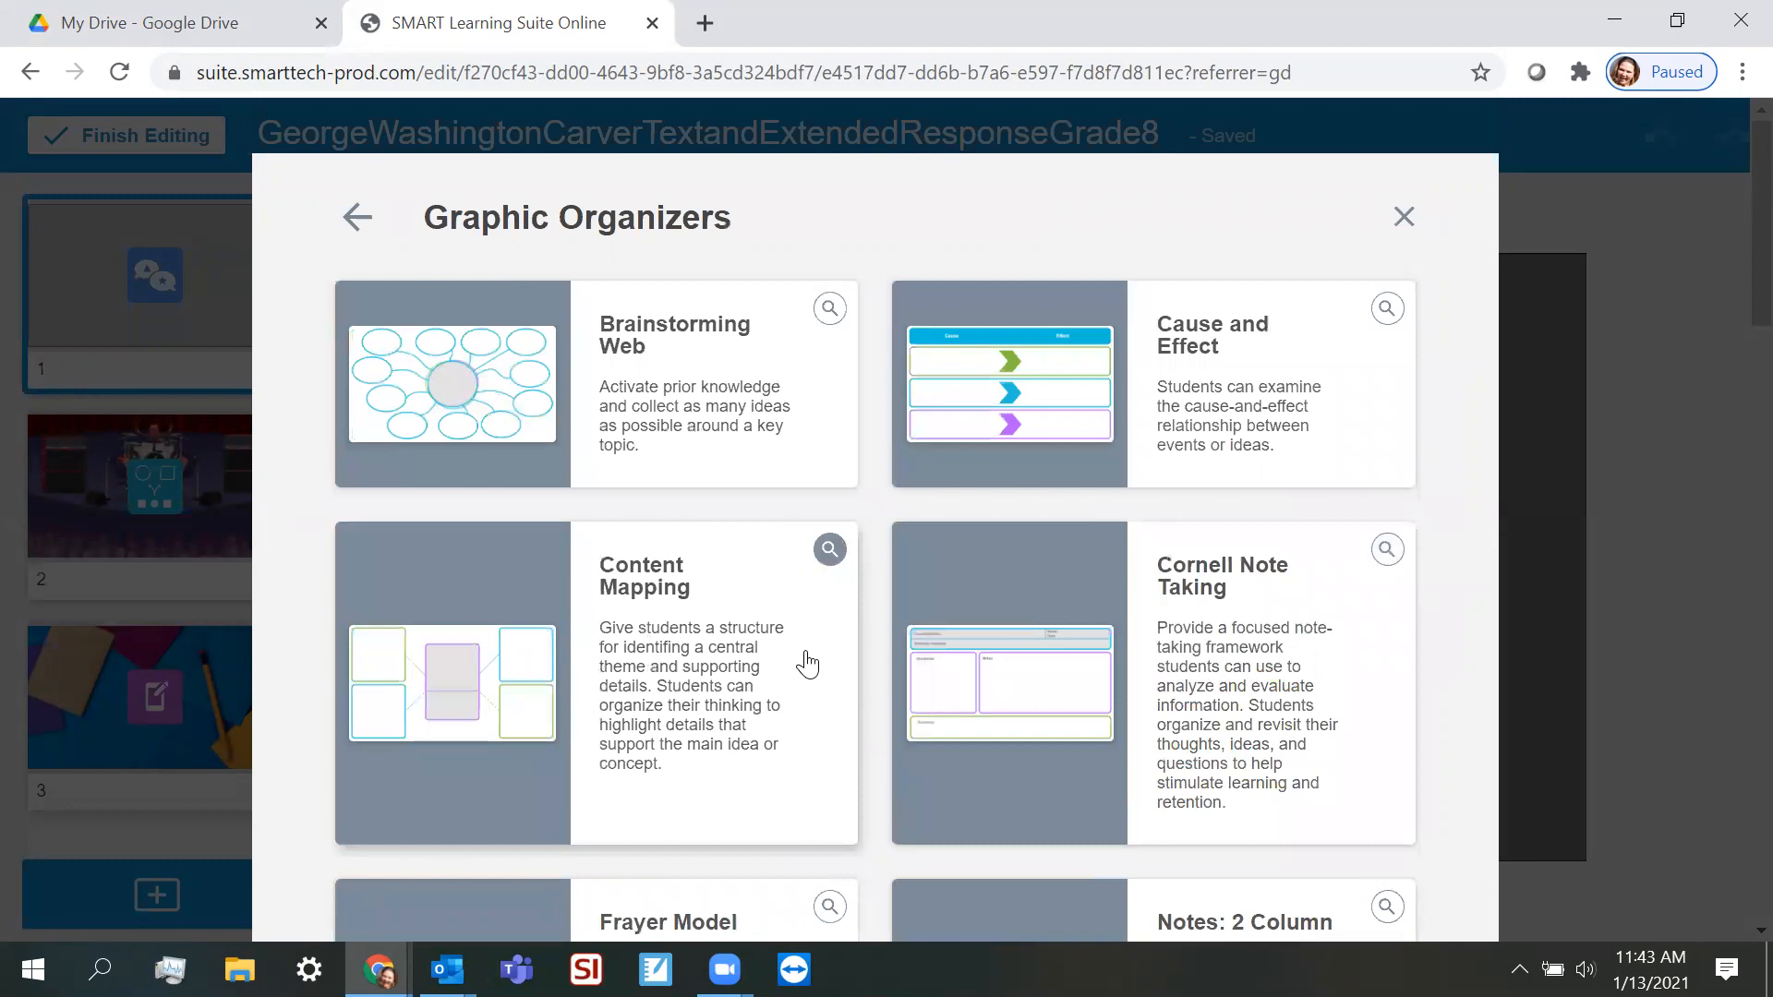
# - Add Brainstorming Web as page 2, then reopen Add content for the six-word summary
pyautogui.click(1404, 217)
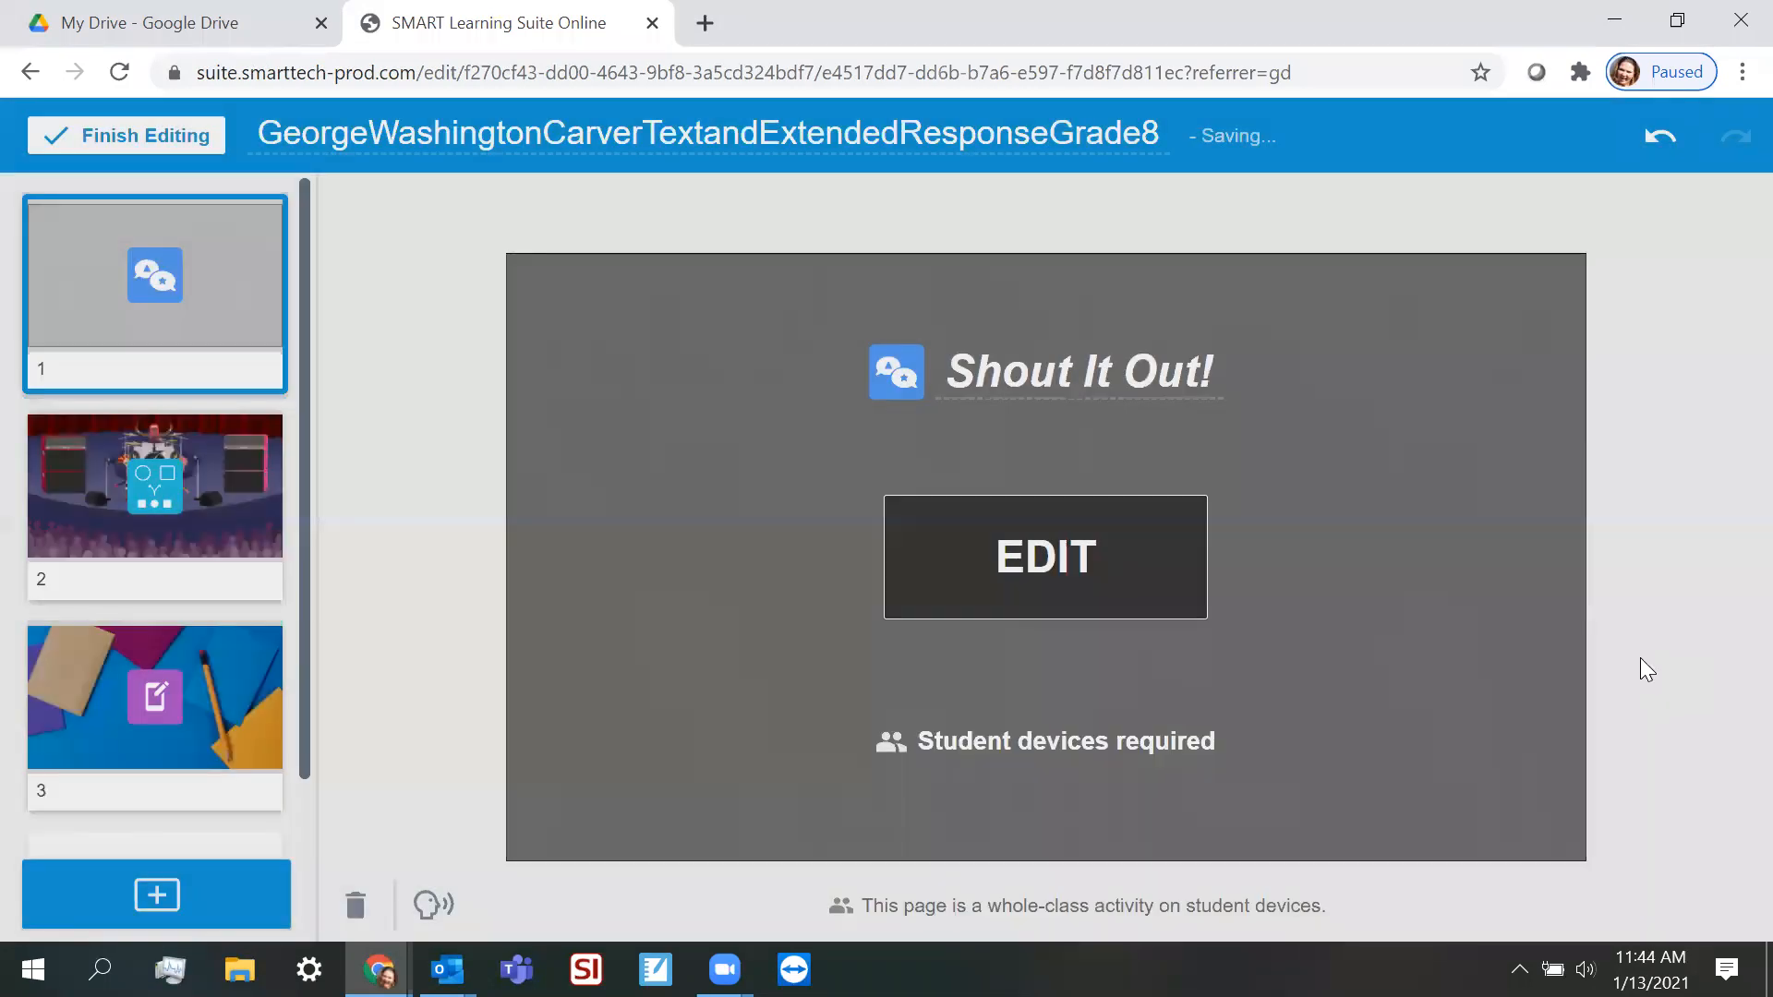
pyautogui.click(156, 503)
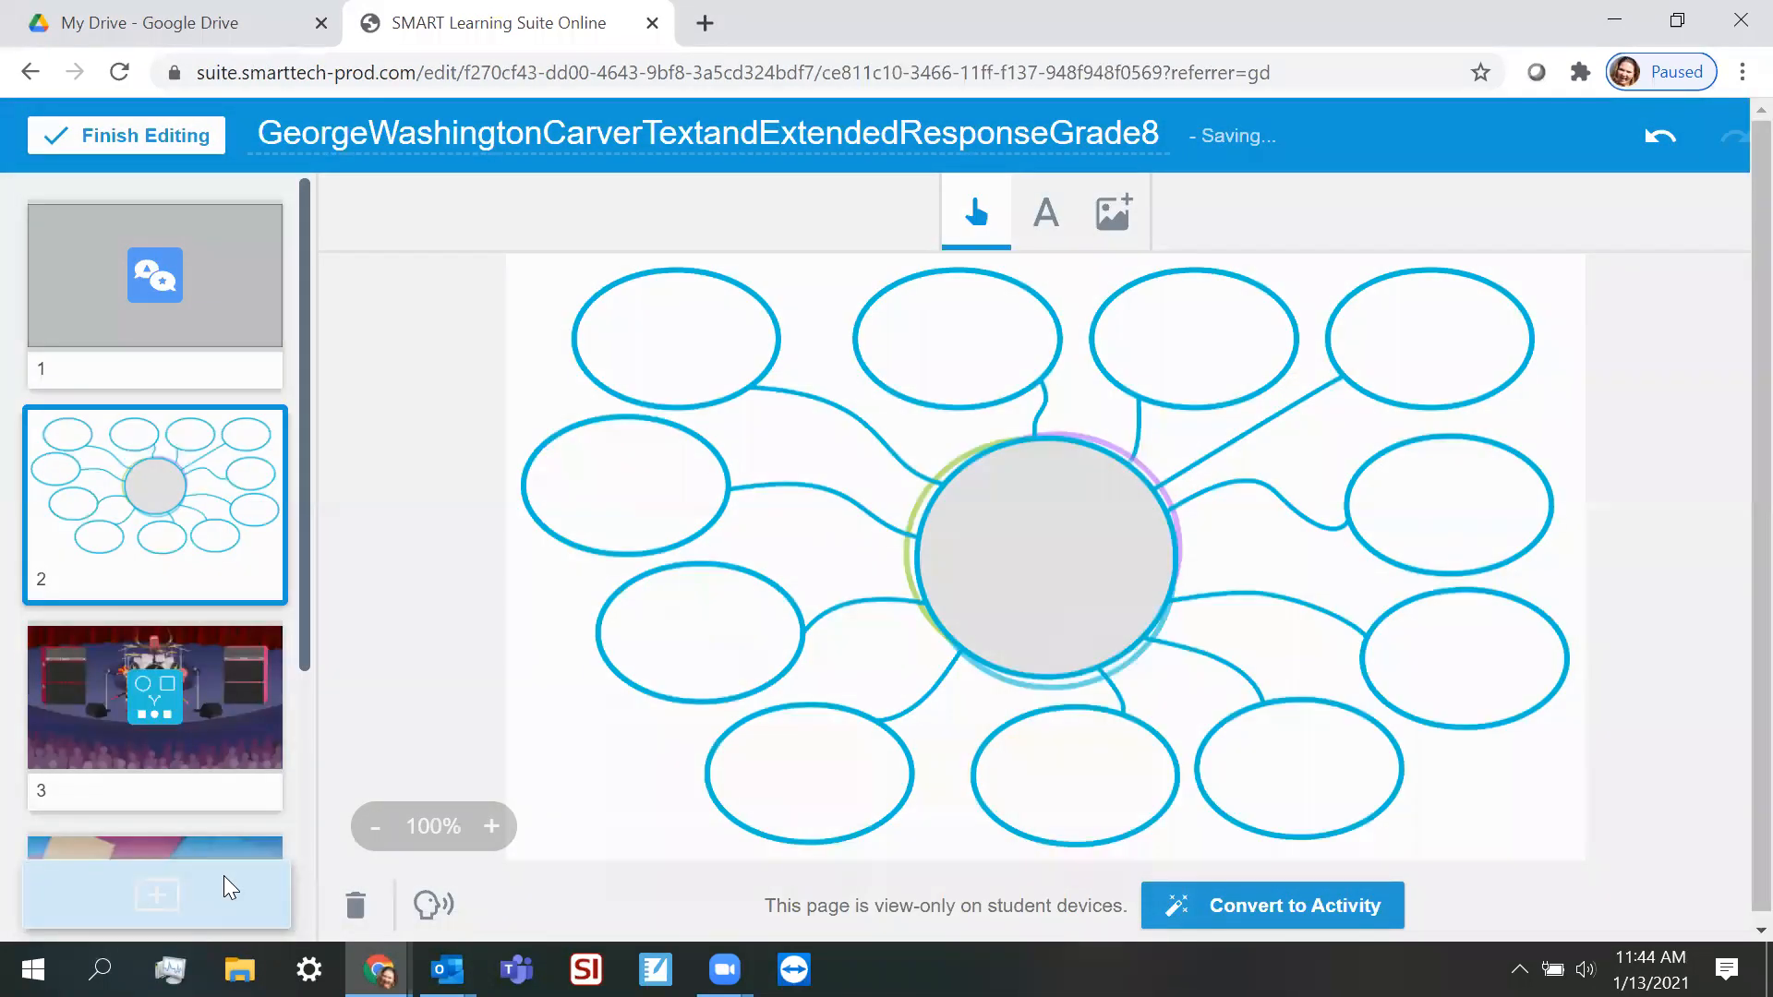
pyautogui.click(1271, 905)
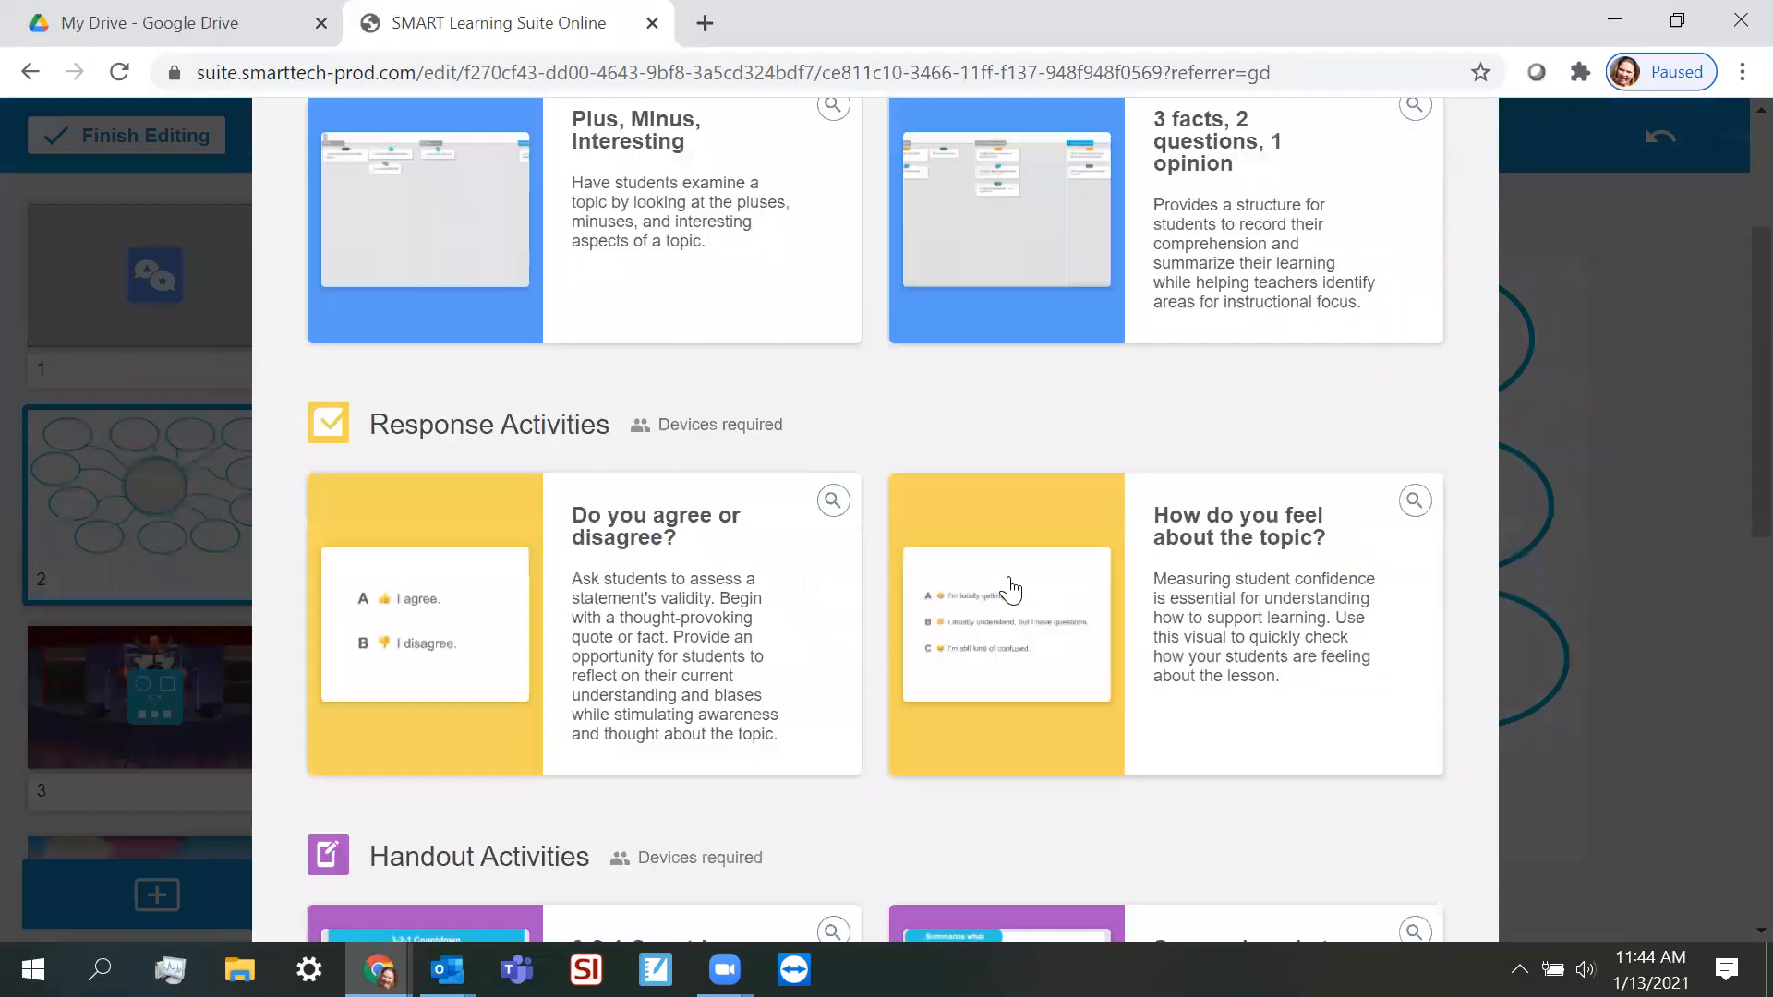
pyautogui.scroll(-3)
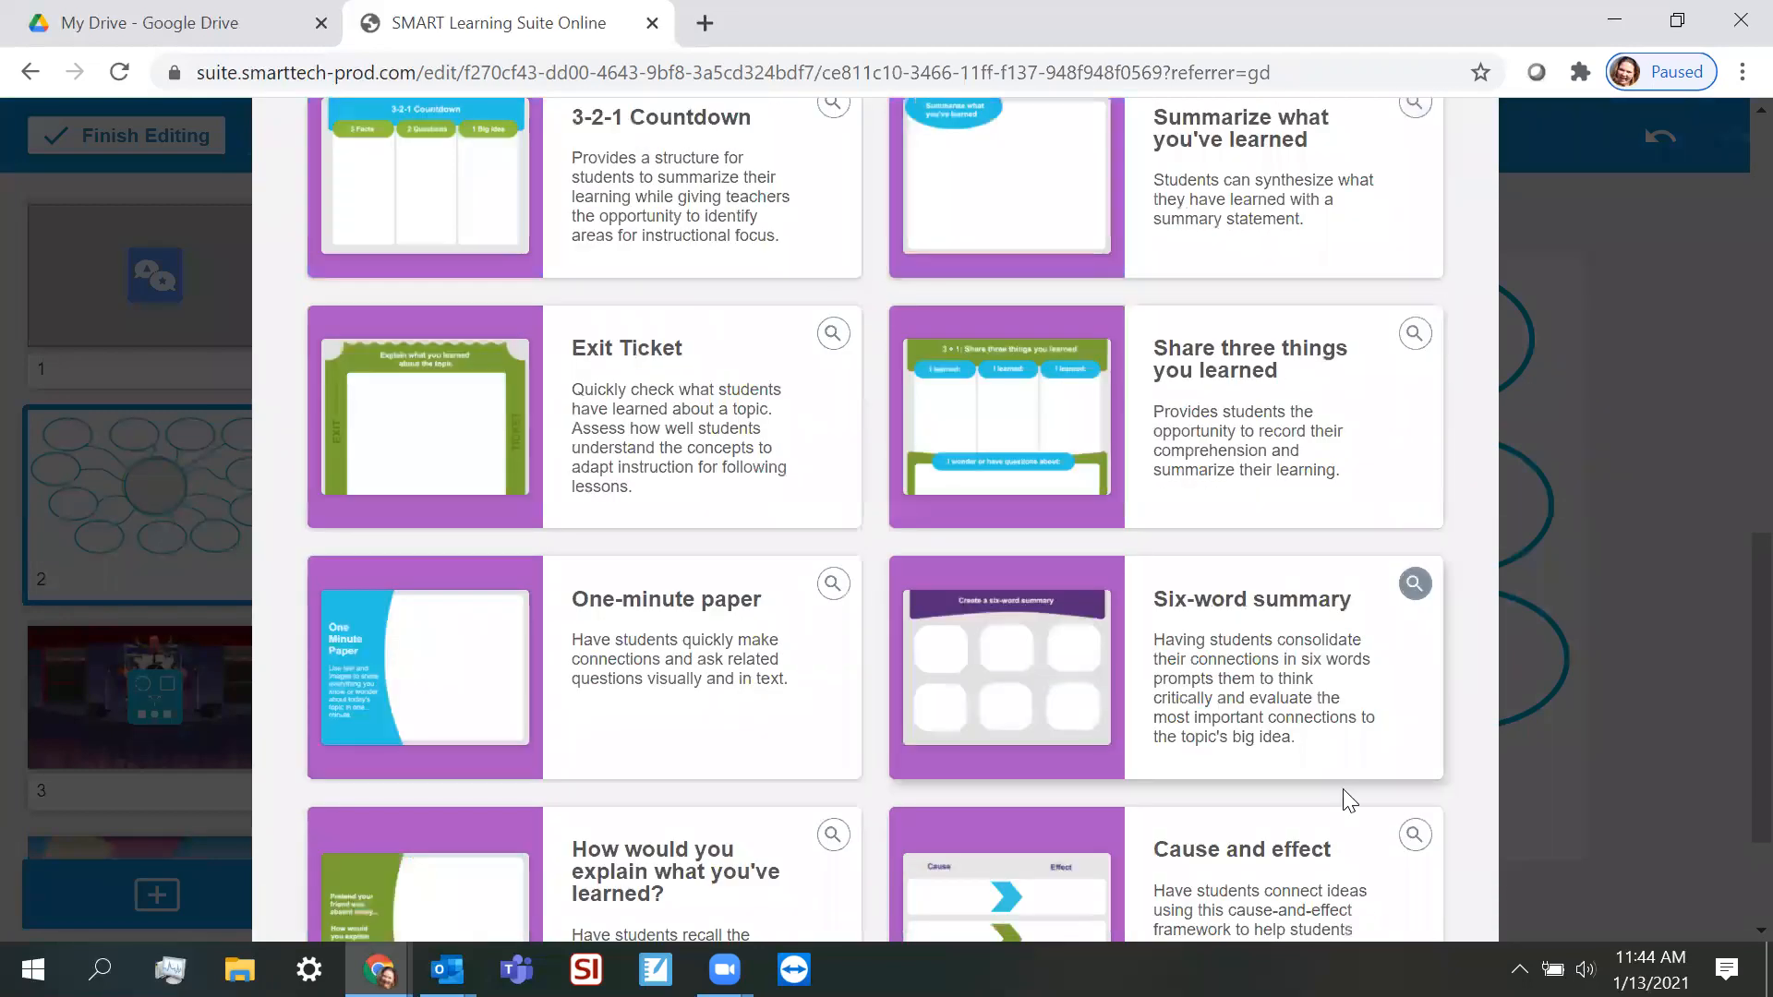
pyautogui.moveTo(1031, 701)
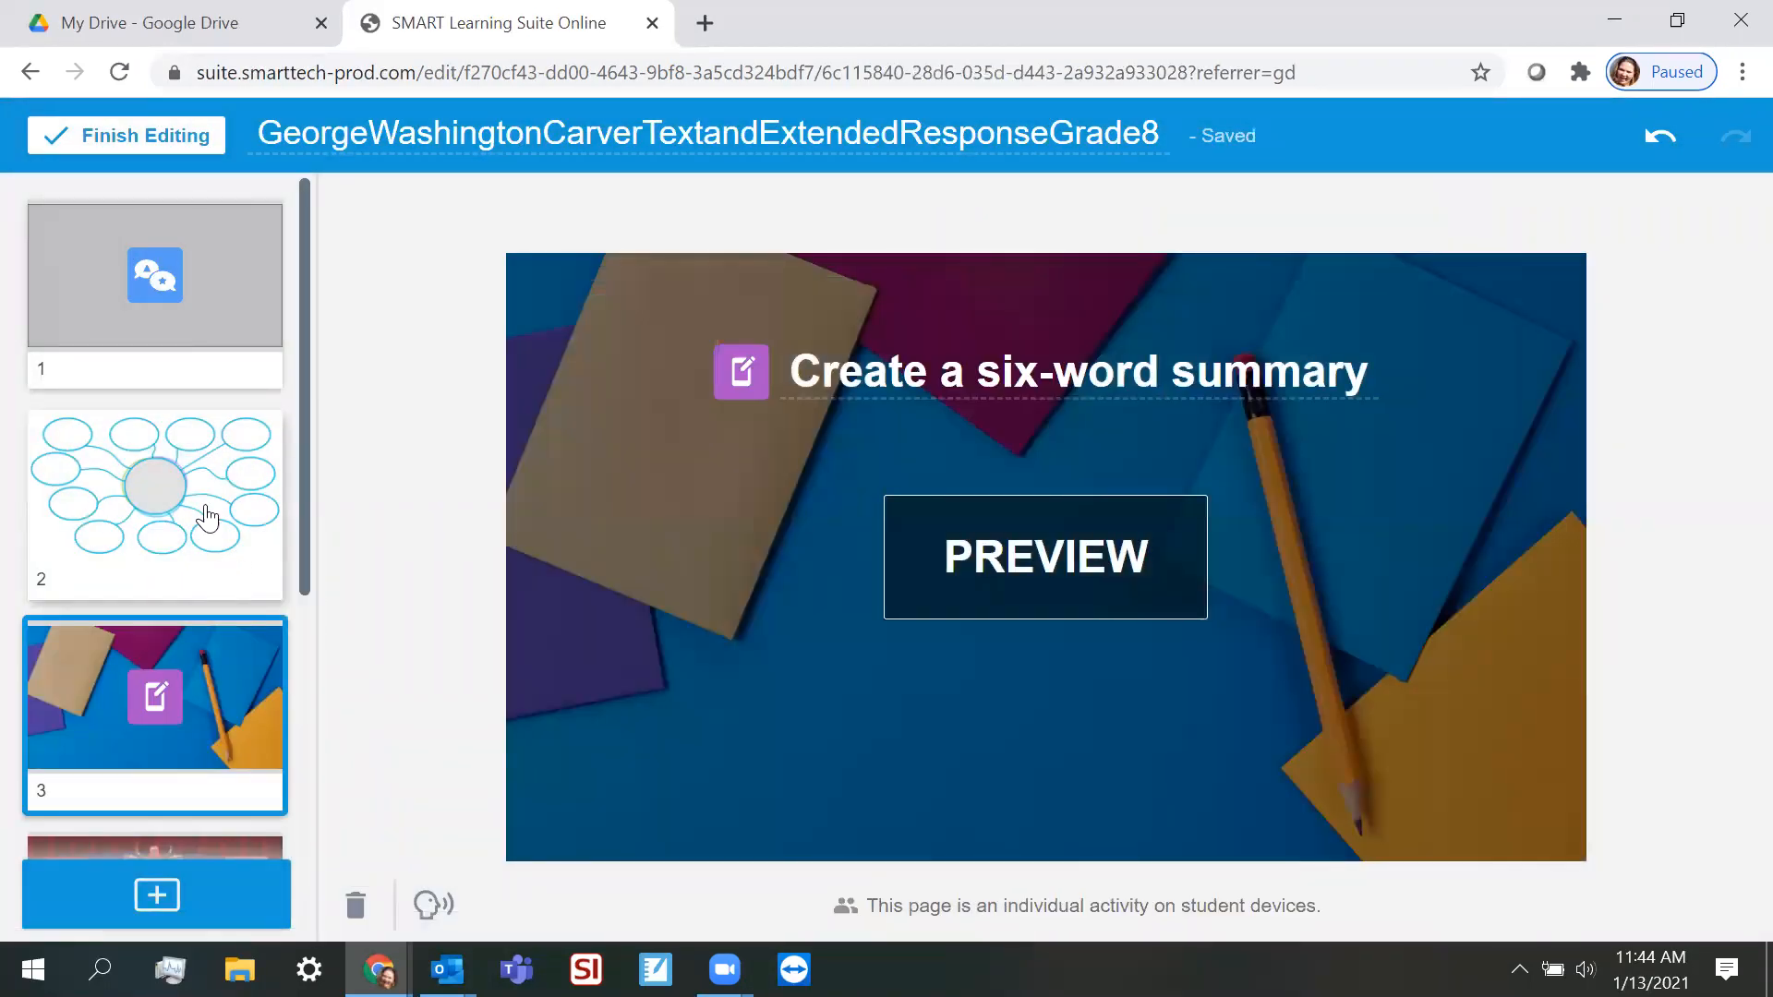
# - Place the six-word summary activity at page 6, then select the page 2 thumbnail
pyautogui.scroll(-3)
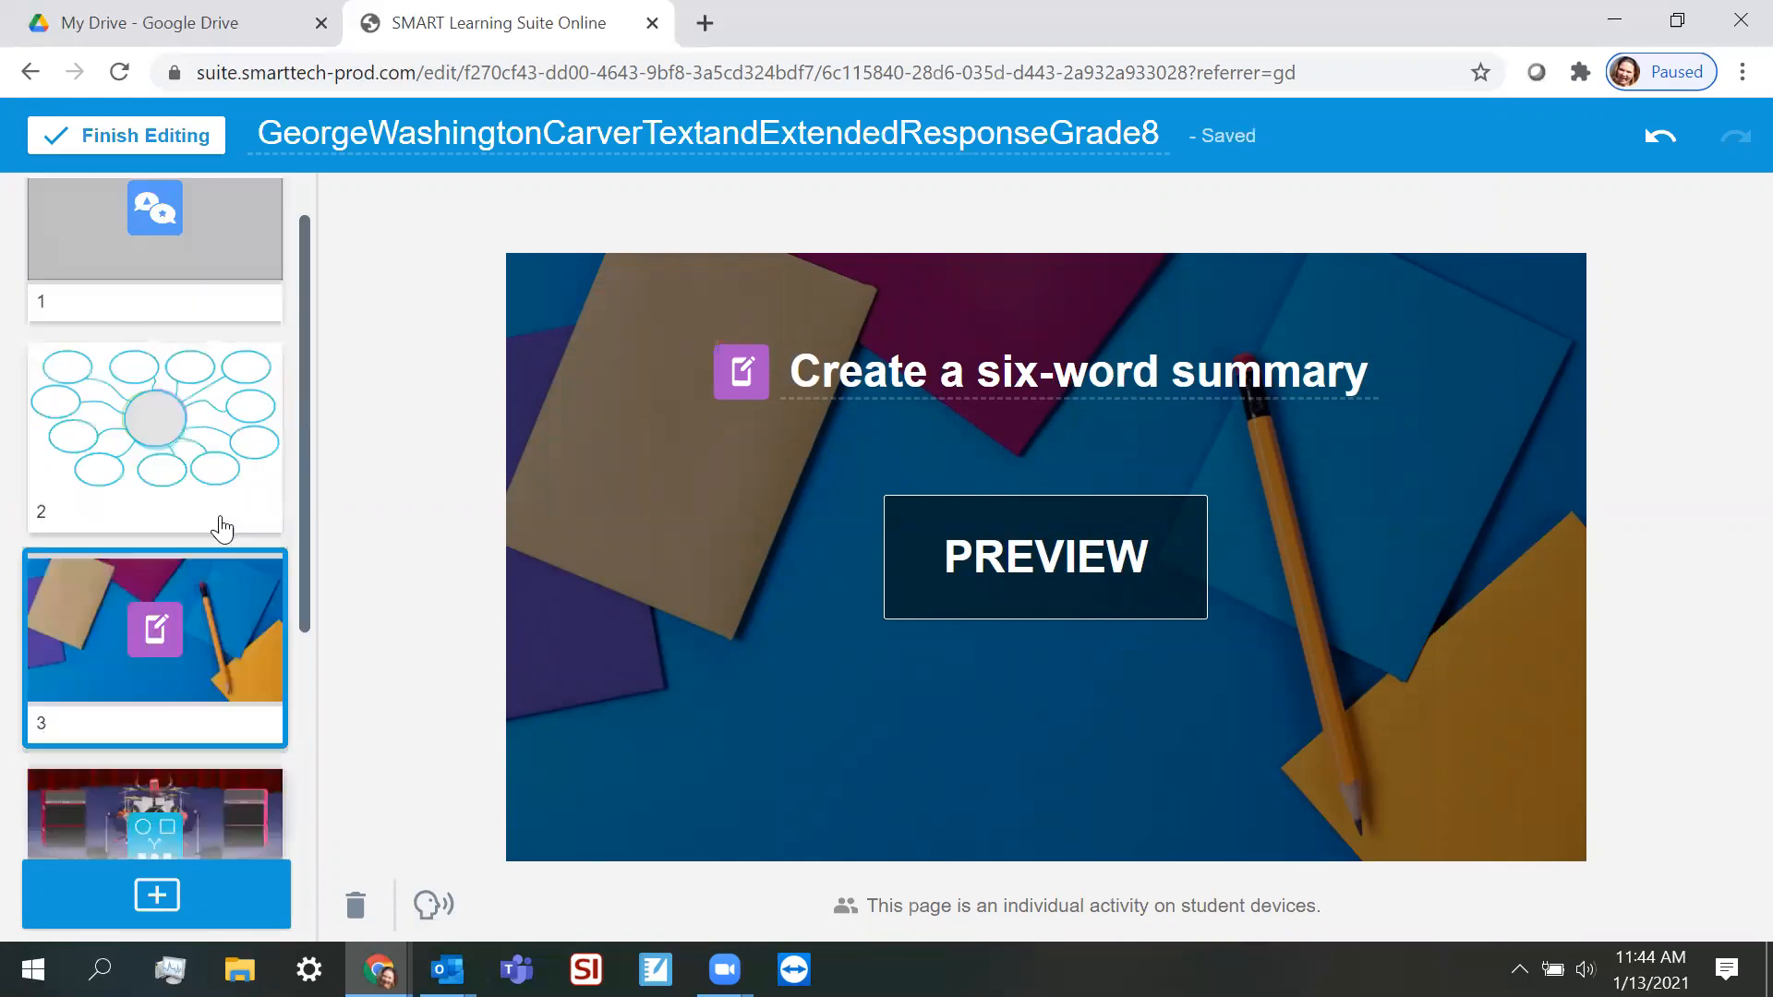
pyautogui.scroll(-3)
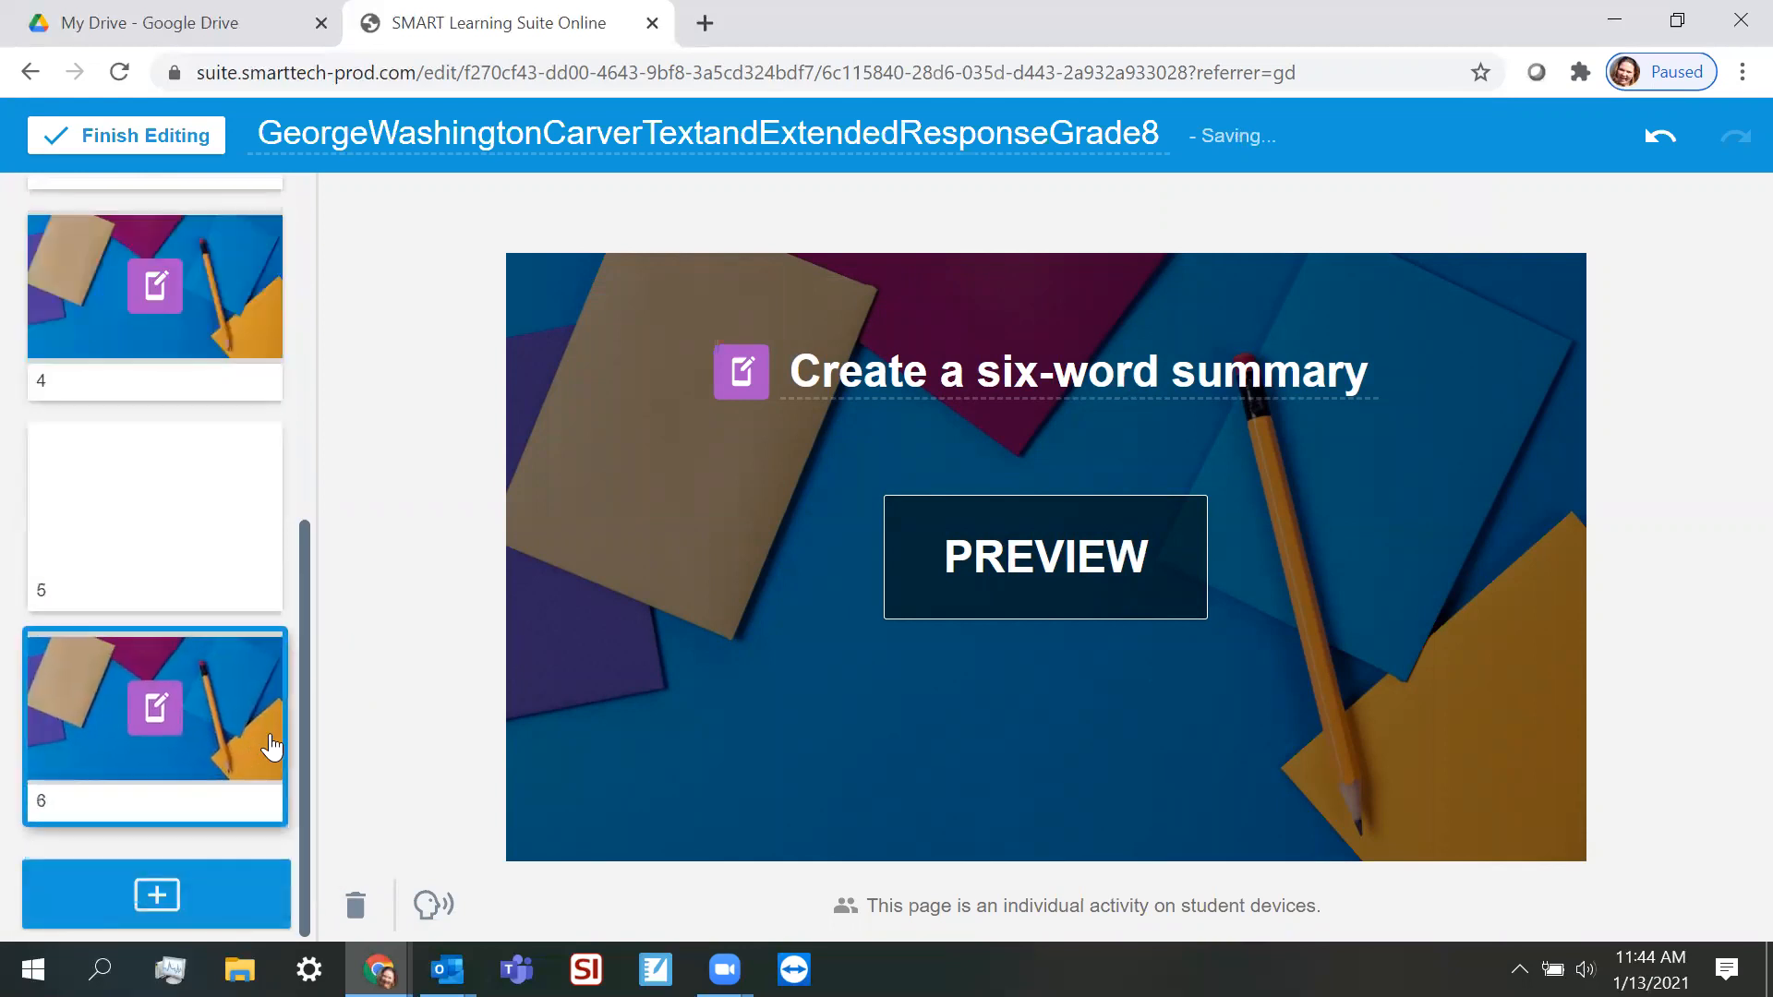
pyautogui.scroll(3)
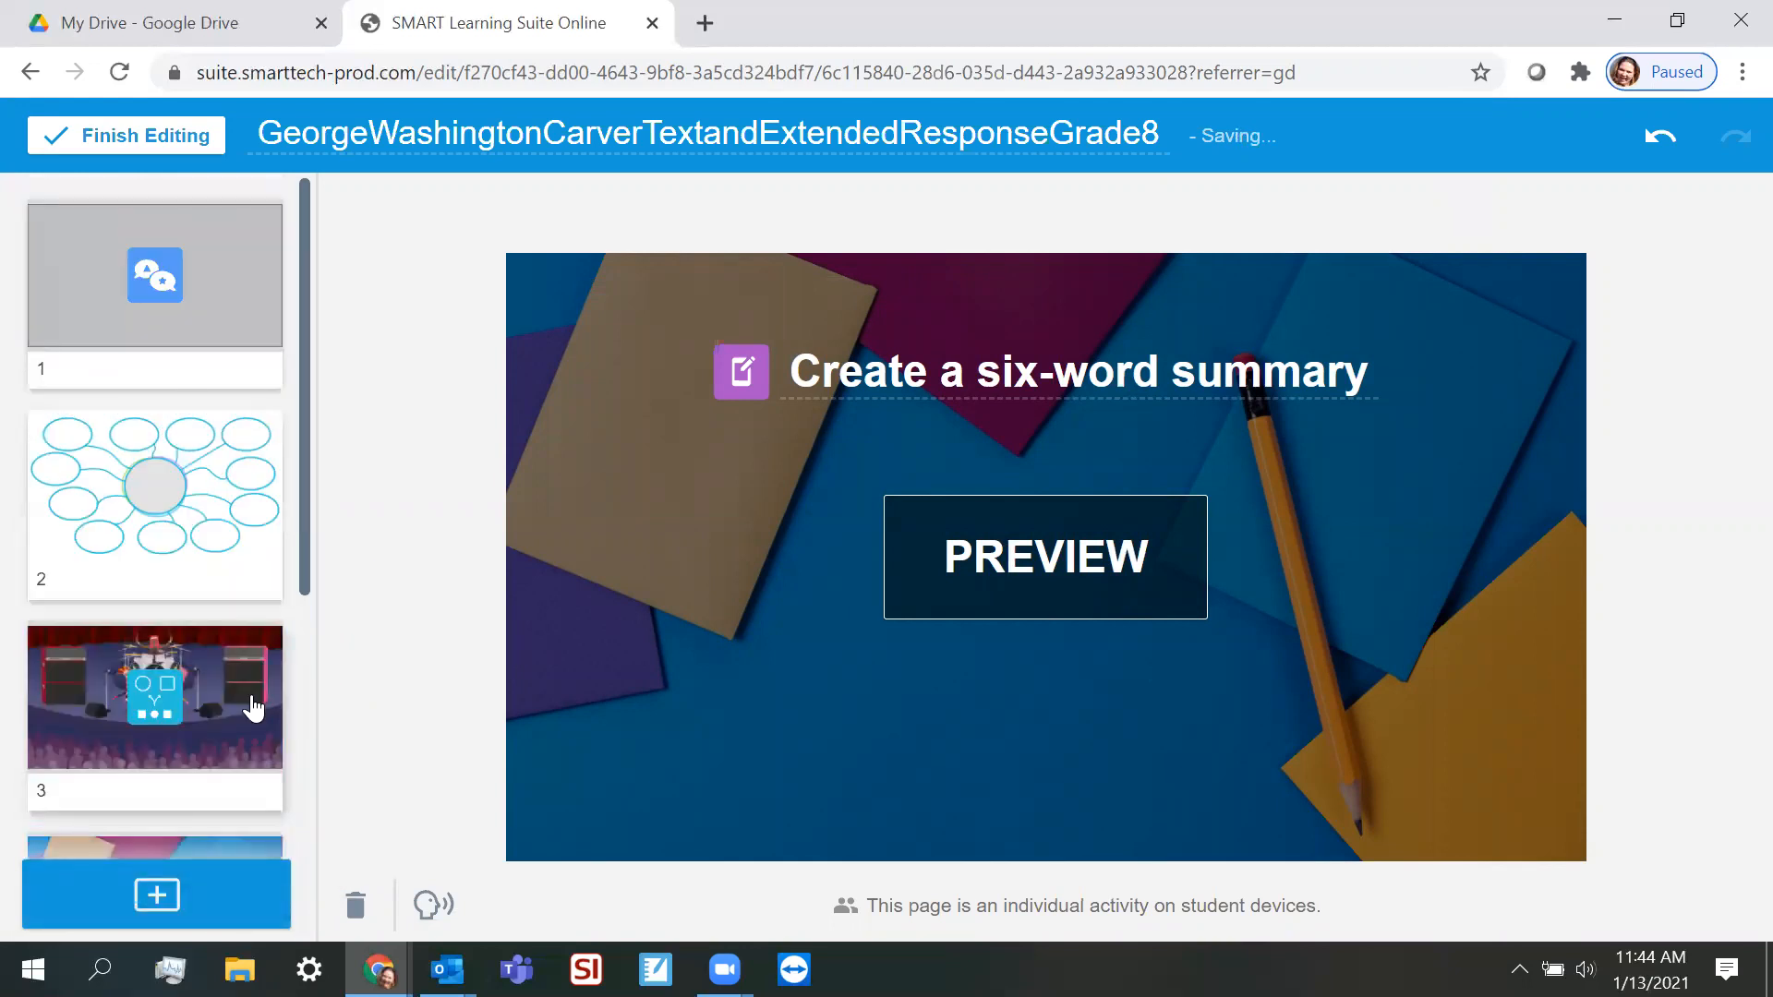
pyautogui.click(156, 503)
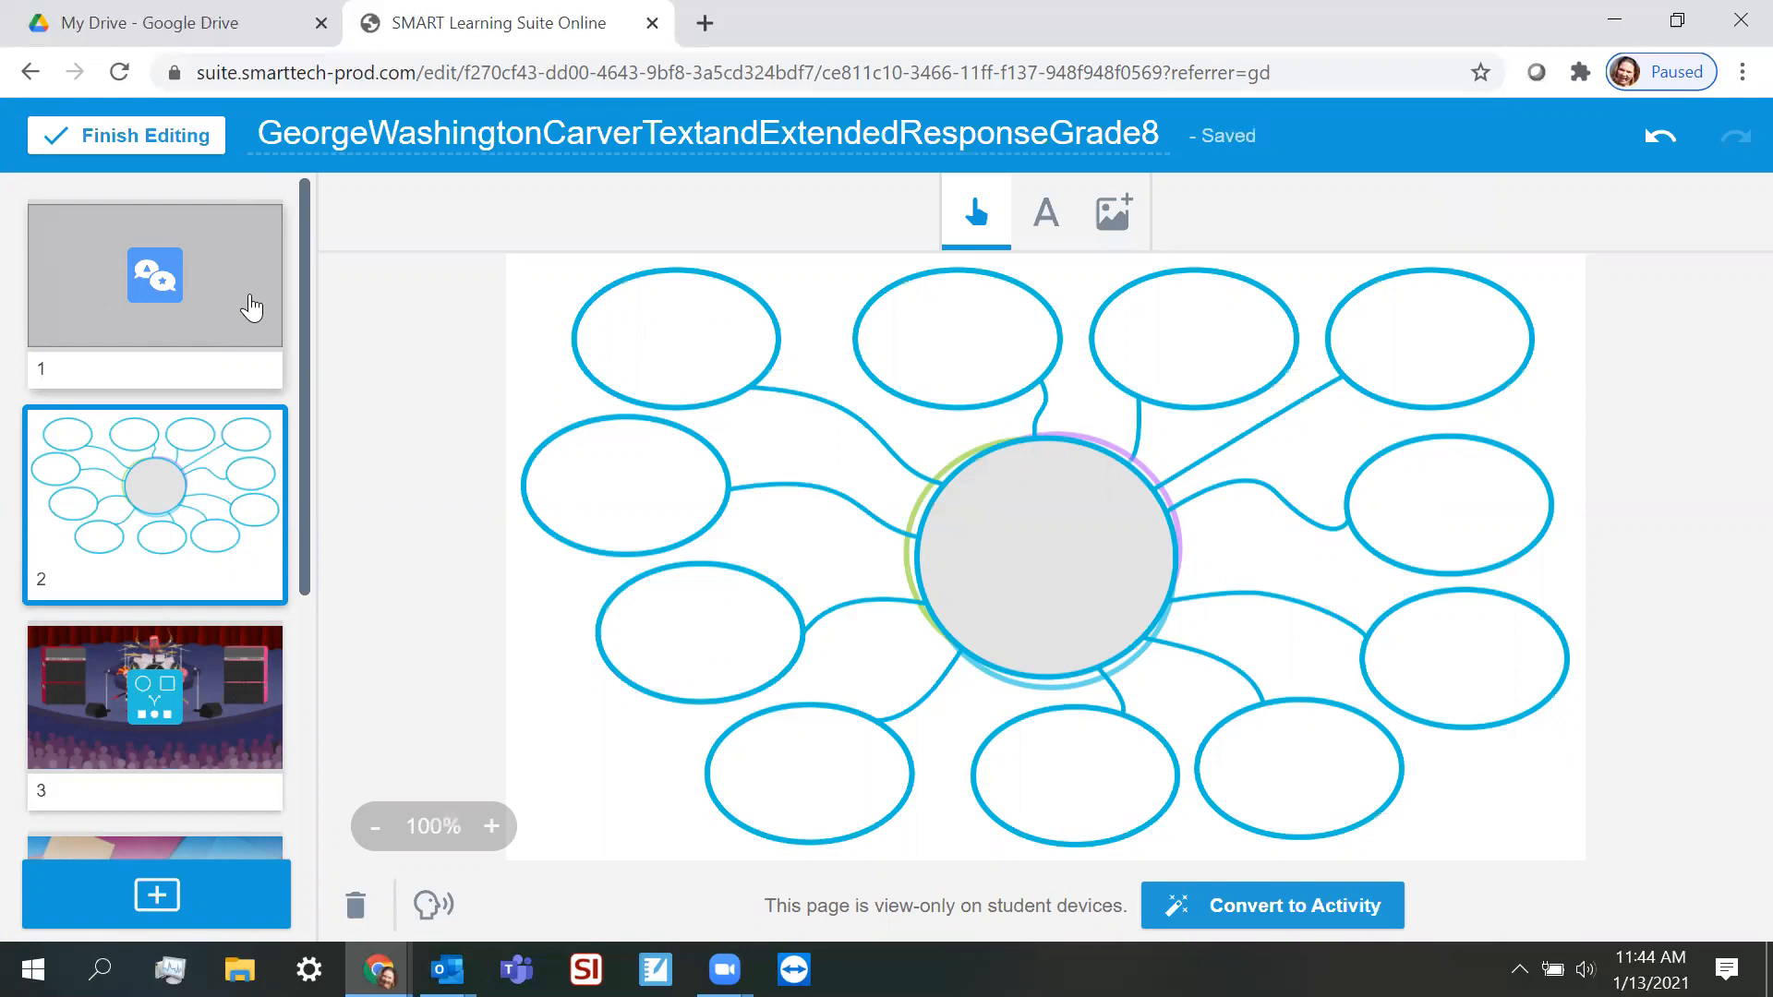
pyautogui.moveTo(221, 467)
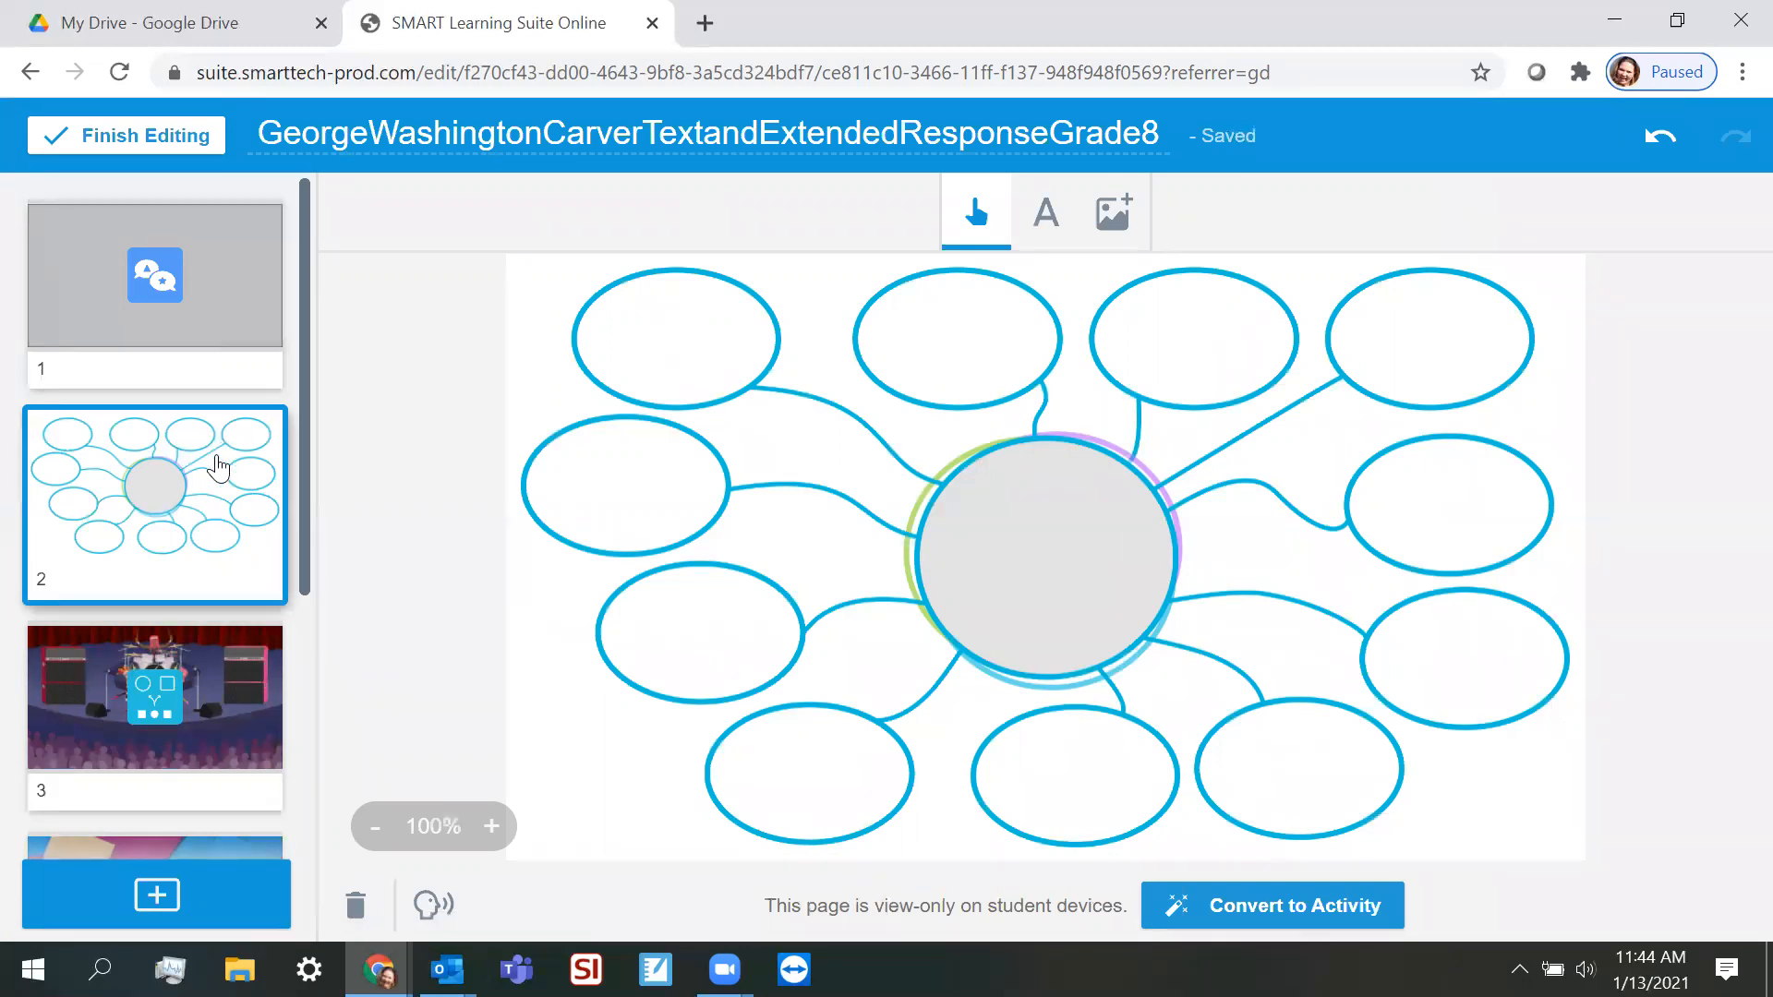
pyautogui.moveTo(1057, 631)
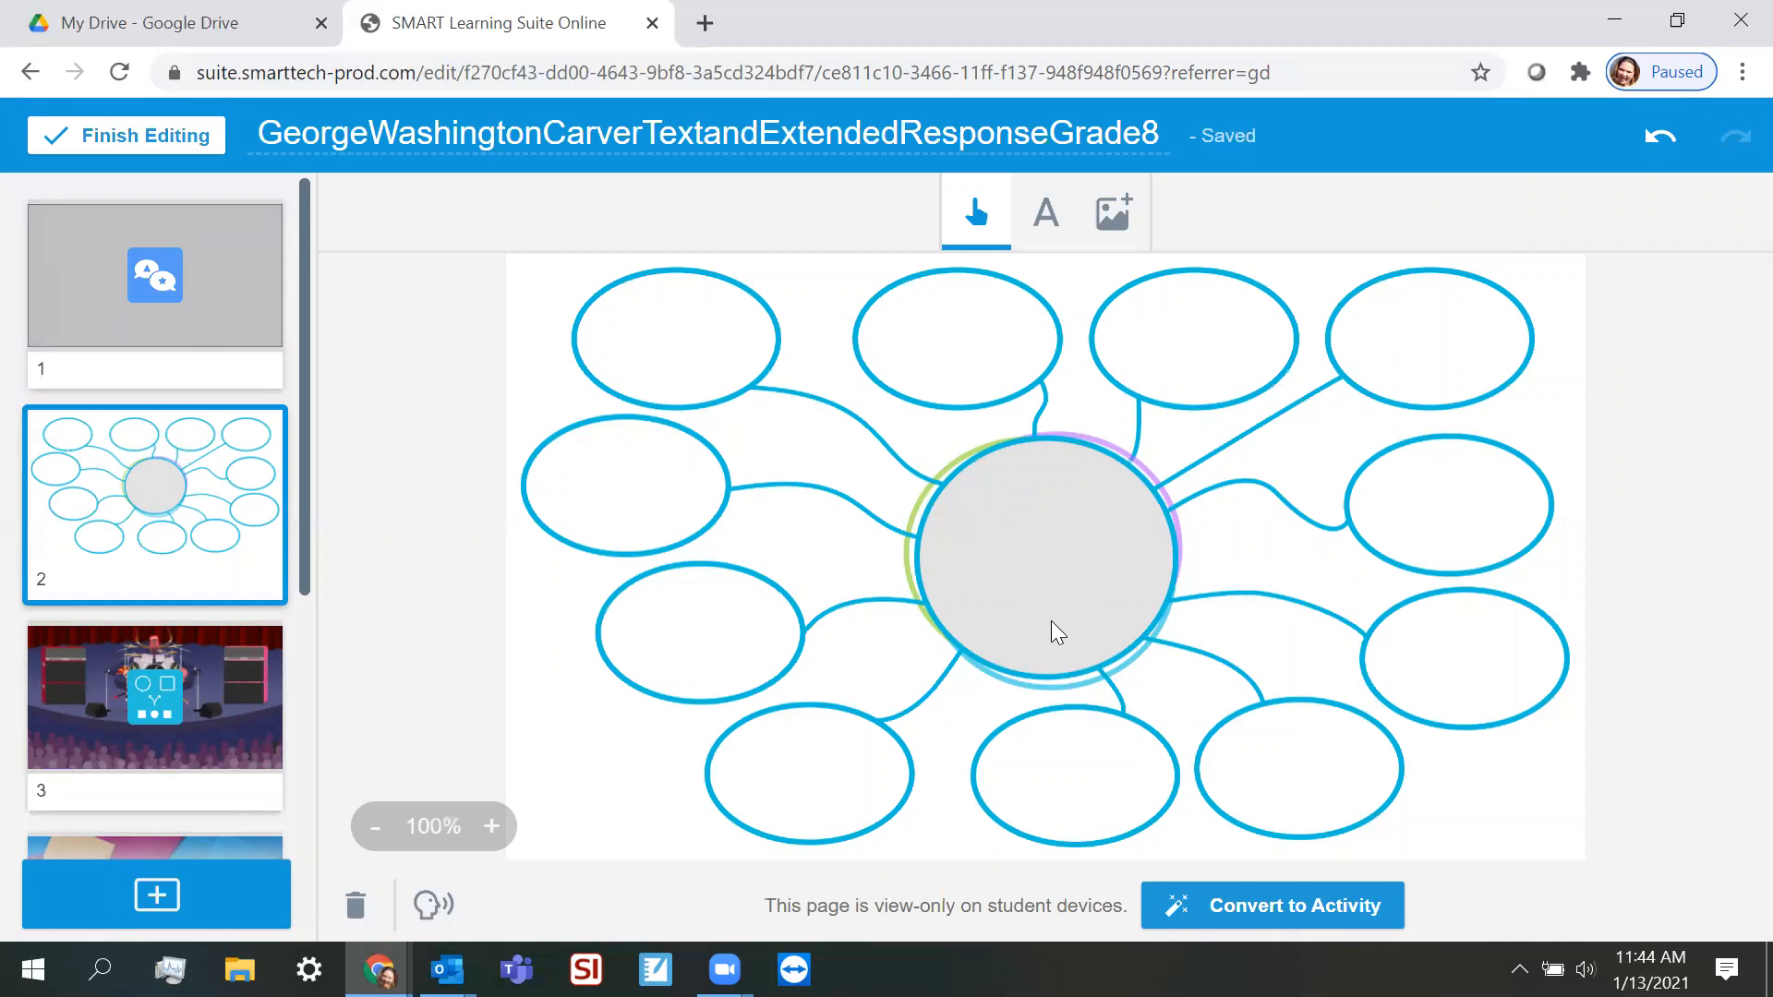
pyautogui.moveTo(896, 503)
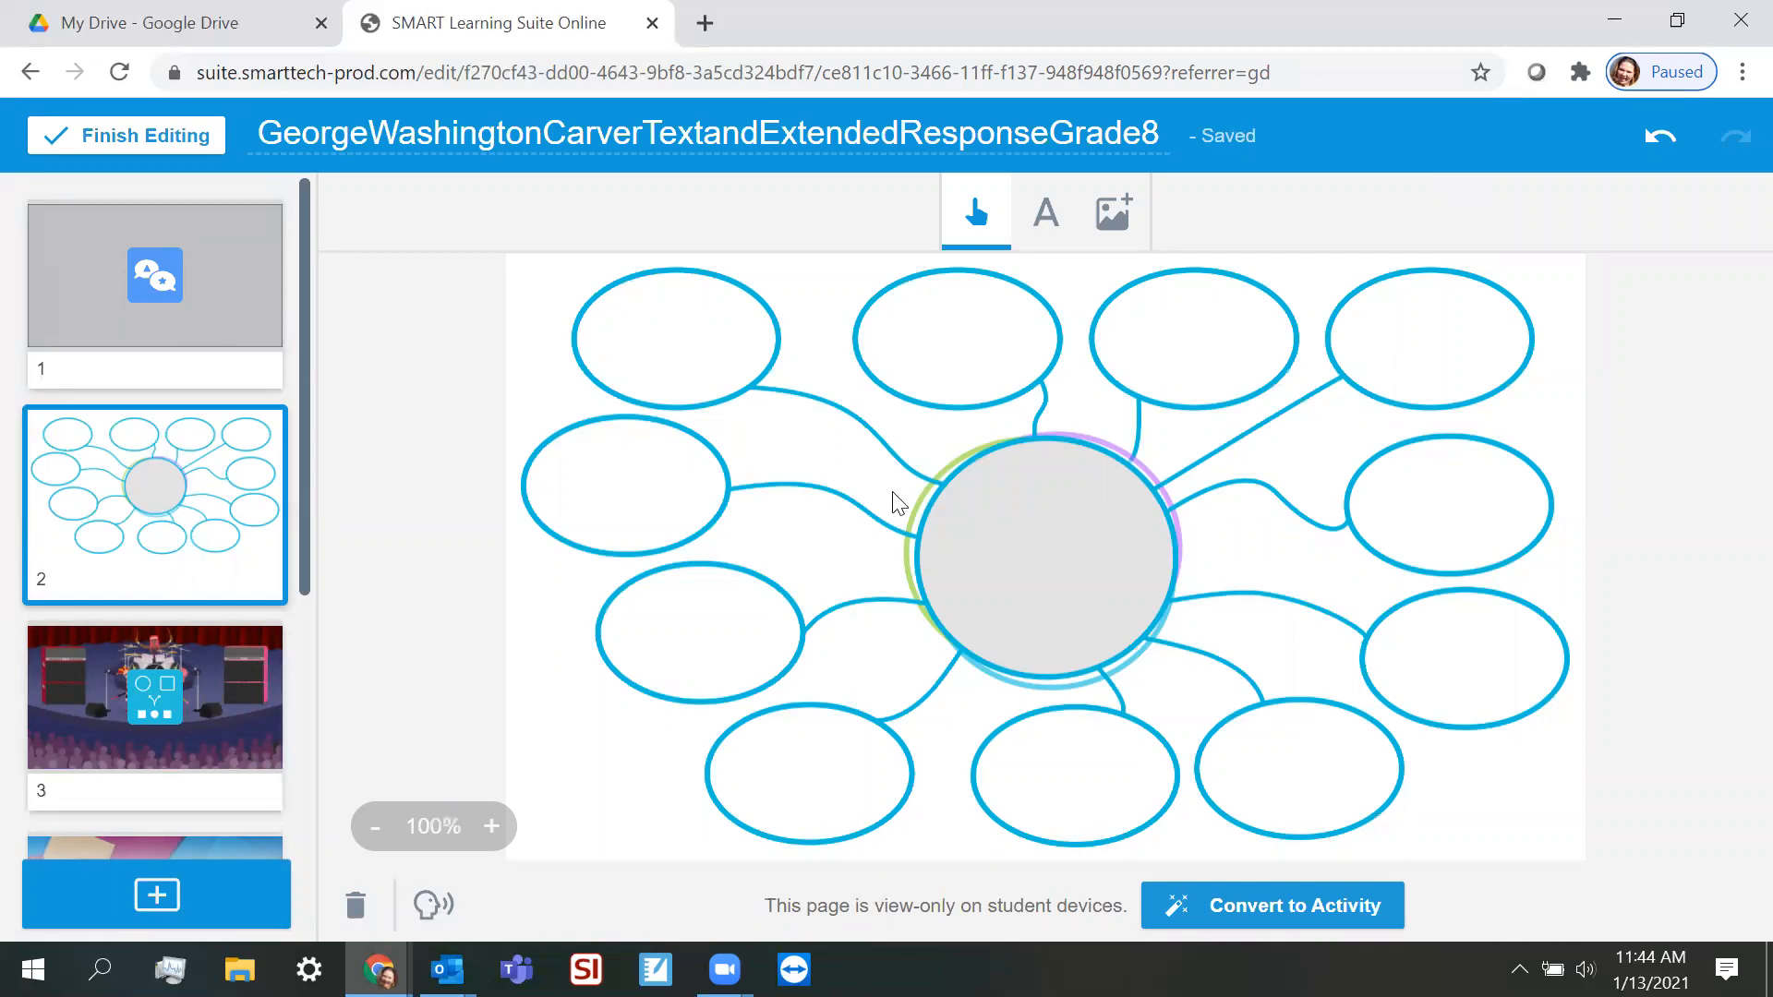
pyautogui.moveTo(1074, 495)
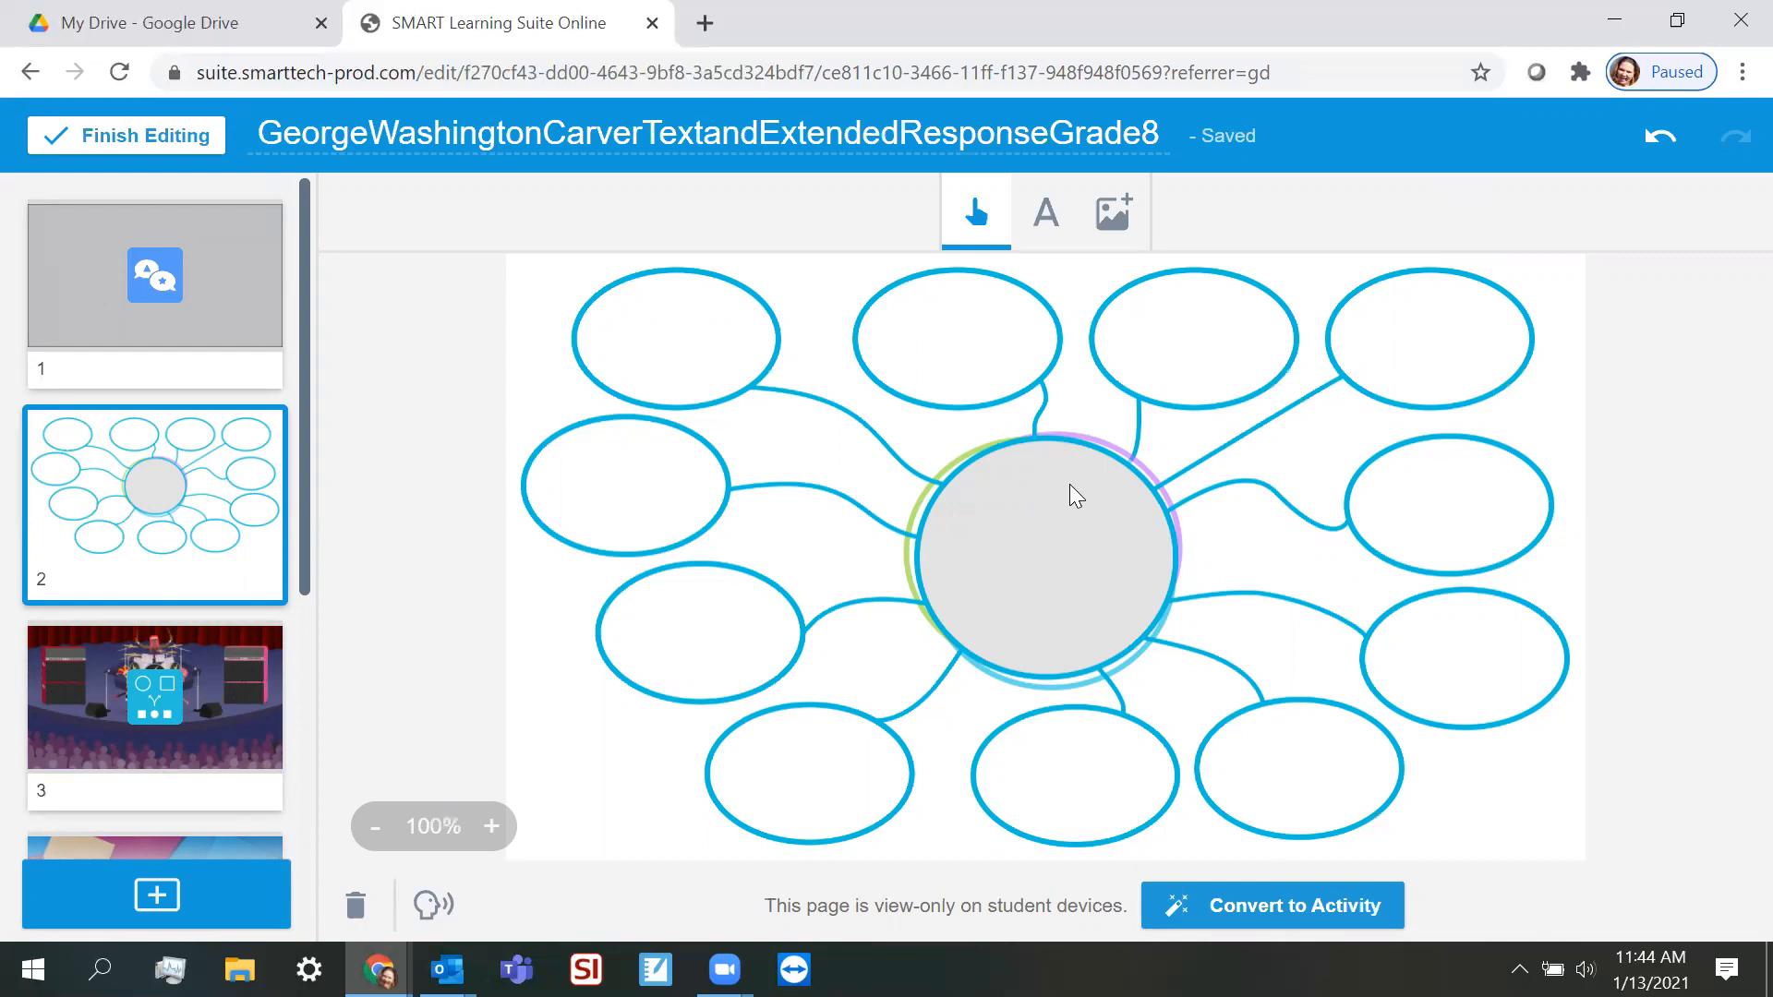
pyautogui.moveTo(1204, 911)
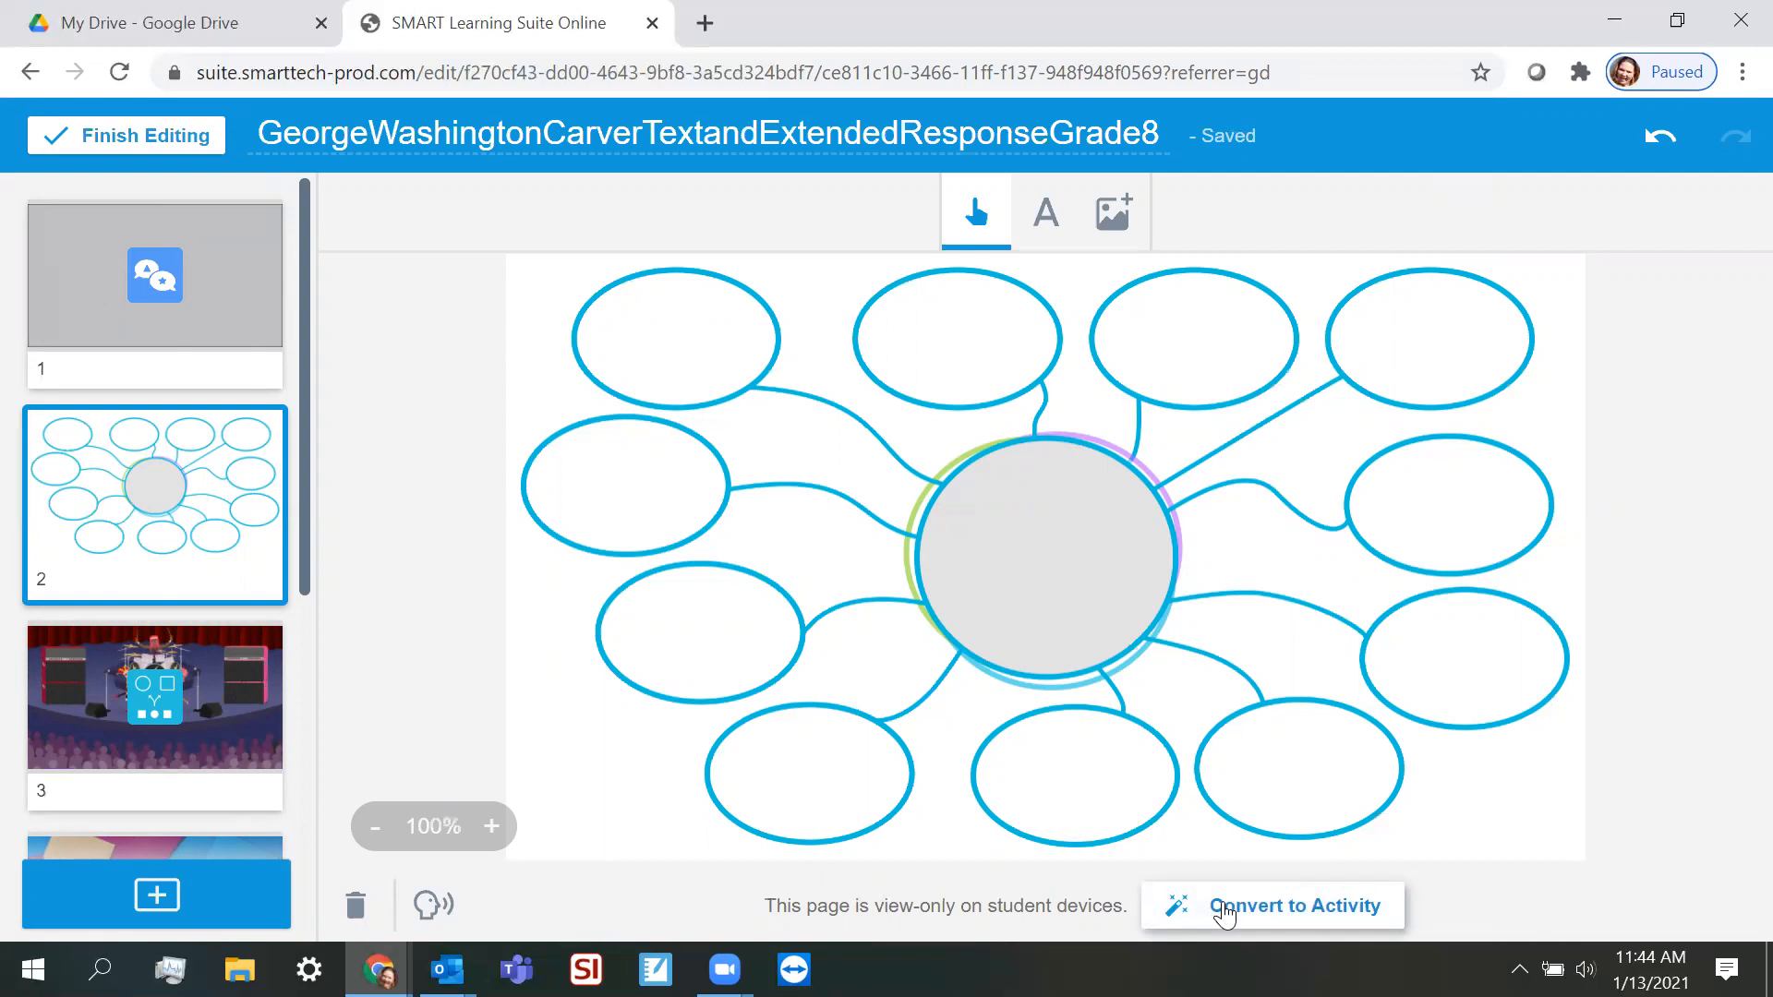
pyautogui.moveTo(345, 534)
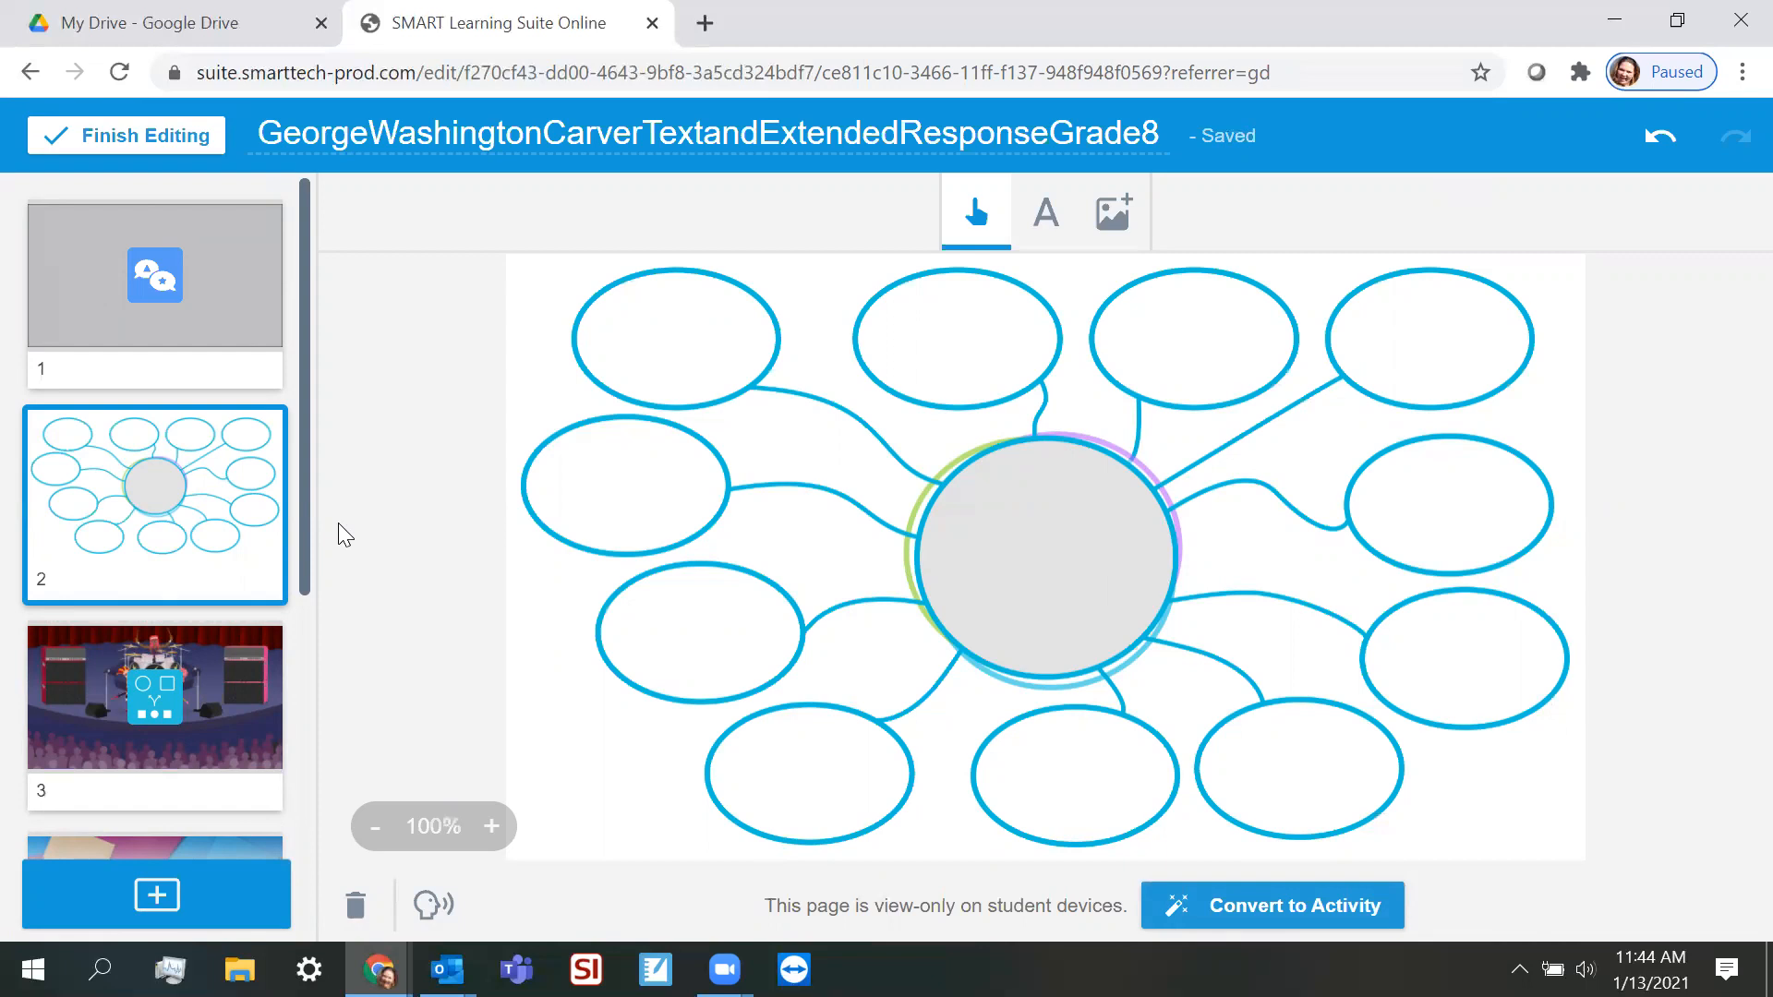
pyautogui.moveTo(1301, 916)
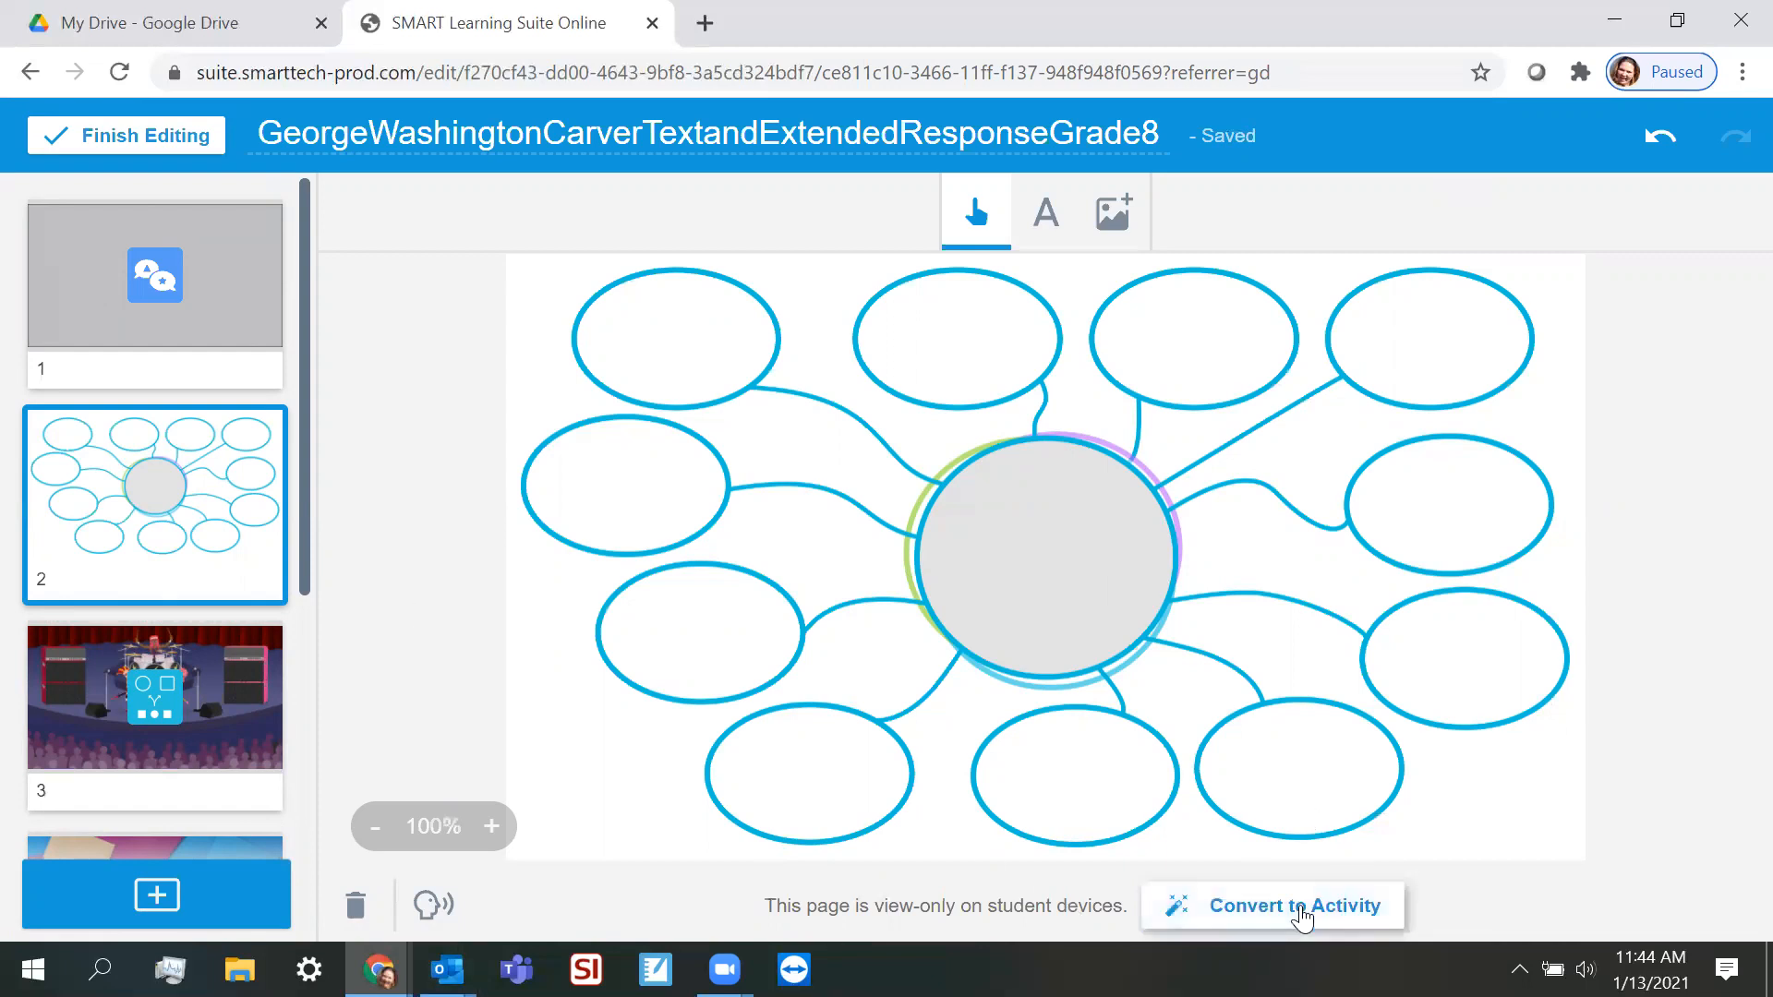
pyautogui.click(1295, 906)
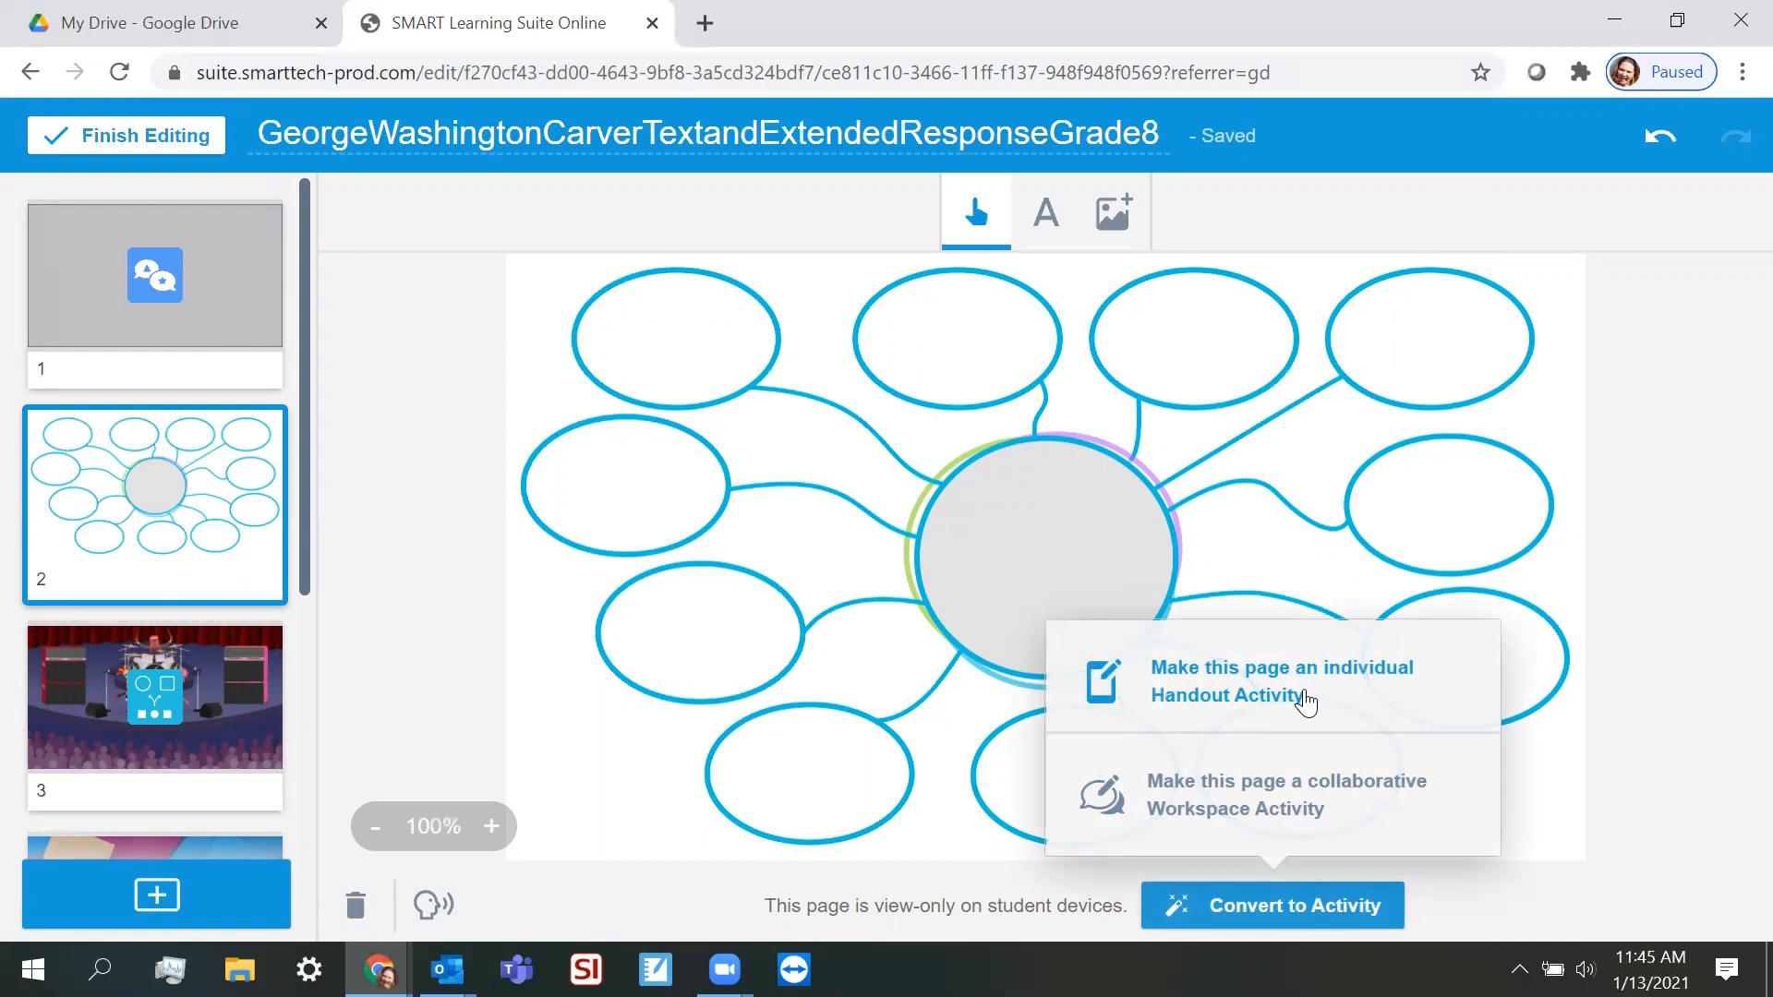
pyautogui.moveTo(1306, 691)
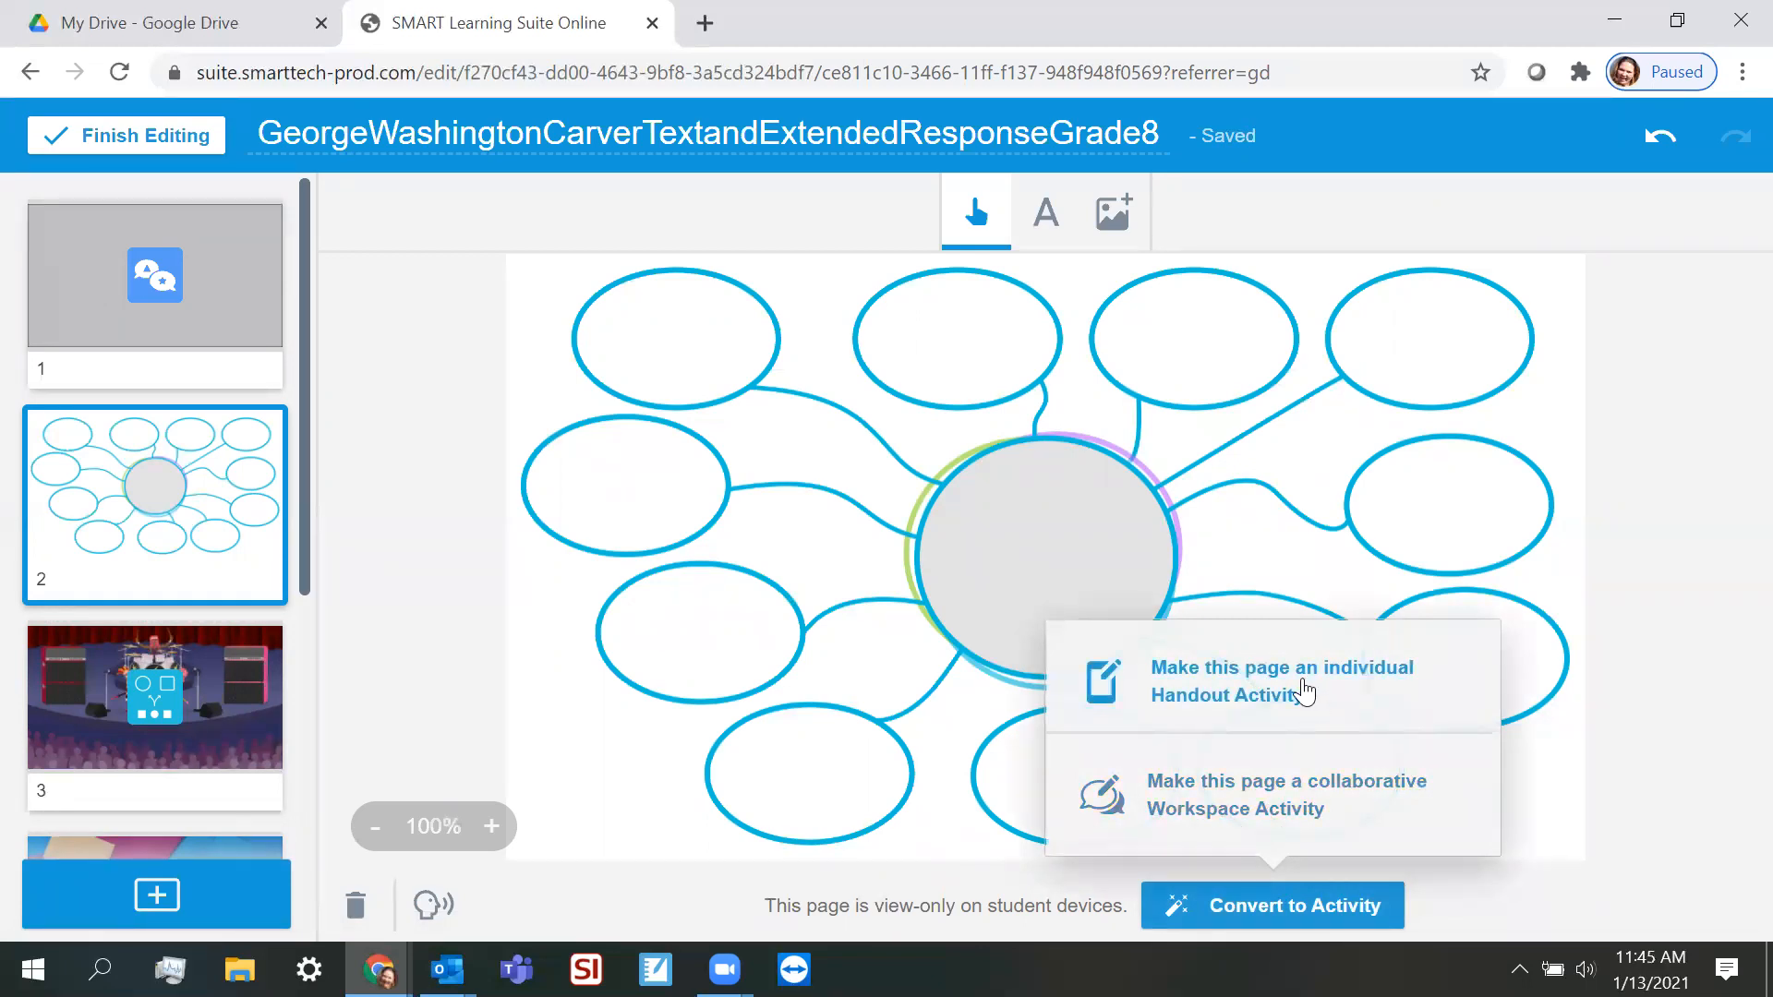
# - Make the Brainstorming Web page an individual Handout Activity
pyautogui.click(1281, 681)
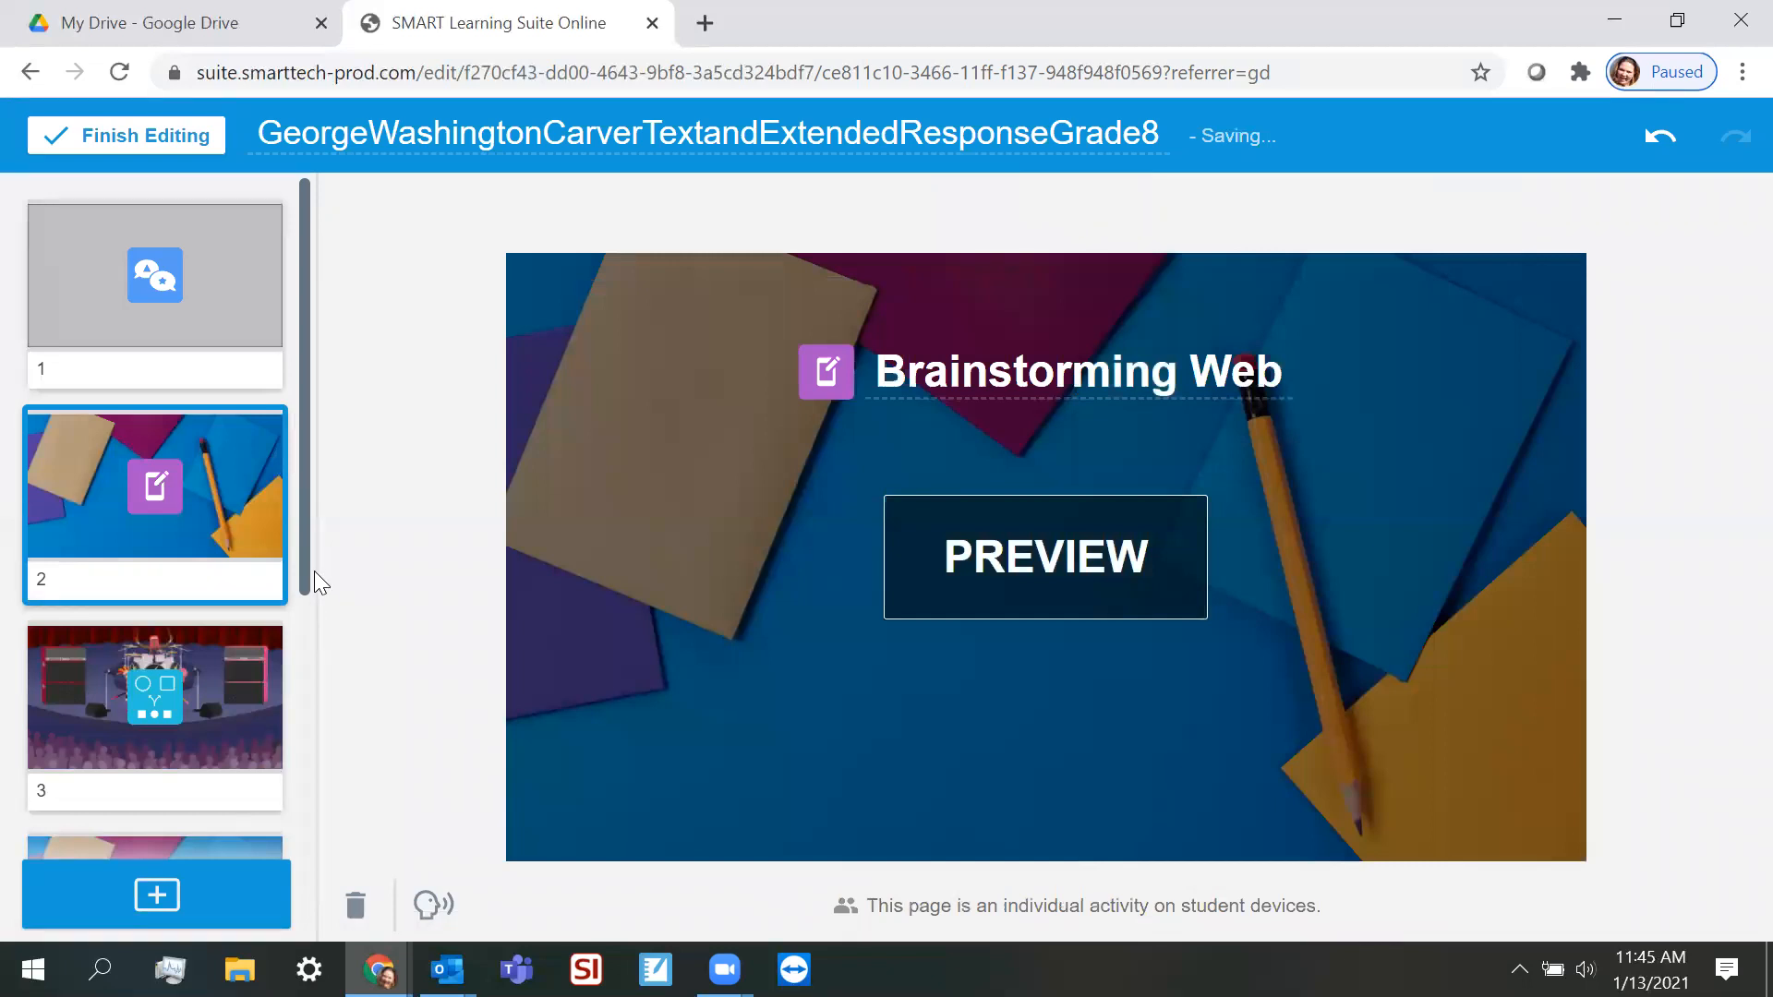
pyautogui.moveTo(155, 895)
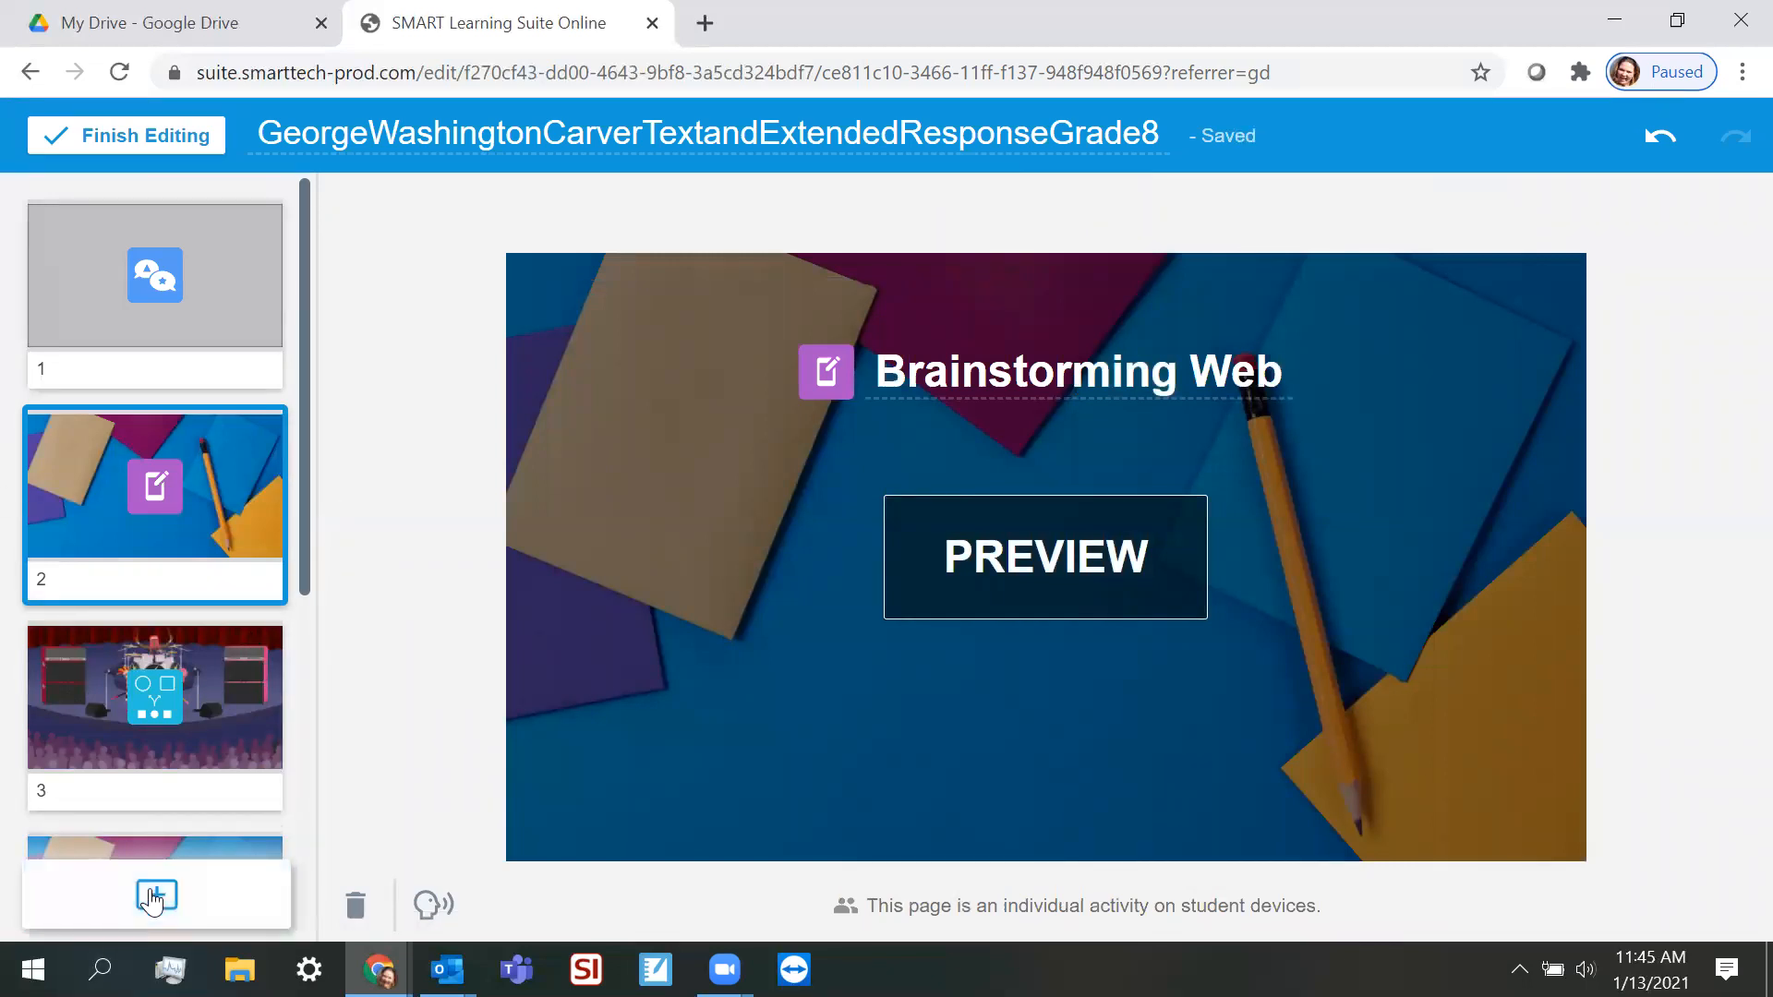